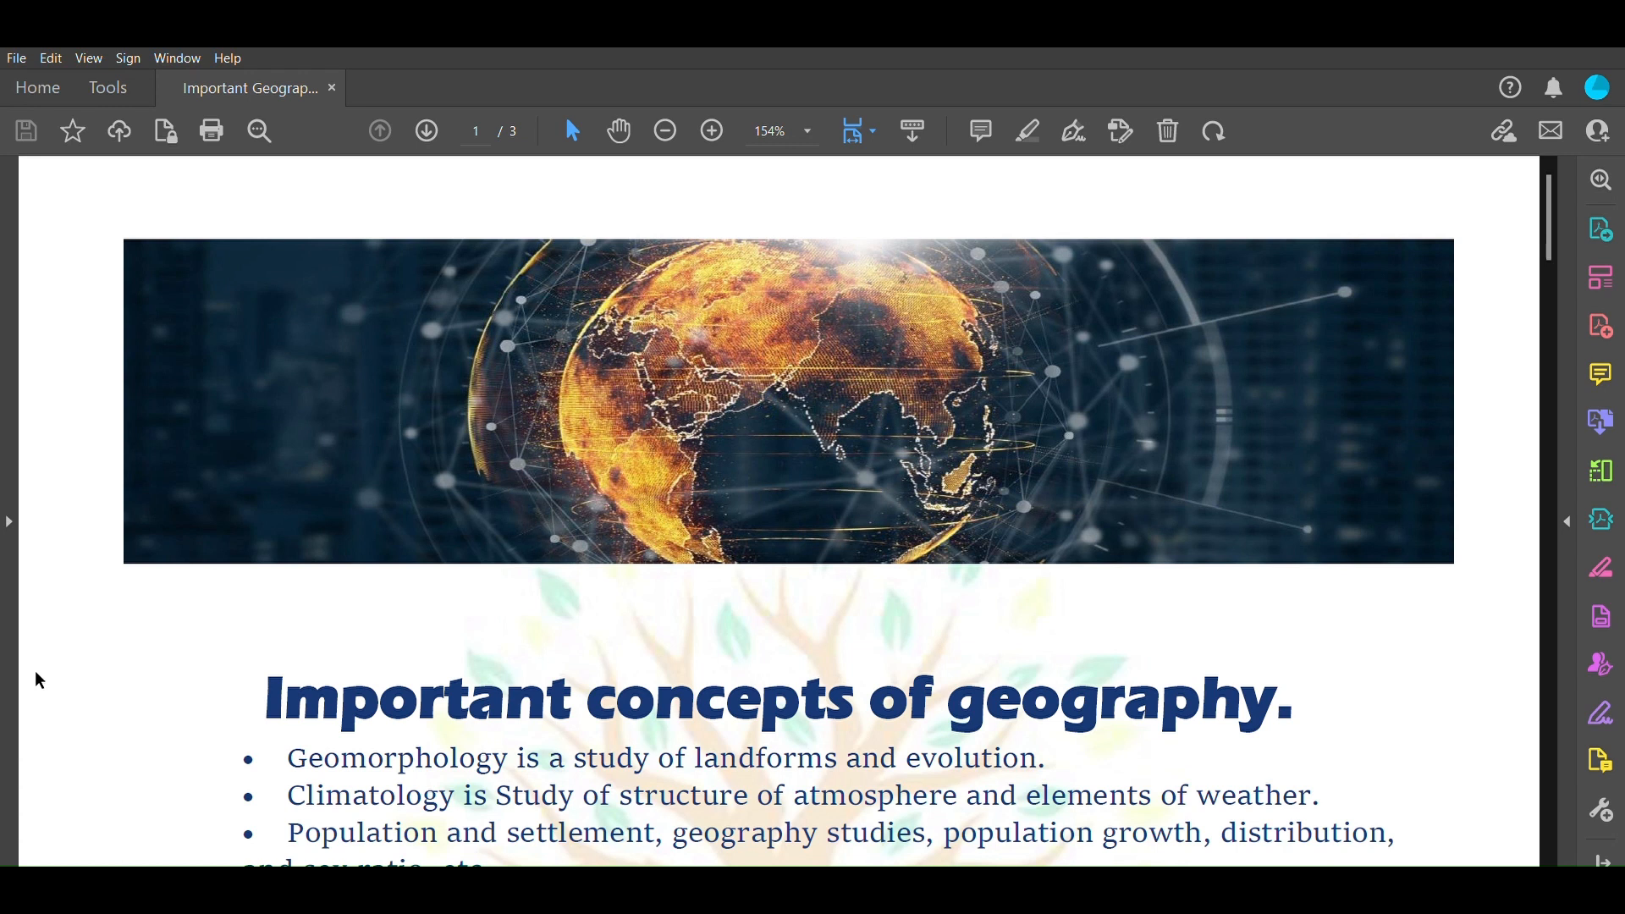
mouse_move(121, 702)
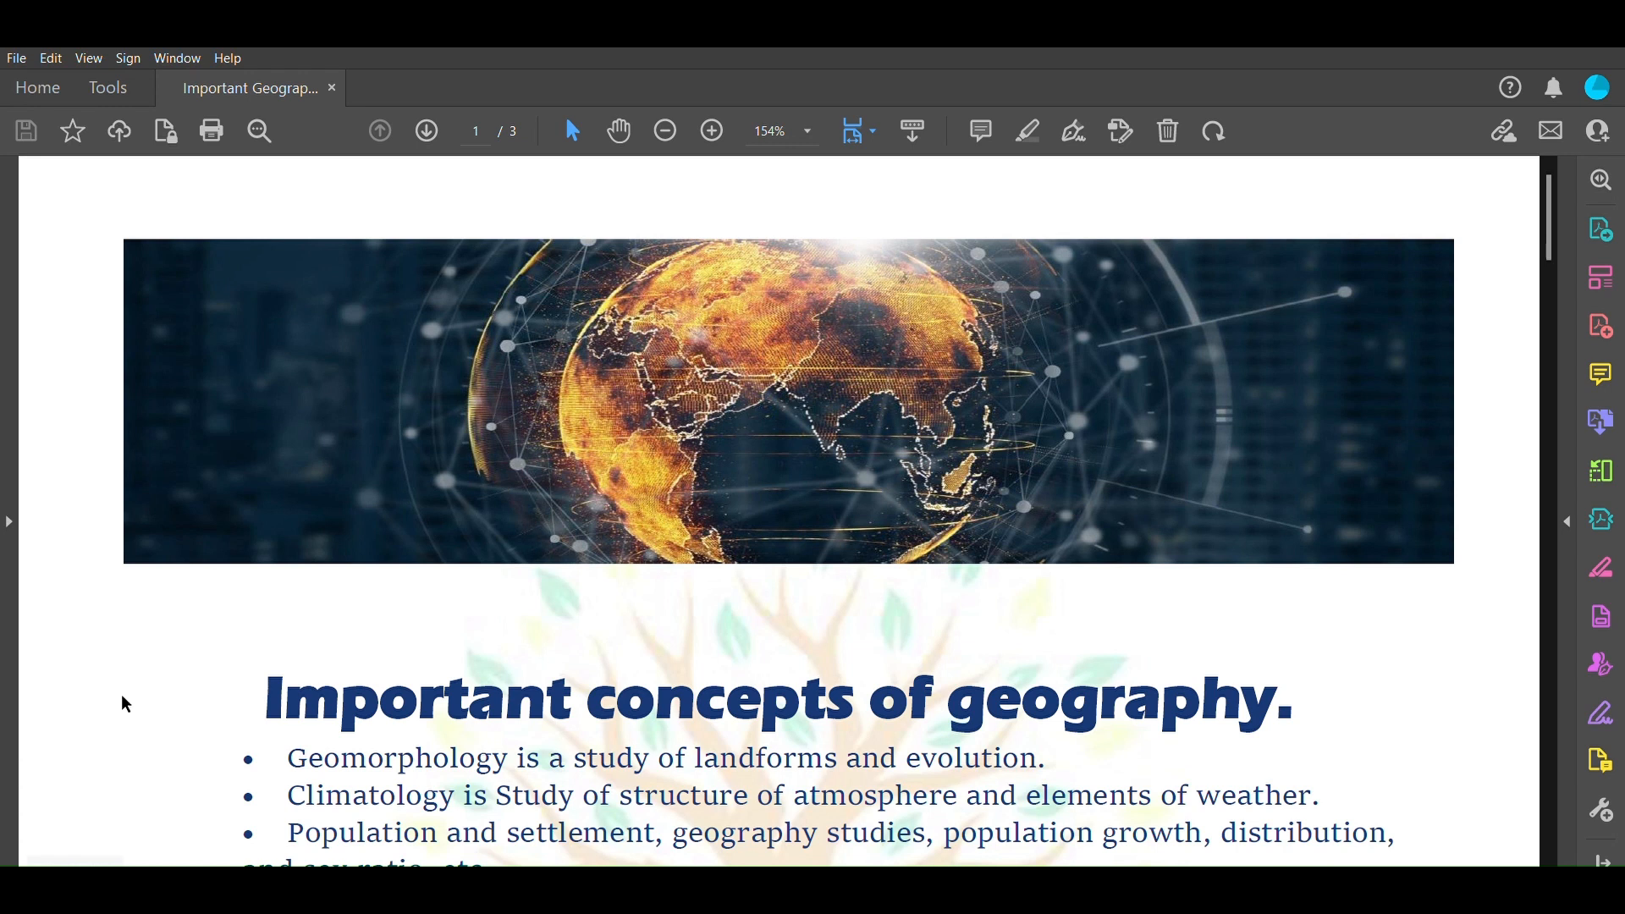
Scroll page one down to the Planets section and the moons table
scroll("down", 3)
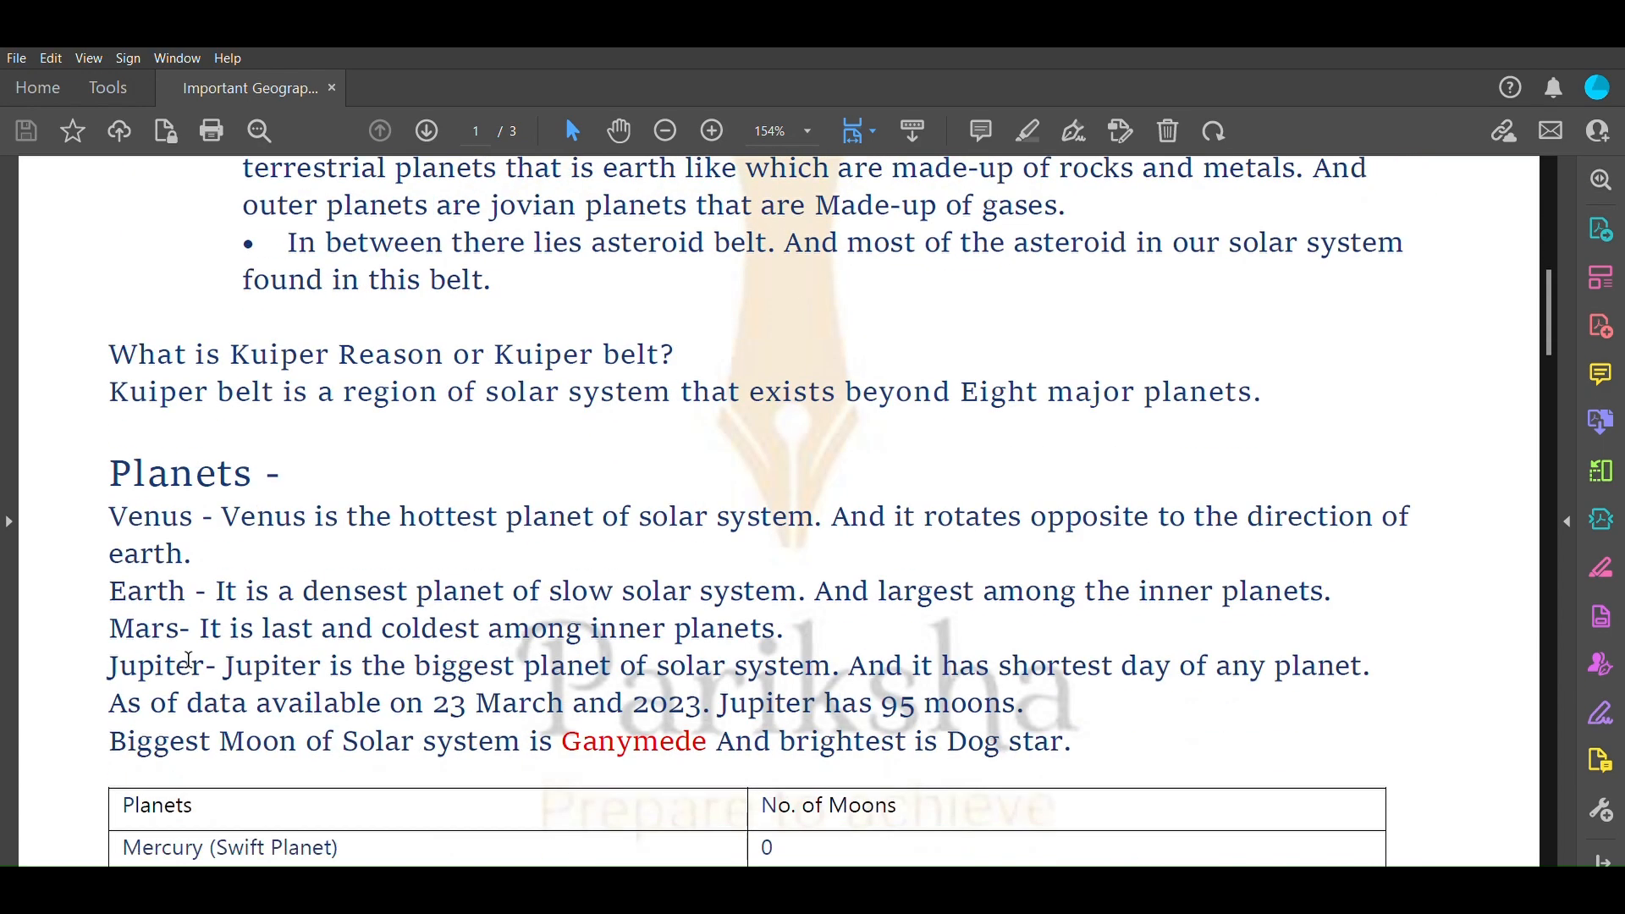
scroll("down", 3)
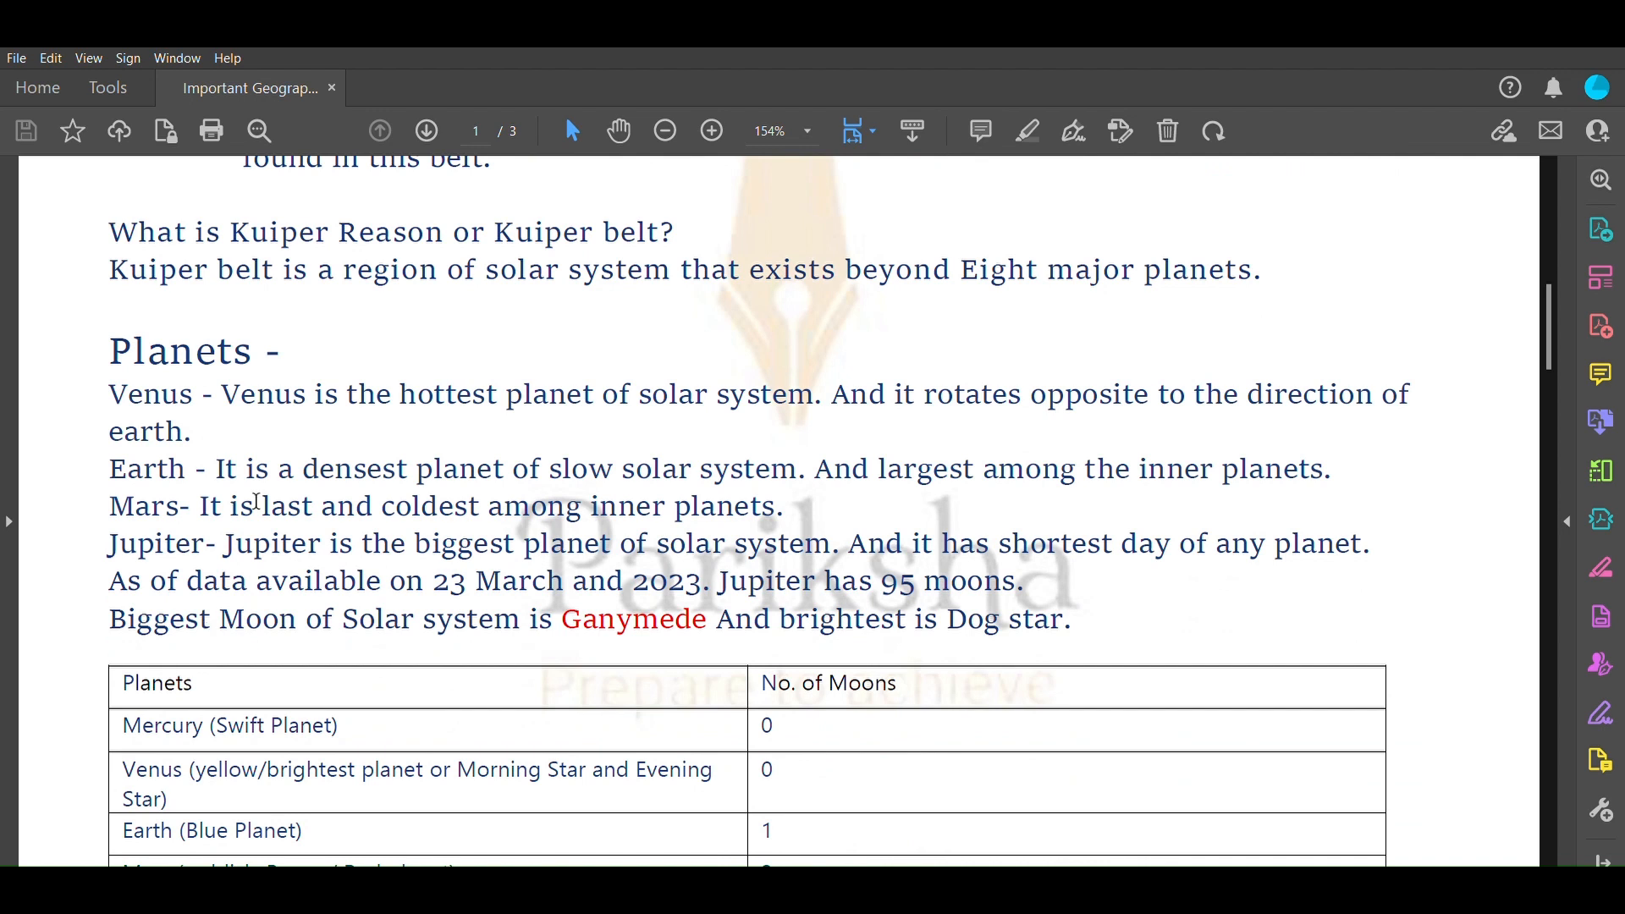
mouse_move(244, 407)
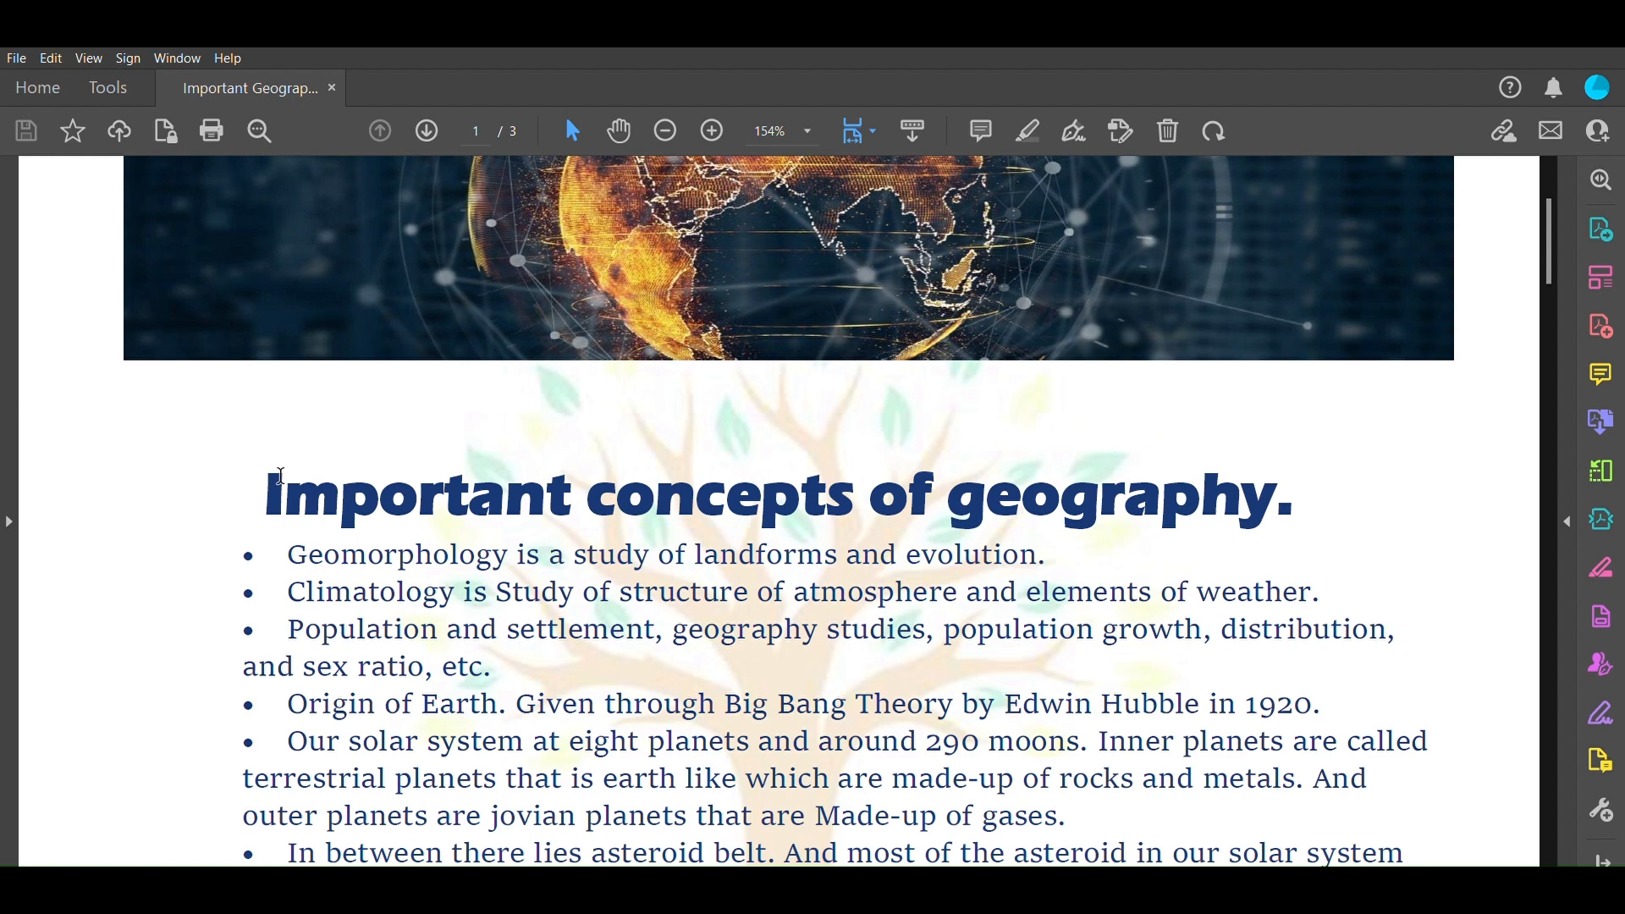
Show the concept bullets through the Kuiper belt definition, briefly selecting 'Our solar system'
scroll("down", 3)
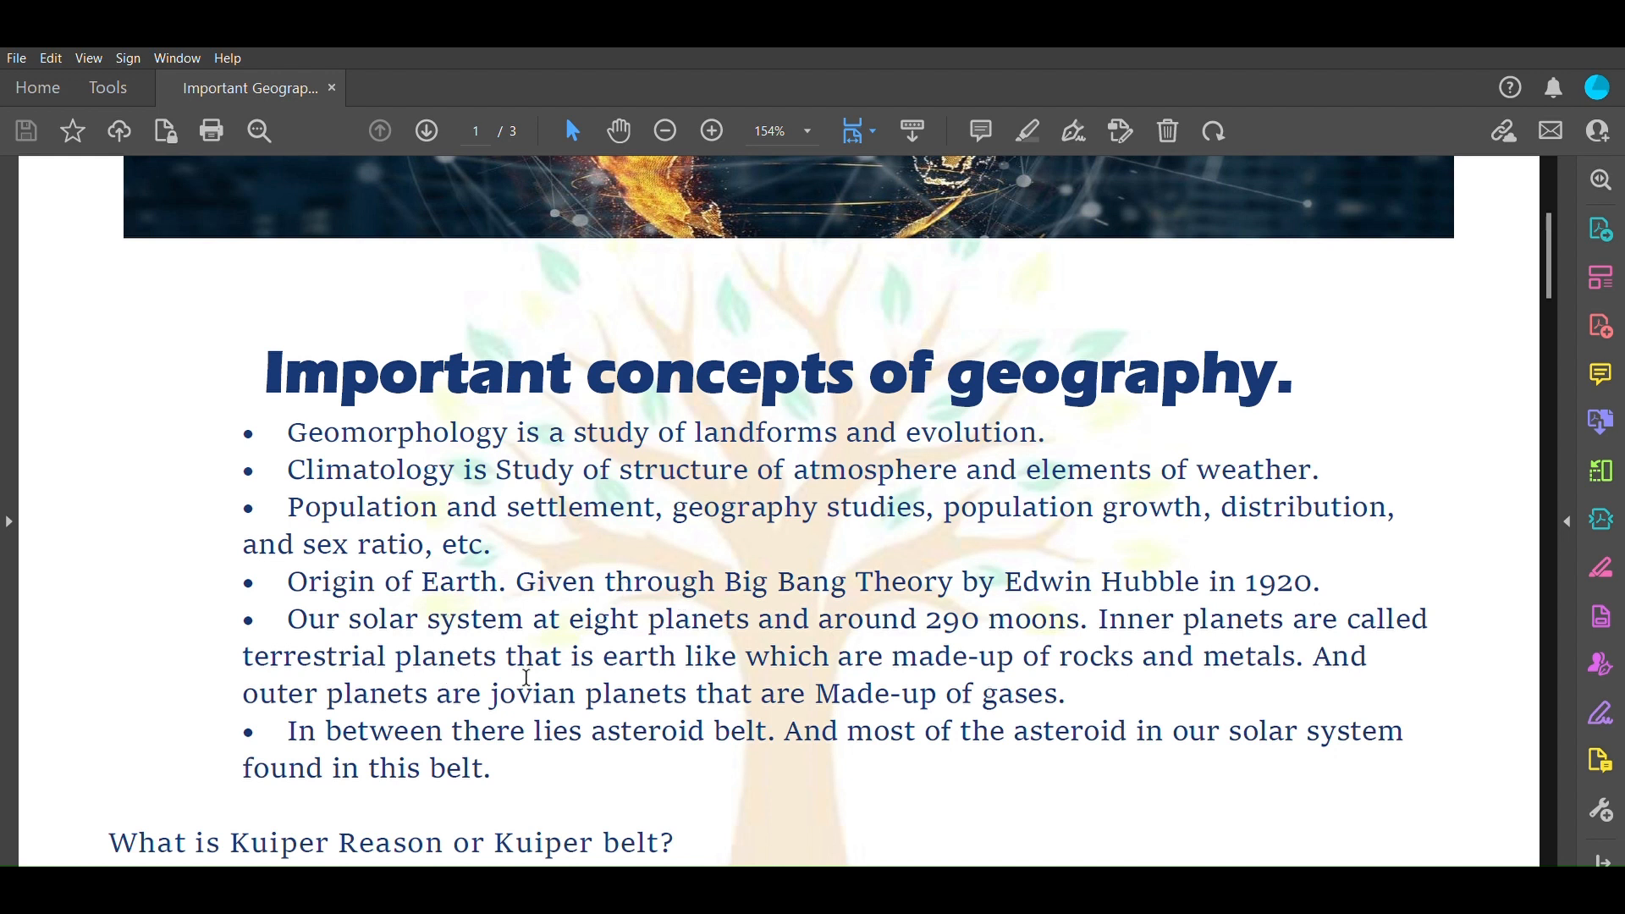
mouse_move(577, 671)
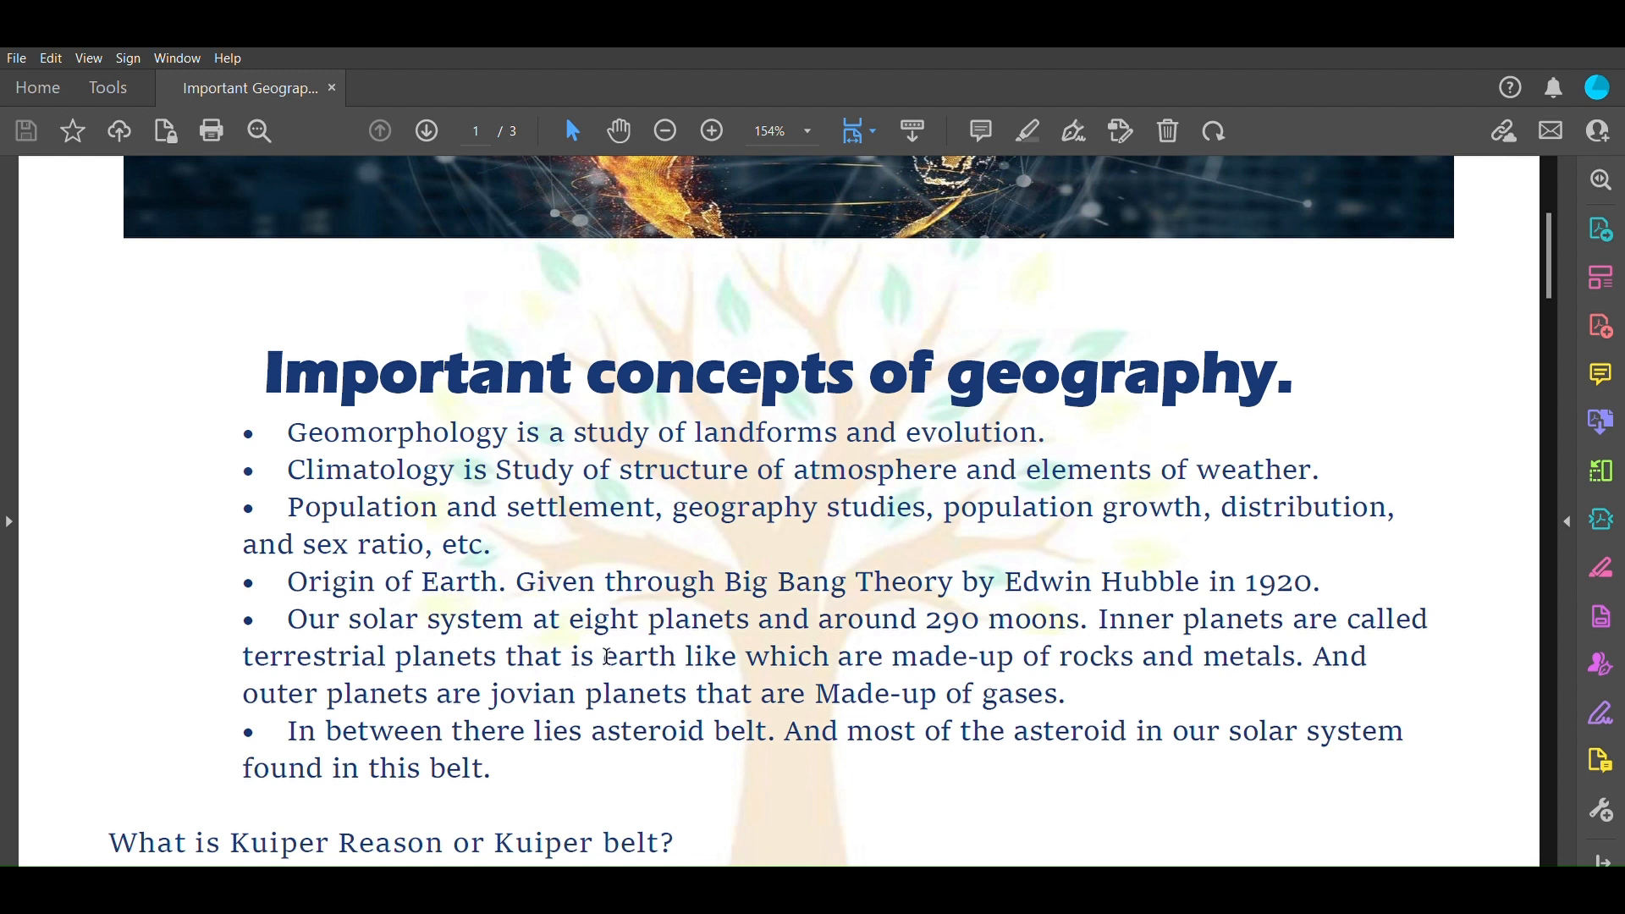
mouse_move(608, 656)
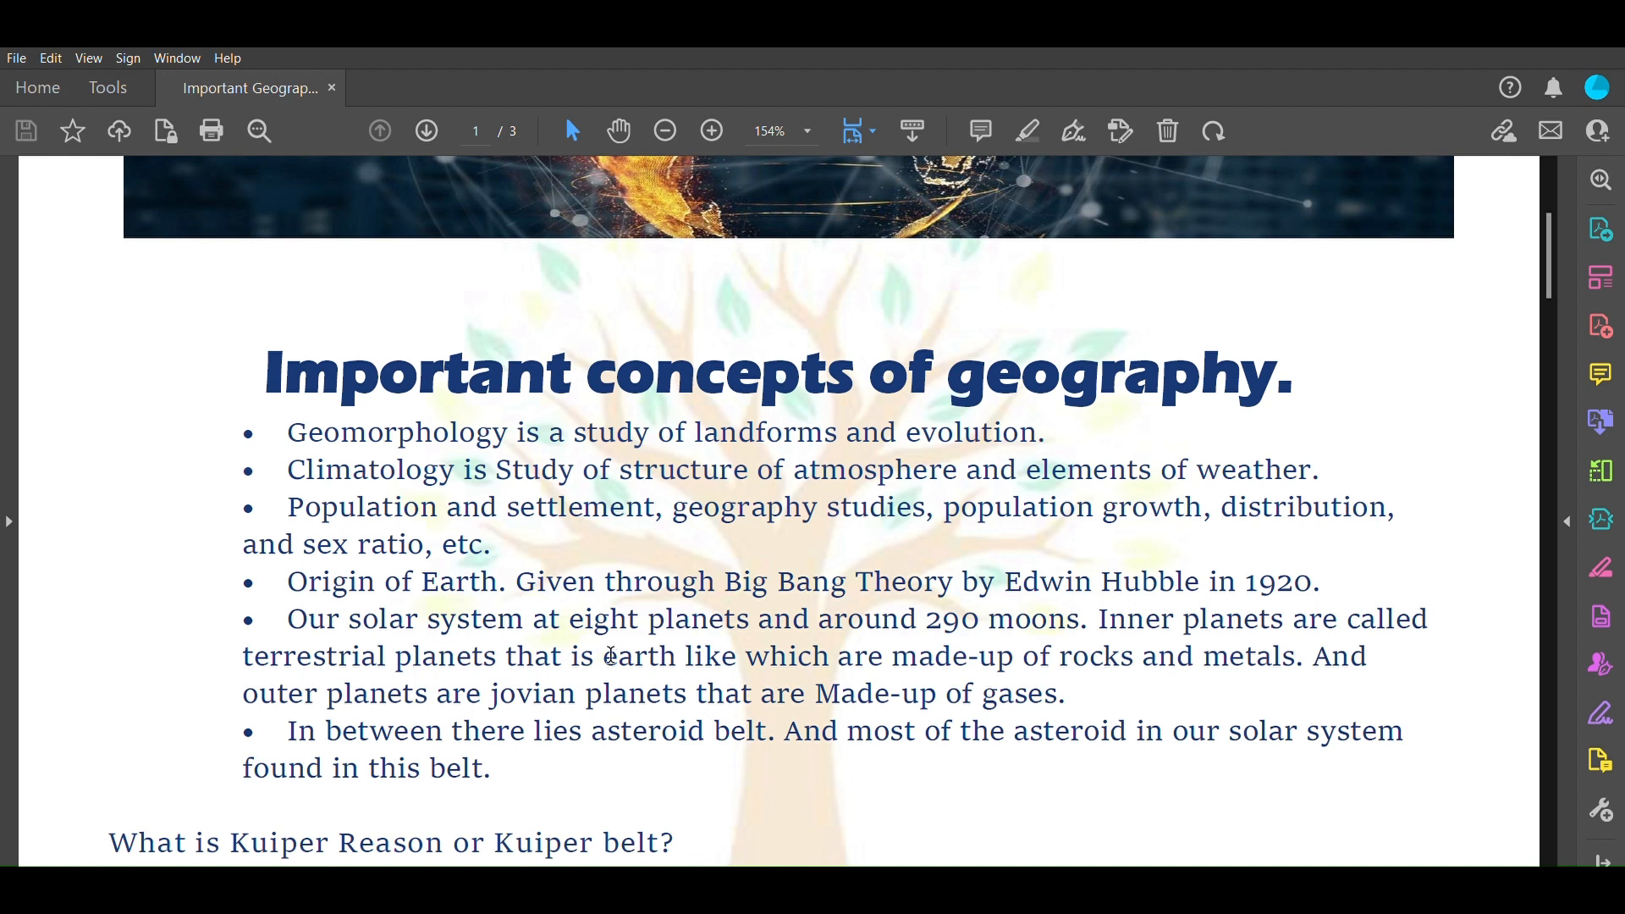
scroll("down", 3)
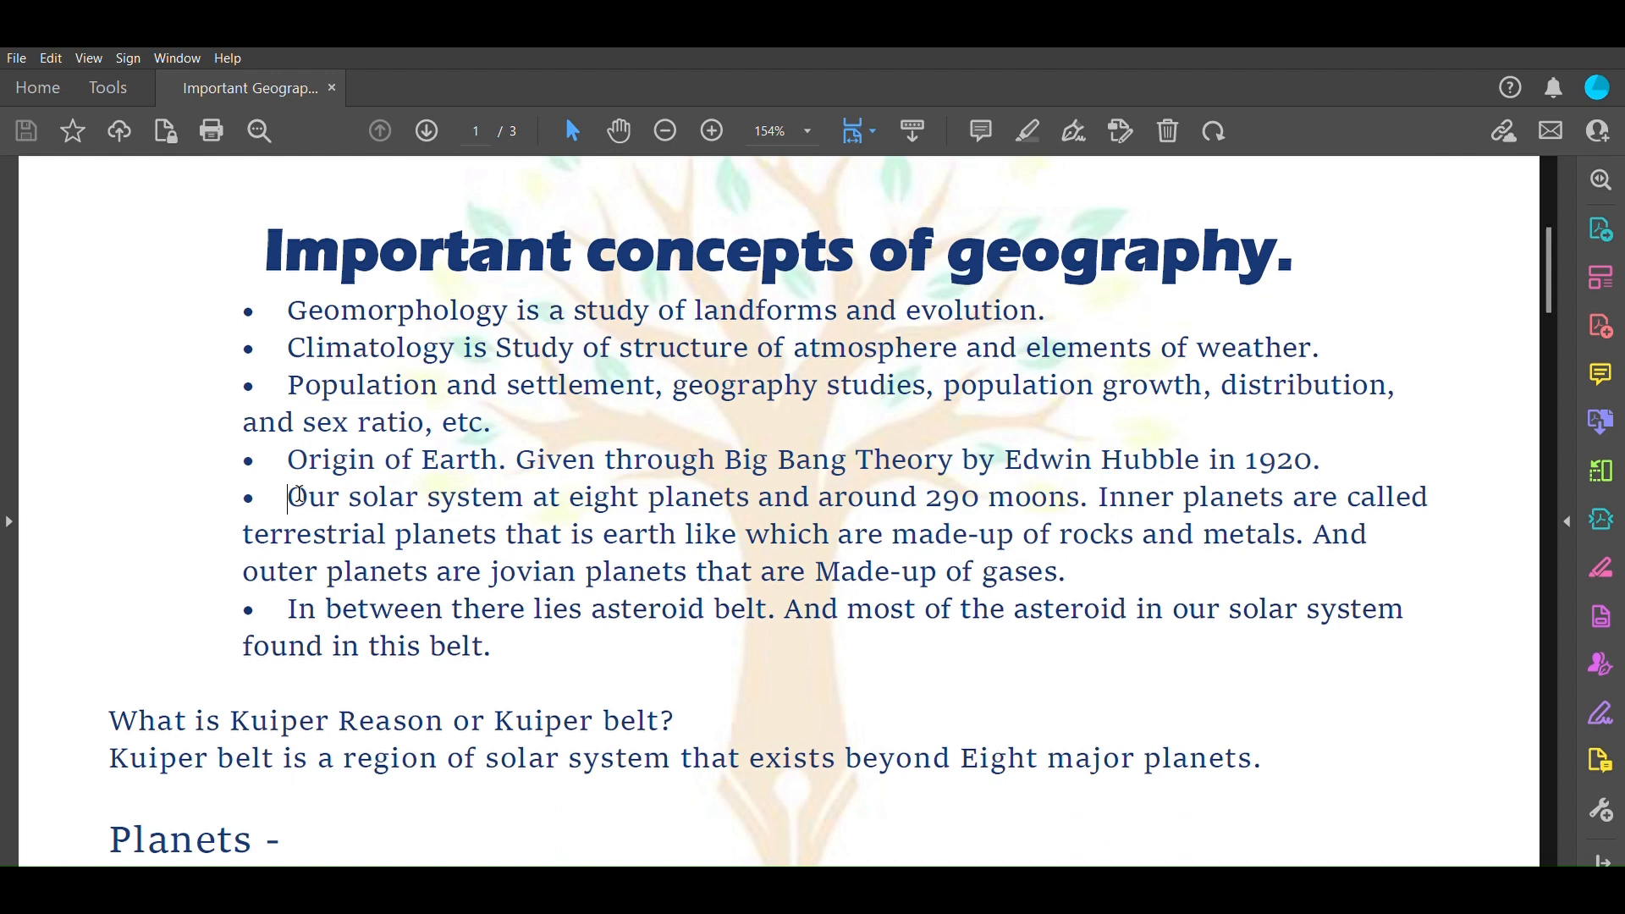
left_click_drag(288, 497, 515, 497)
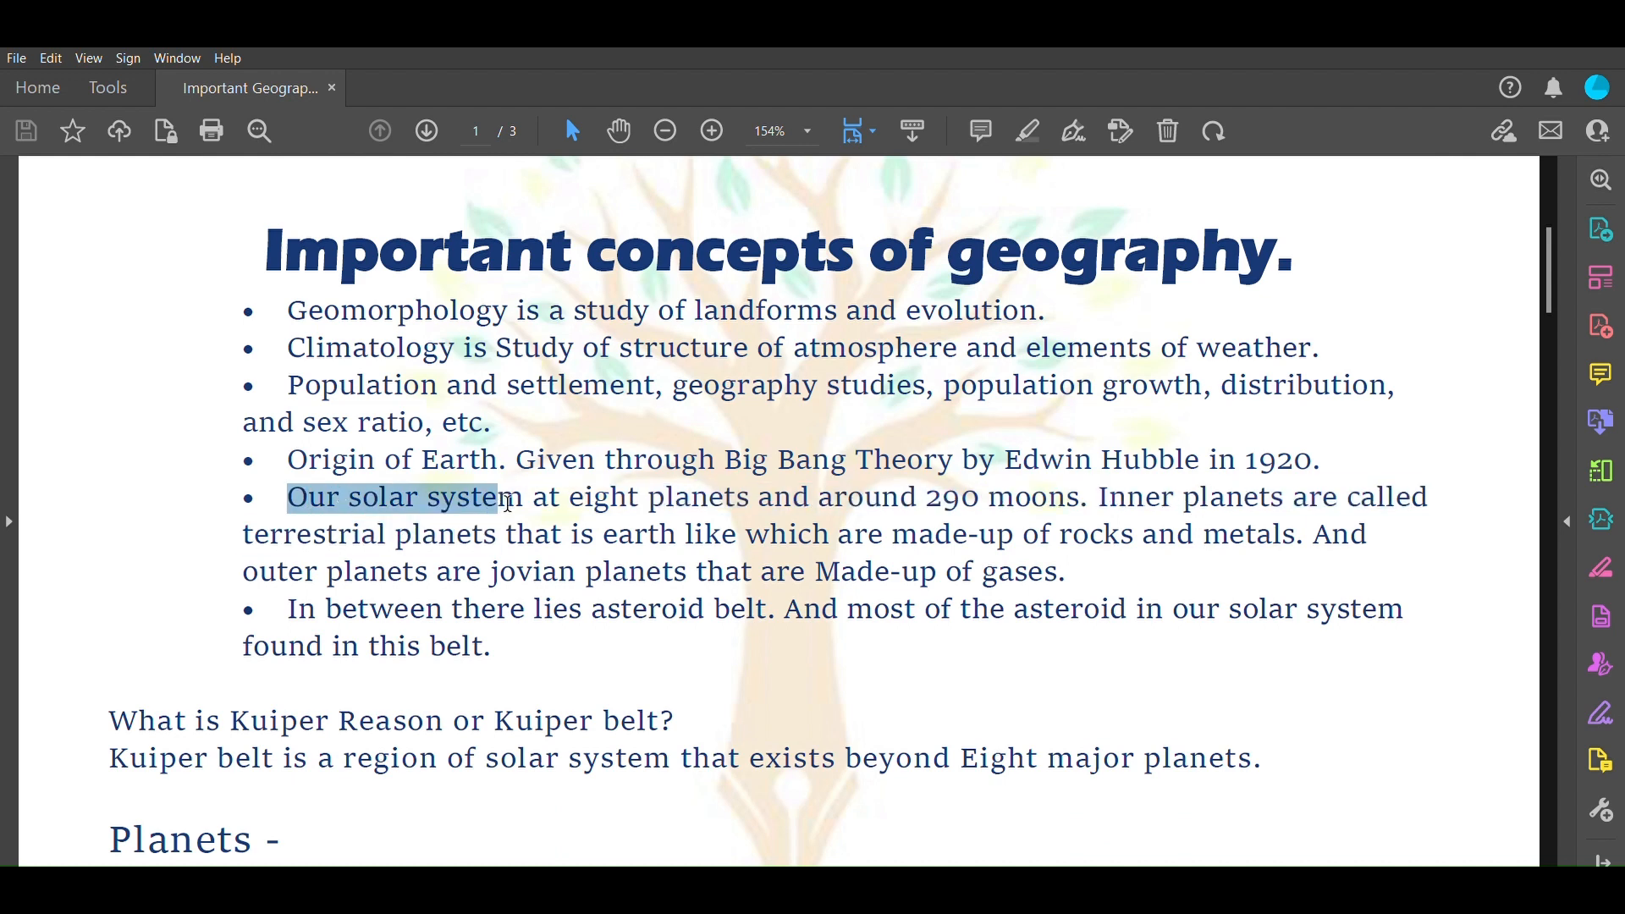
left_click_drag(505, 497, 884, 534)
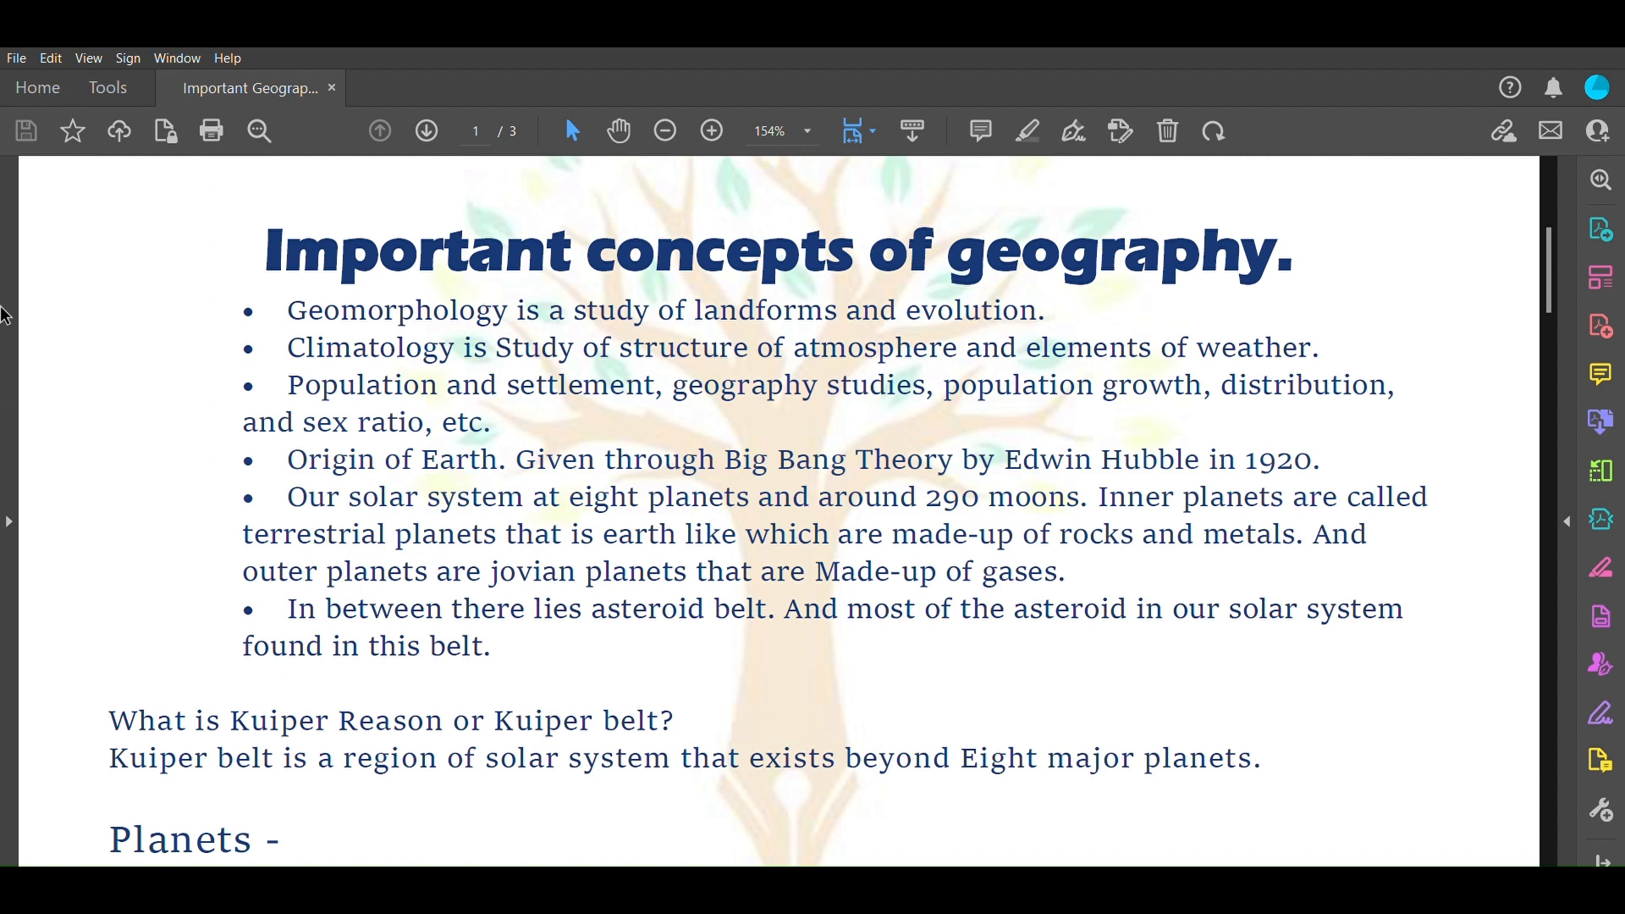
mouse_move(8, 264)
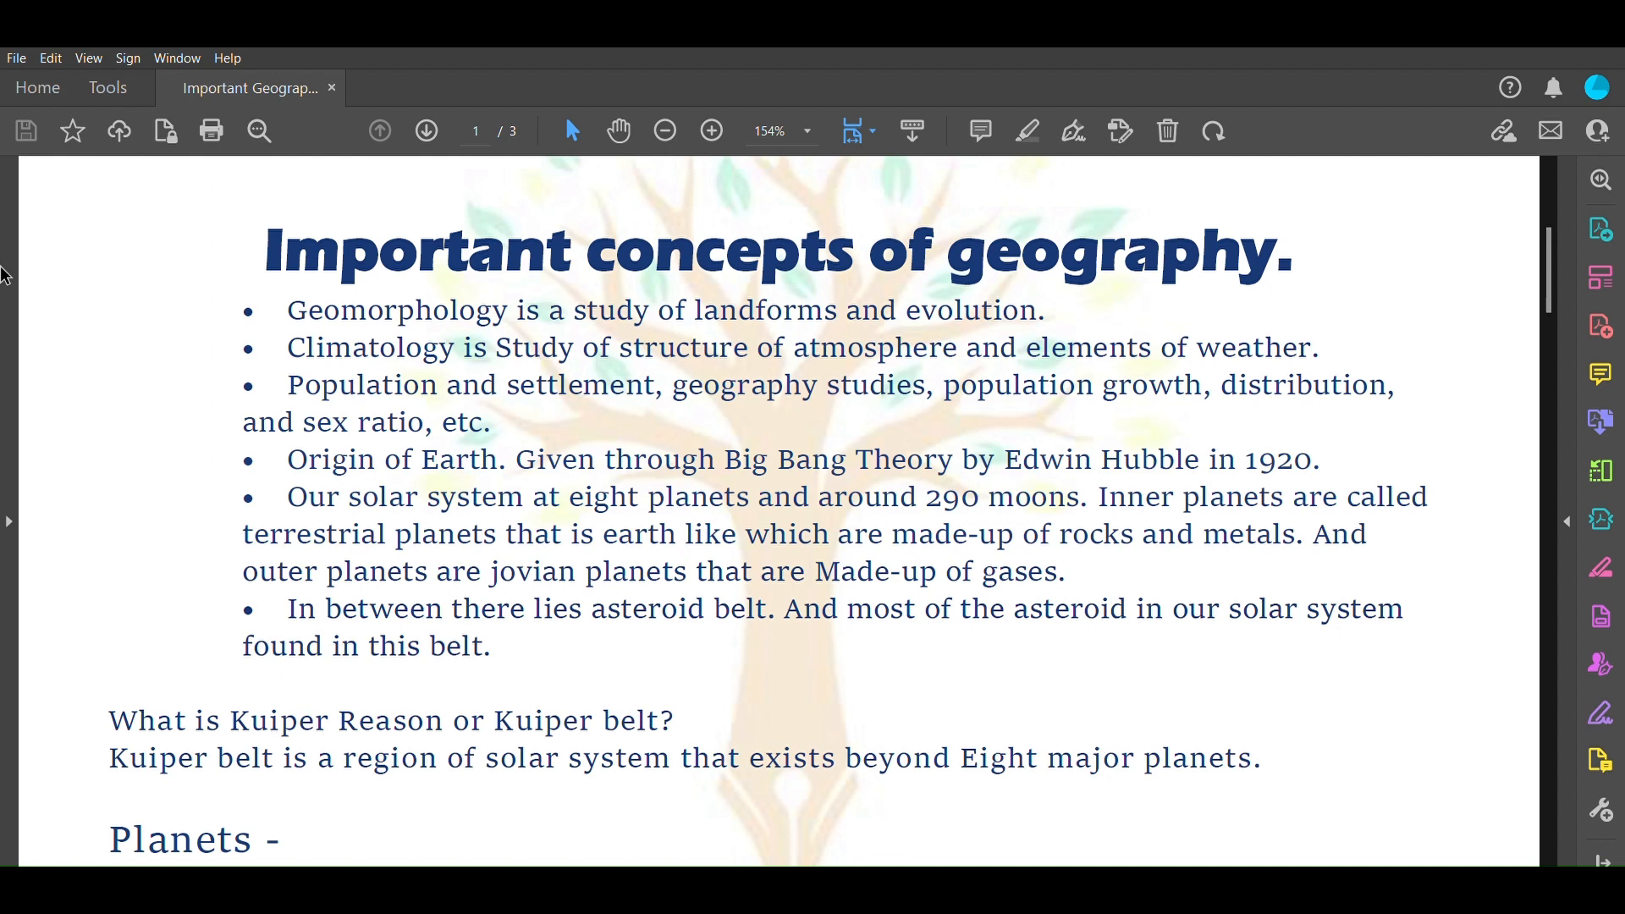
mouse_move(10, 305)
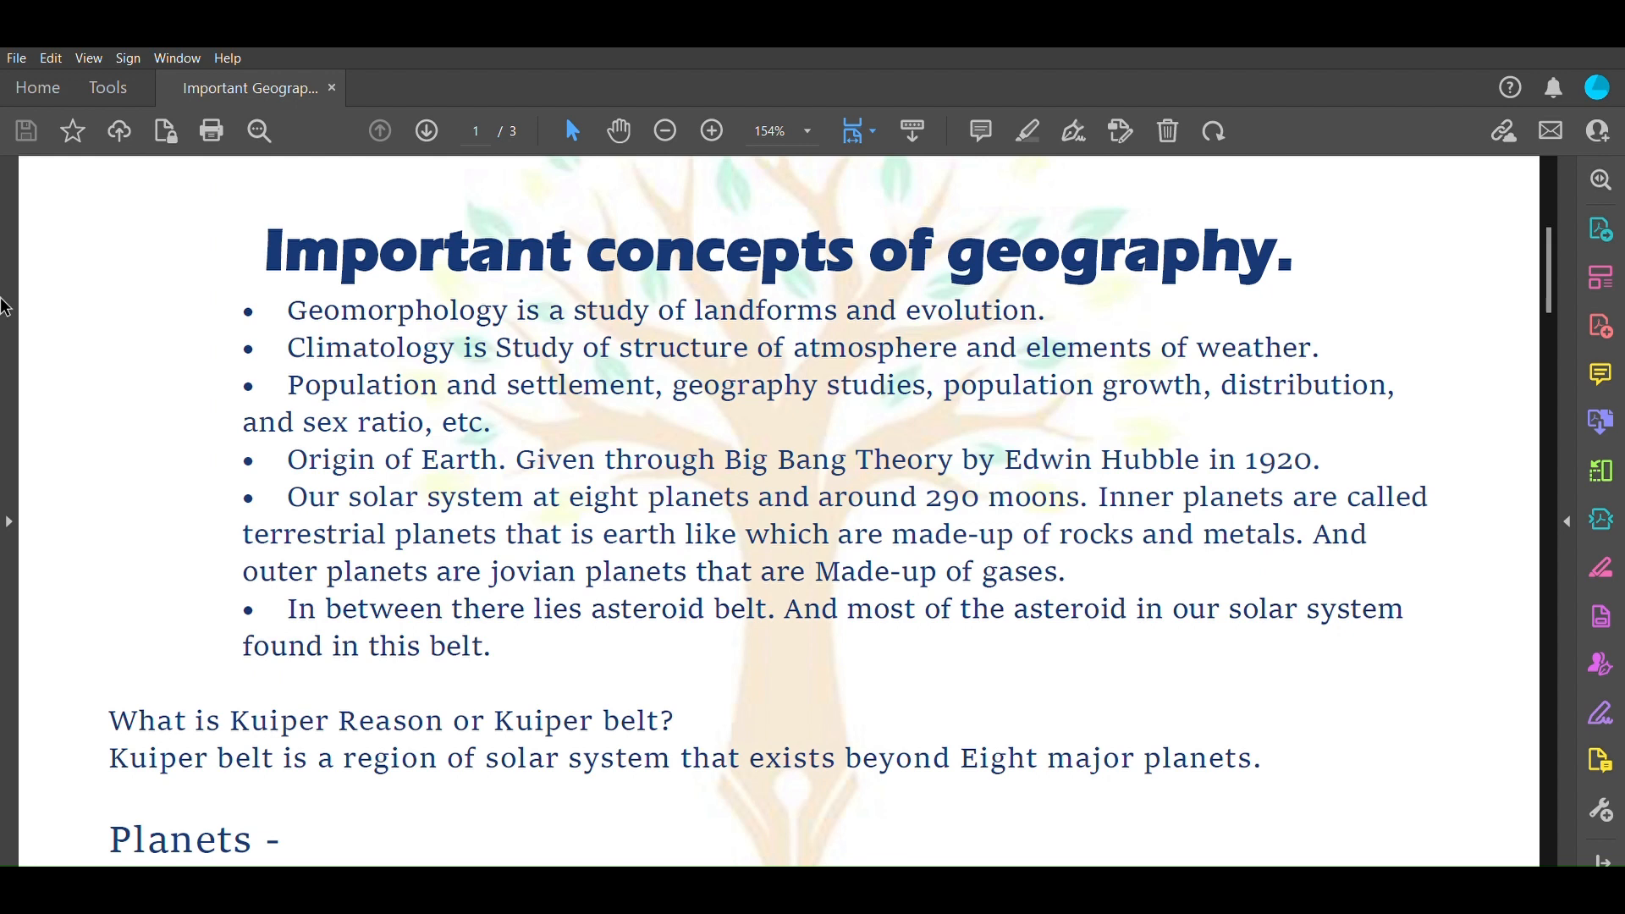
mouse_move(54, 490)
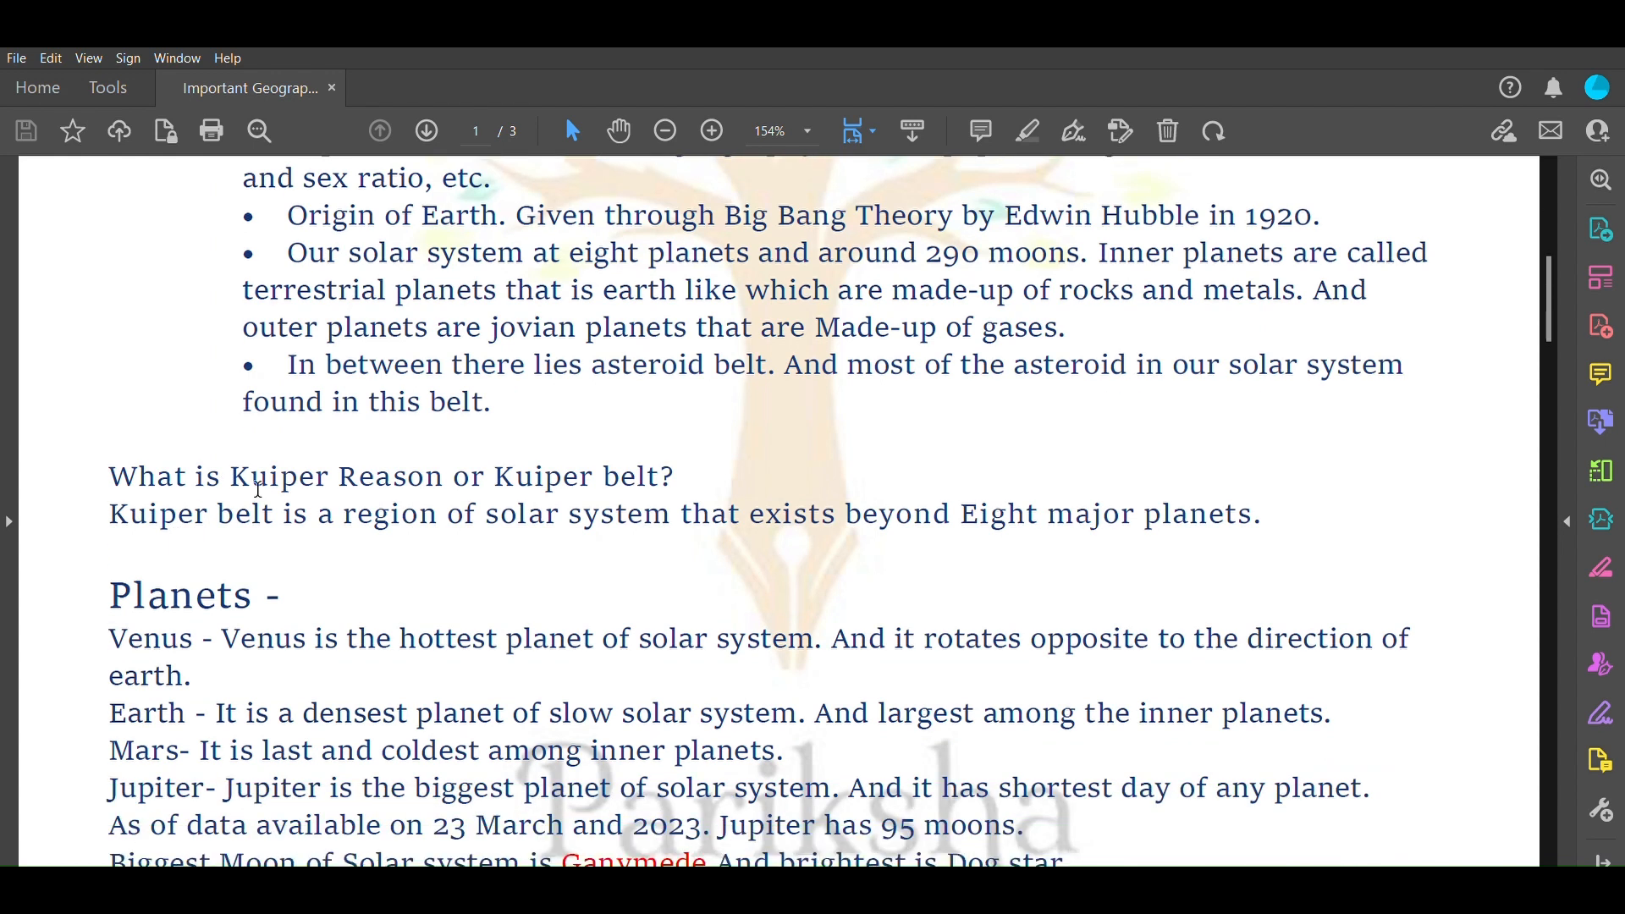
mouse_move(625, 484)
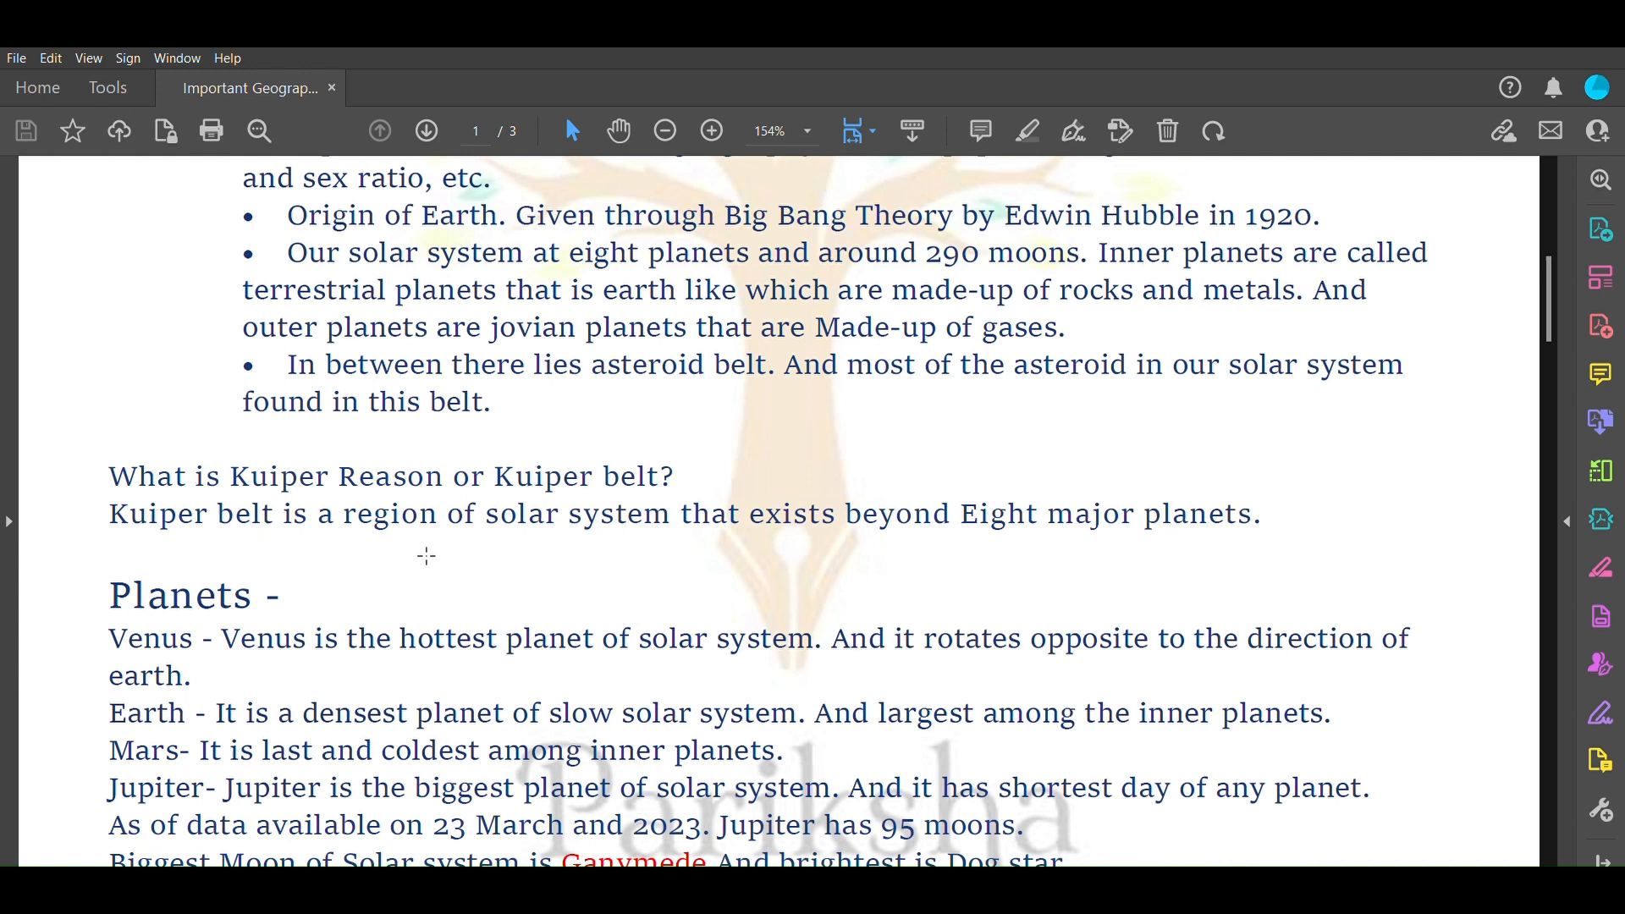
mouse_move(606, 550)
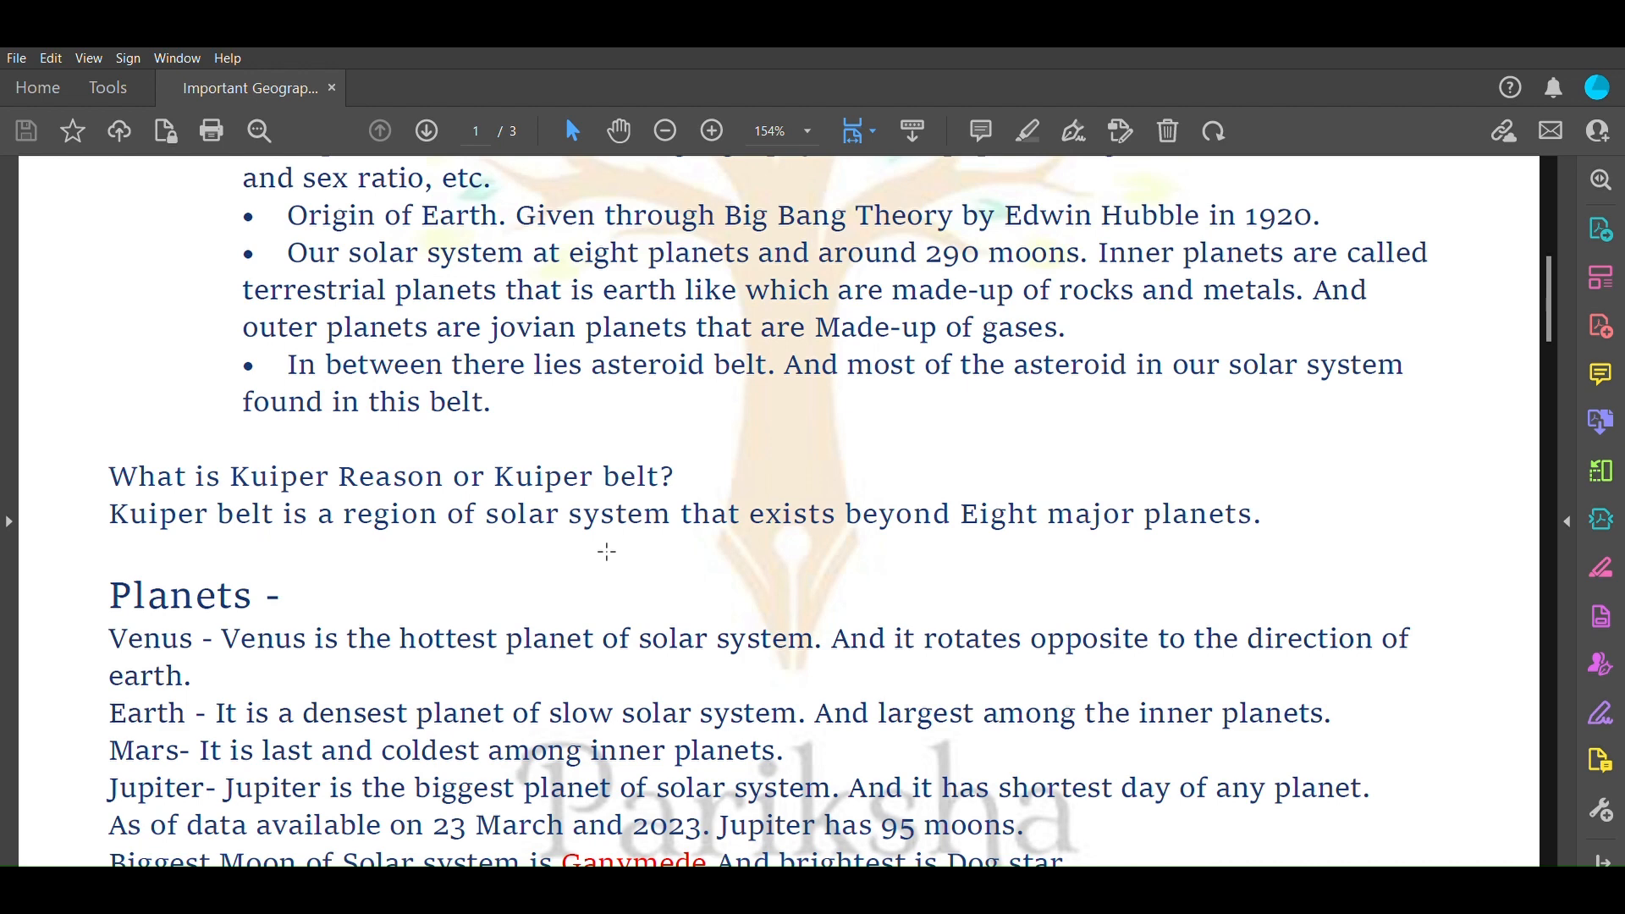
Scroll past the Kuiper belt question to the Planets notes, Venus through Ganymede
scroll("down", 3)
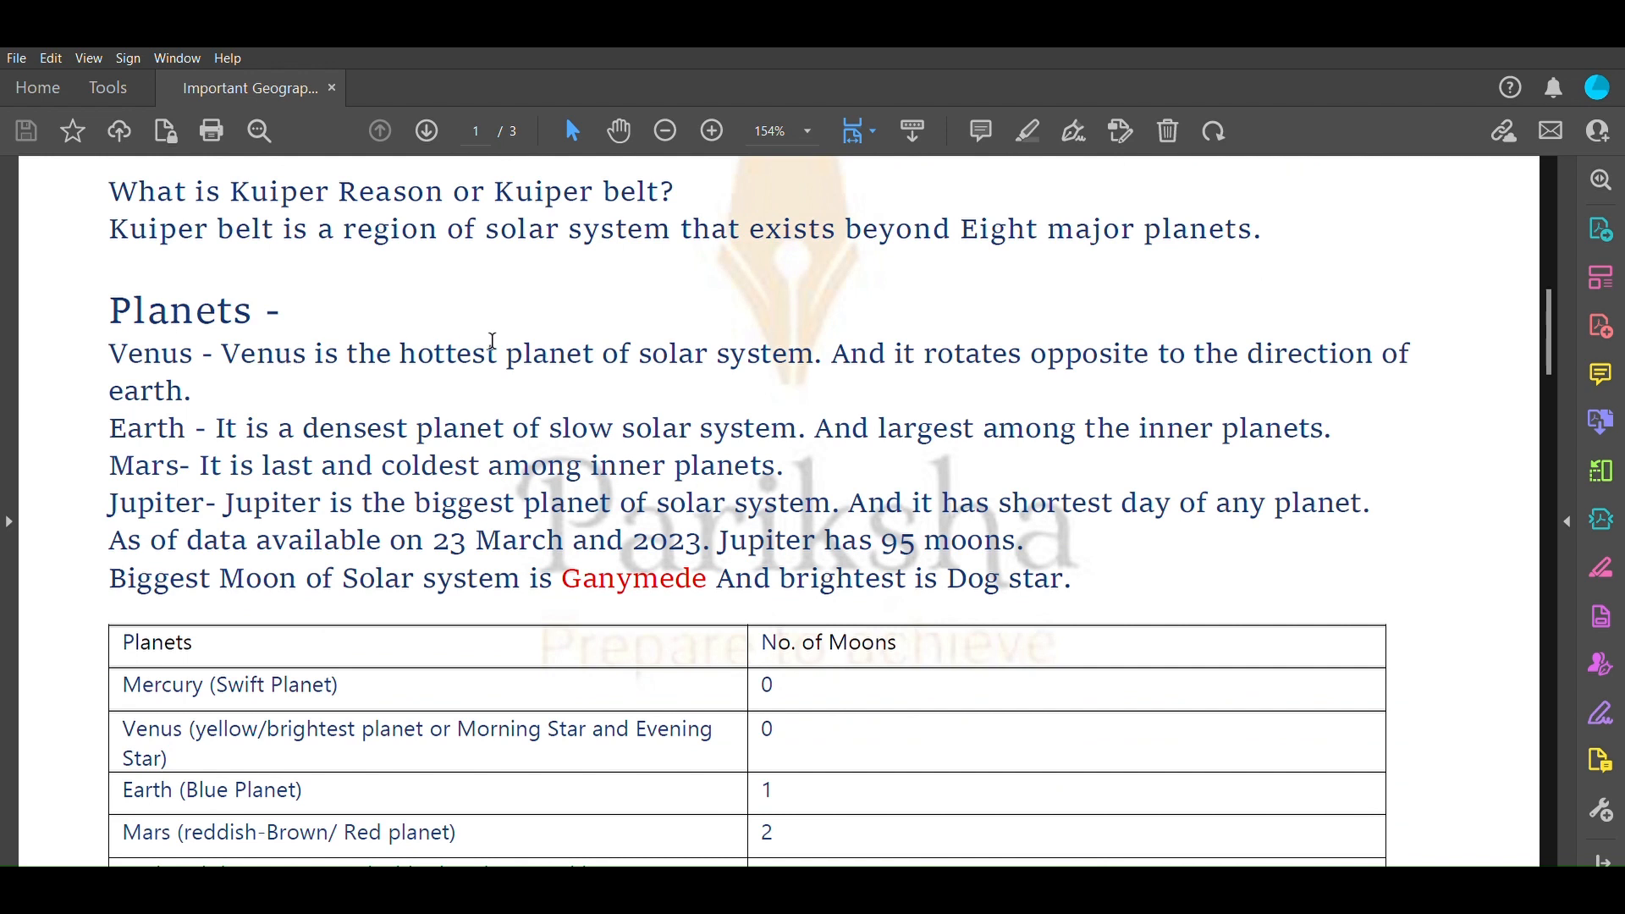
mouse_move(761, 357)
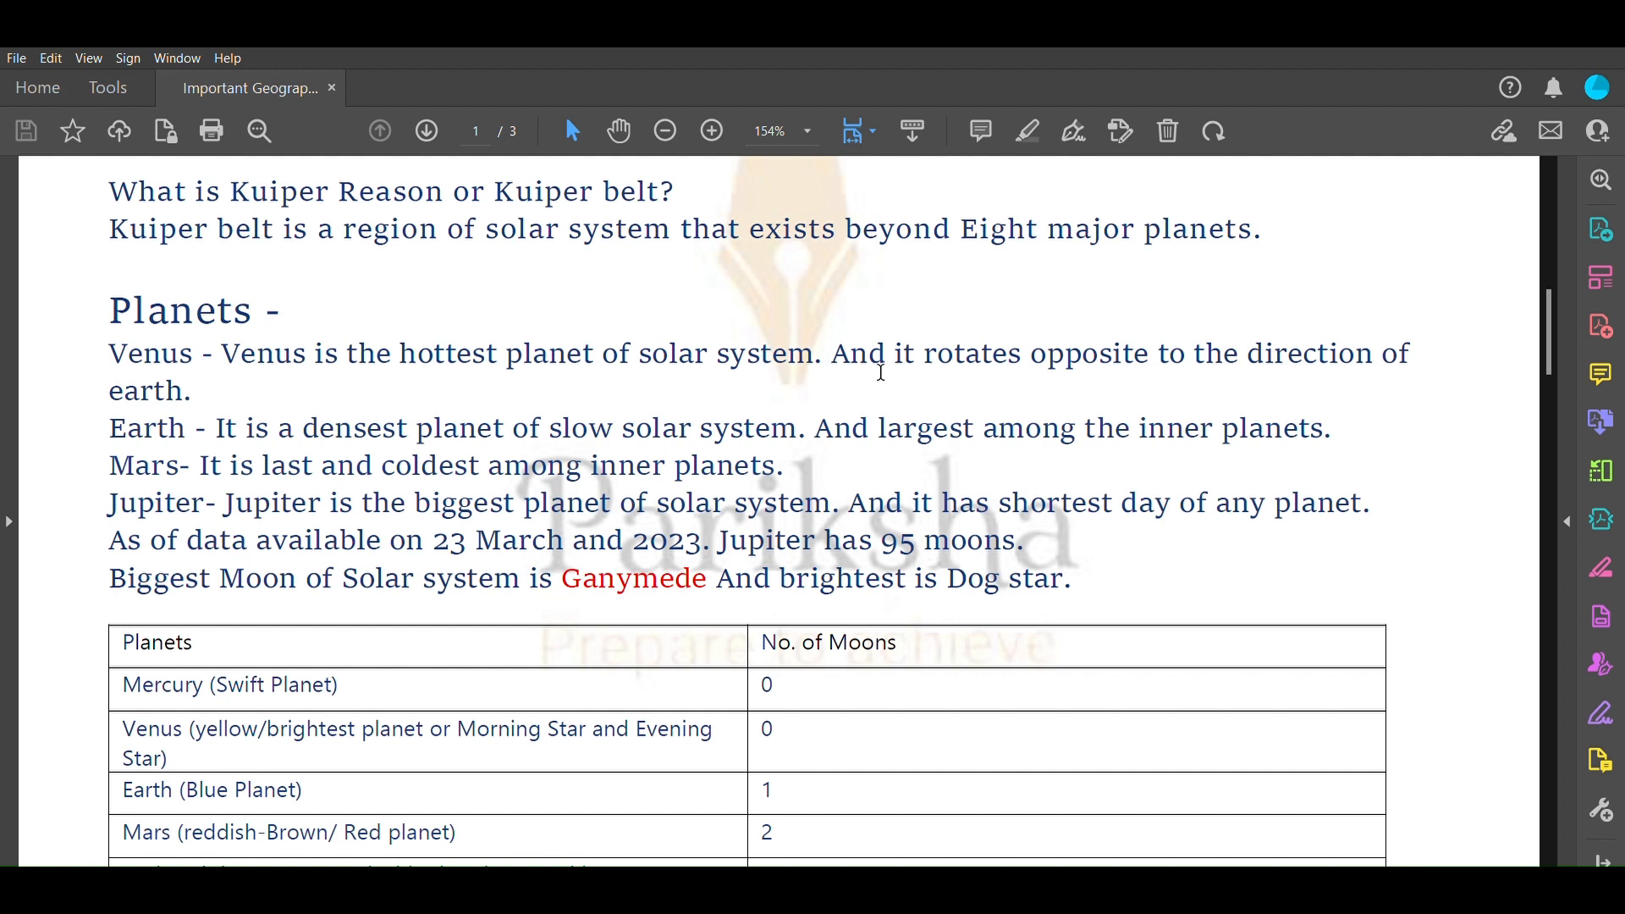
left_click_drag(831, 352, 831, 428)
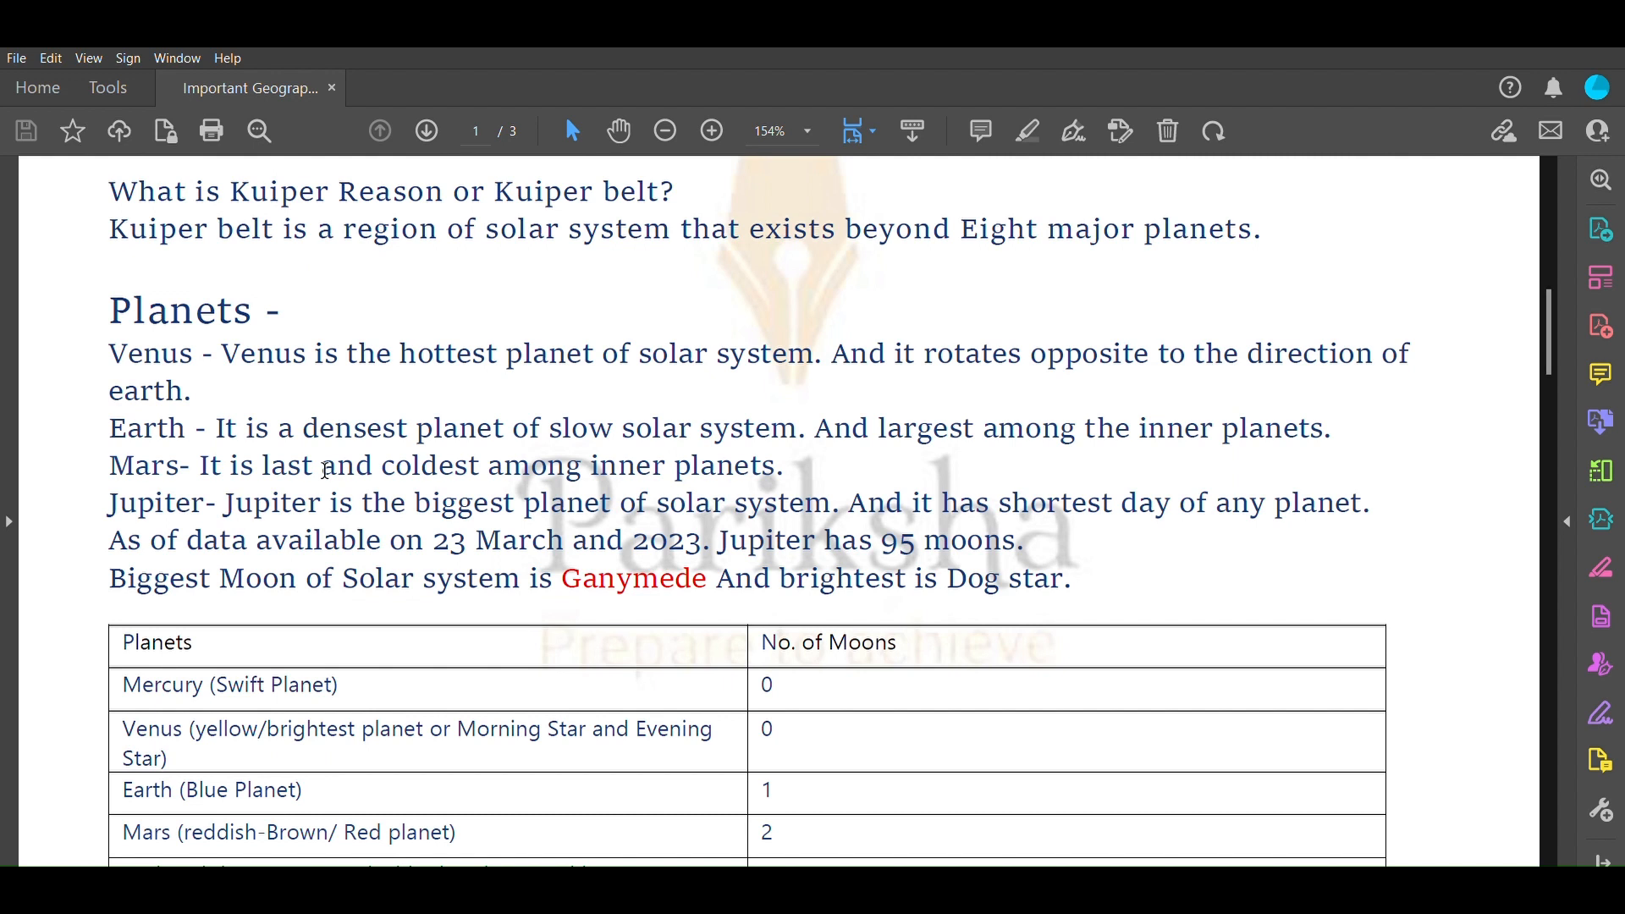
Extend the moons table view to the Jupiter, Saturn, Uranus and Neptune rows
scroll("down", 3)
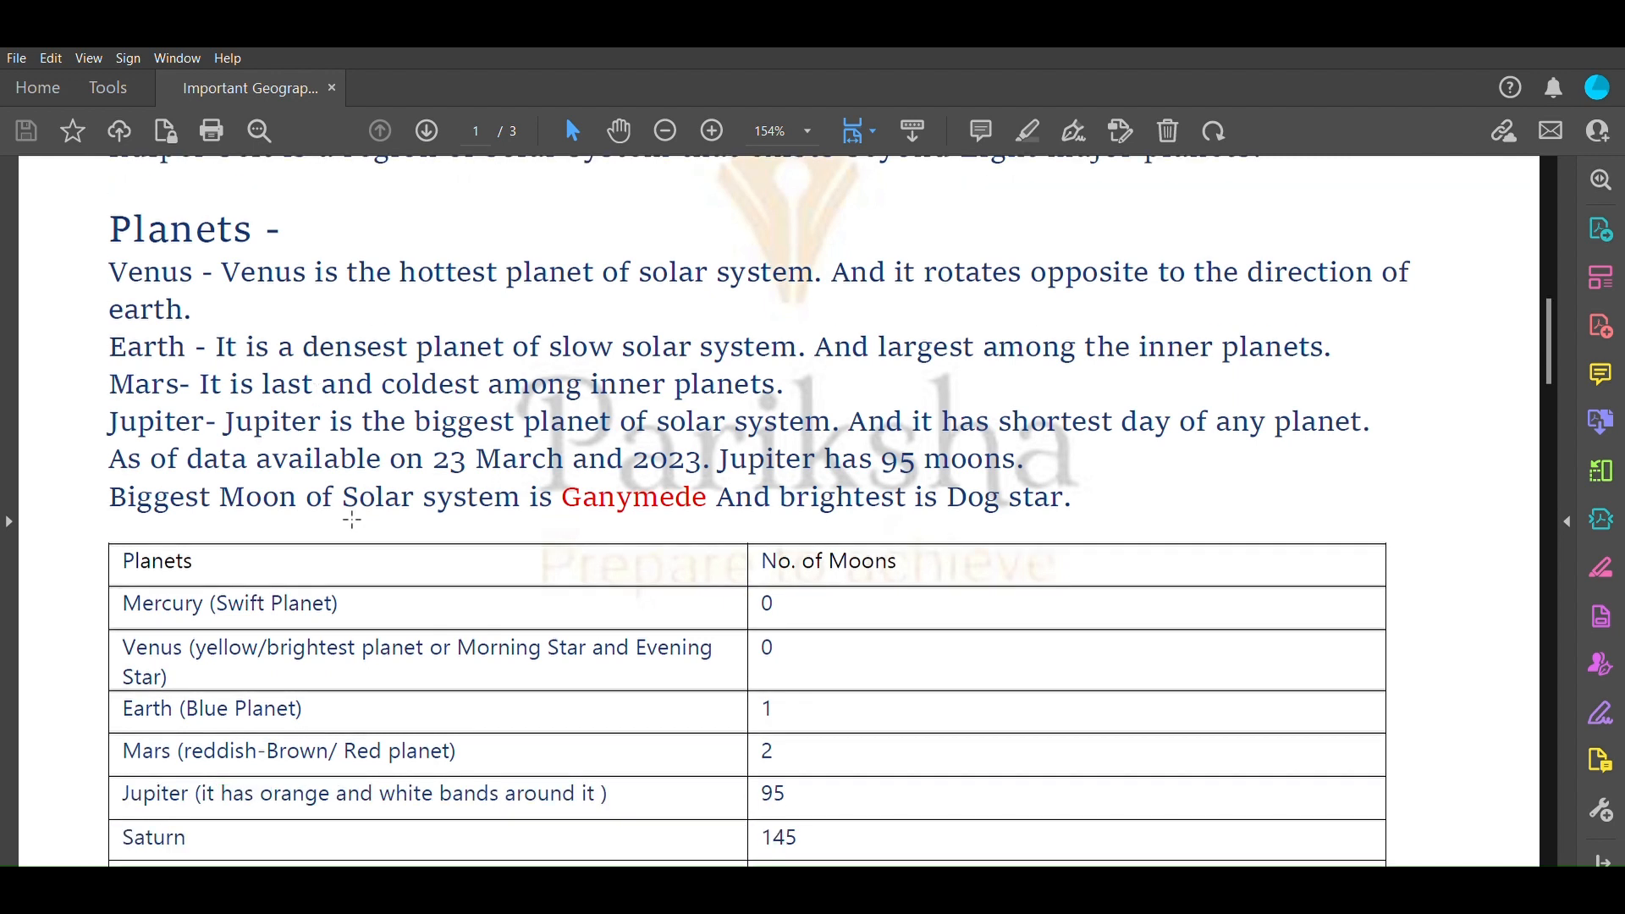
mouse_move(897, 429)
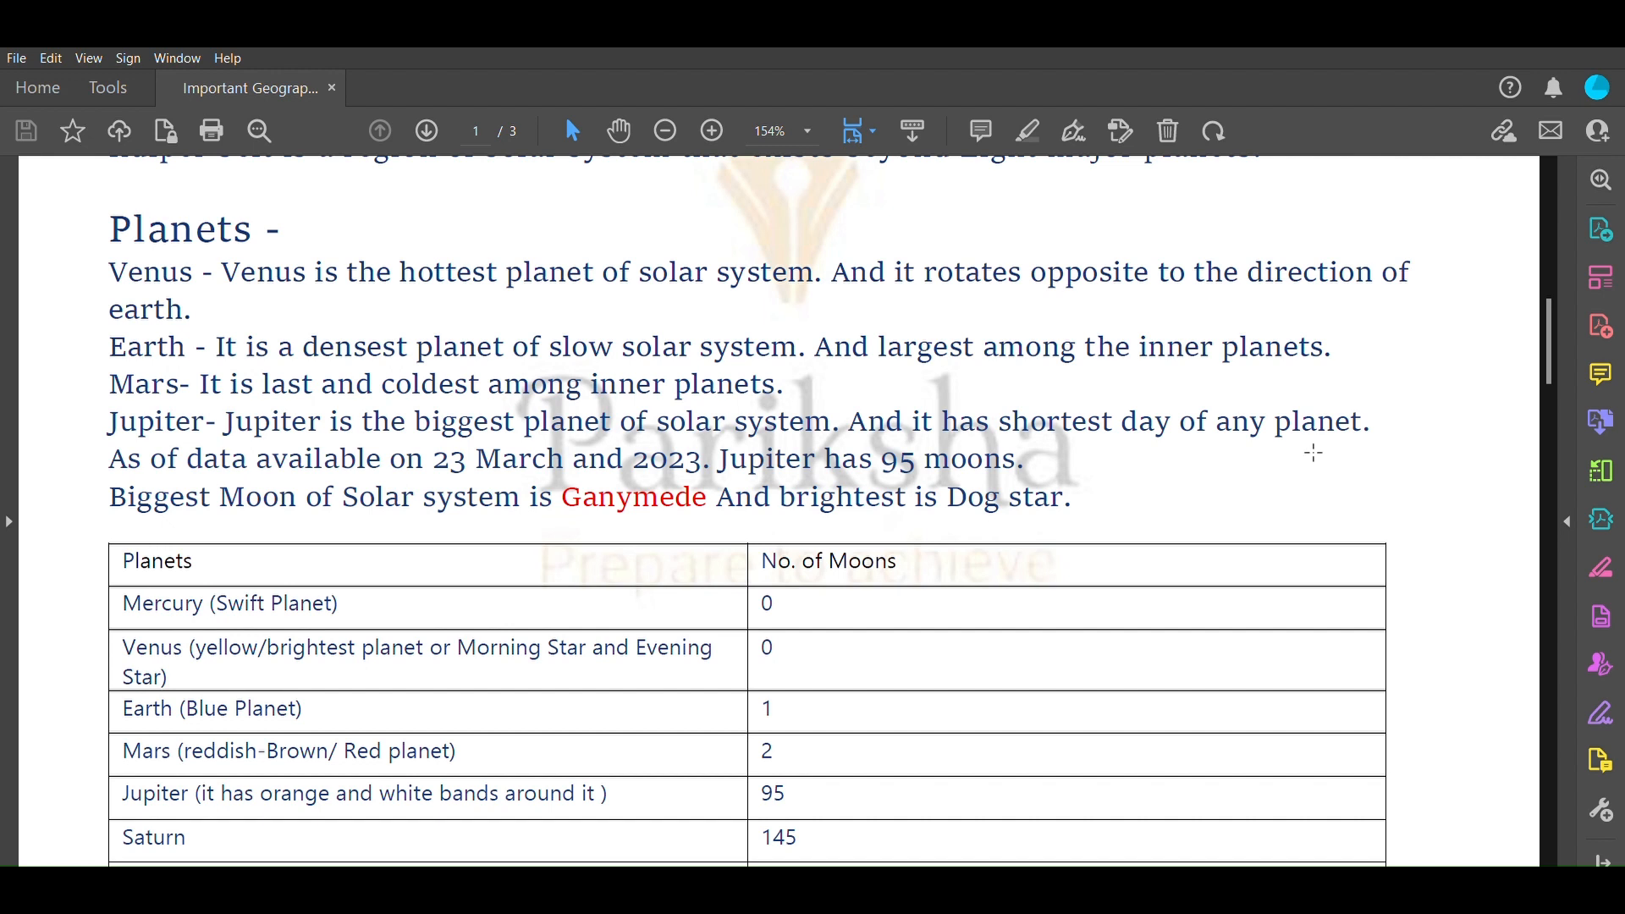
mouse_move(700, 442)
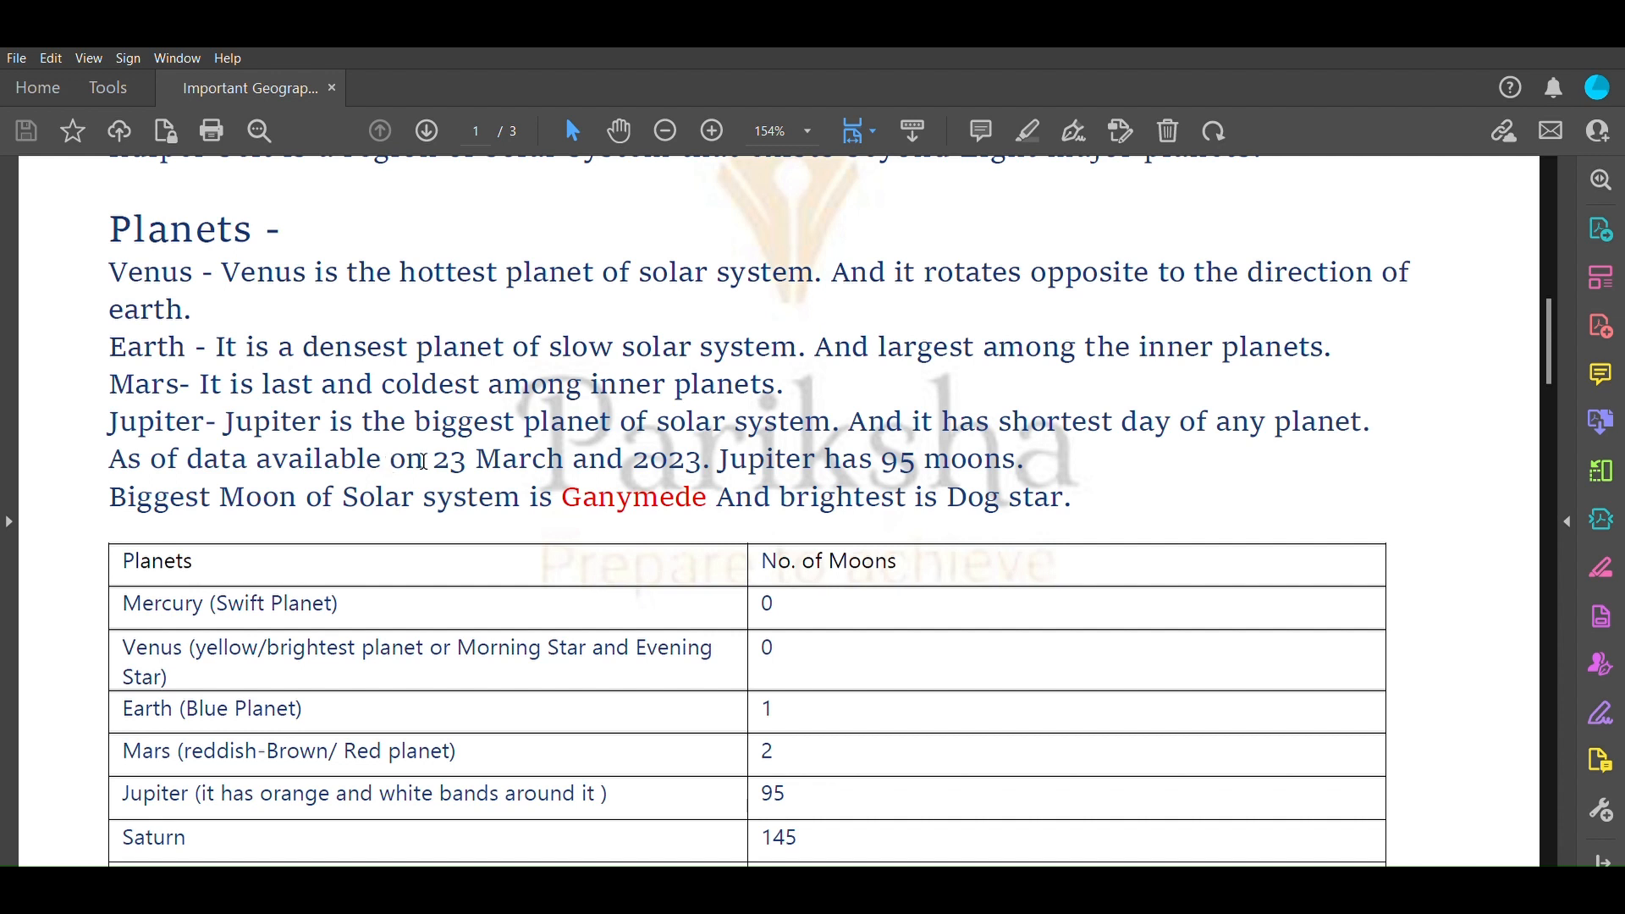
mouse_move(679, 467)
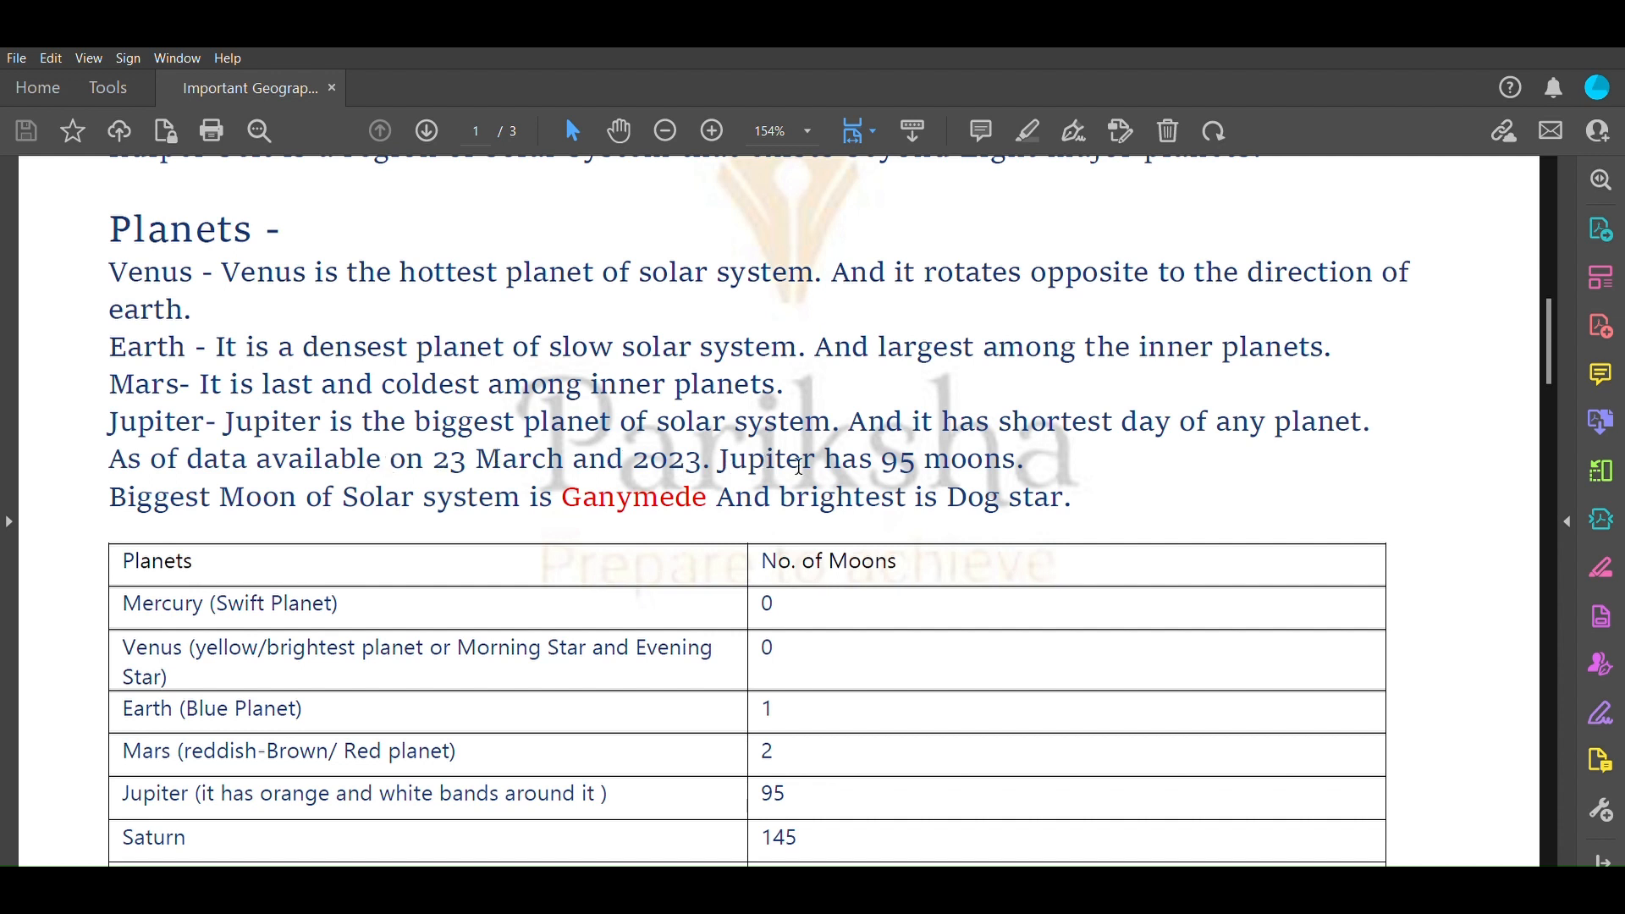
scroll("down", 3)
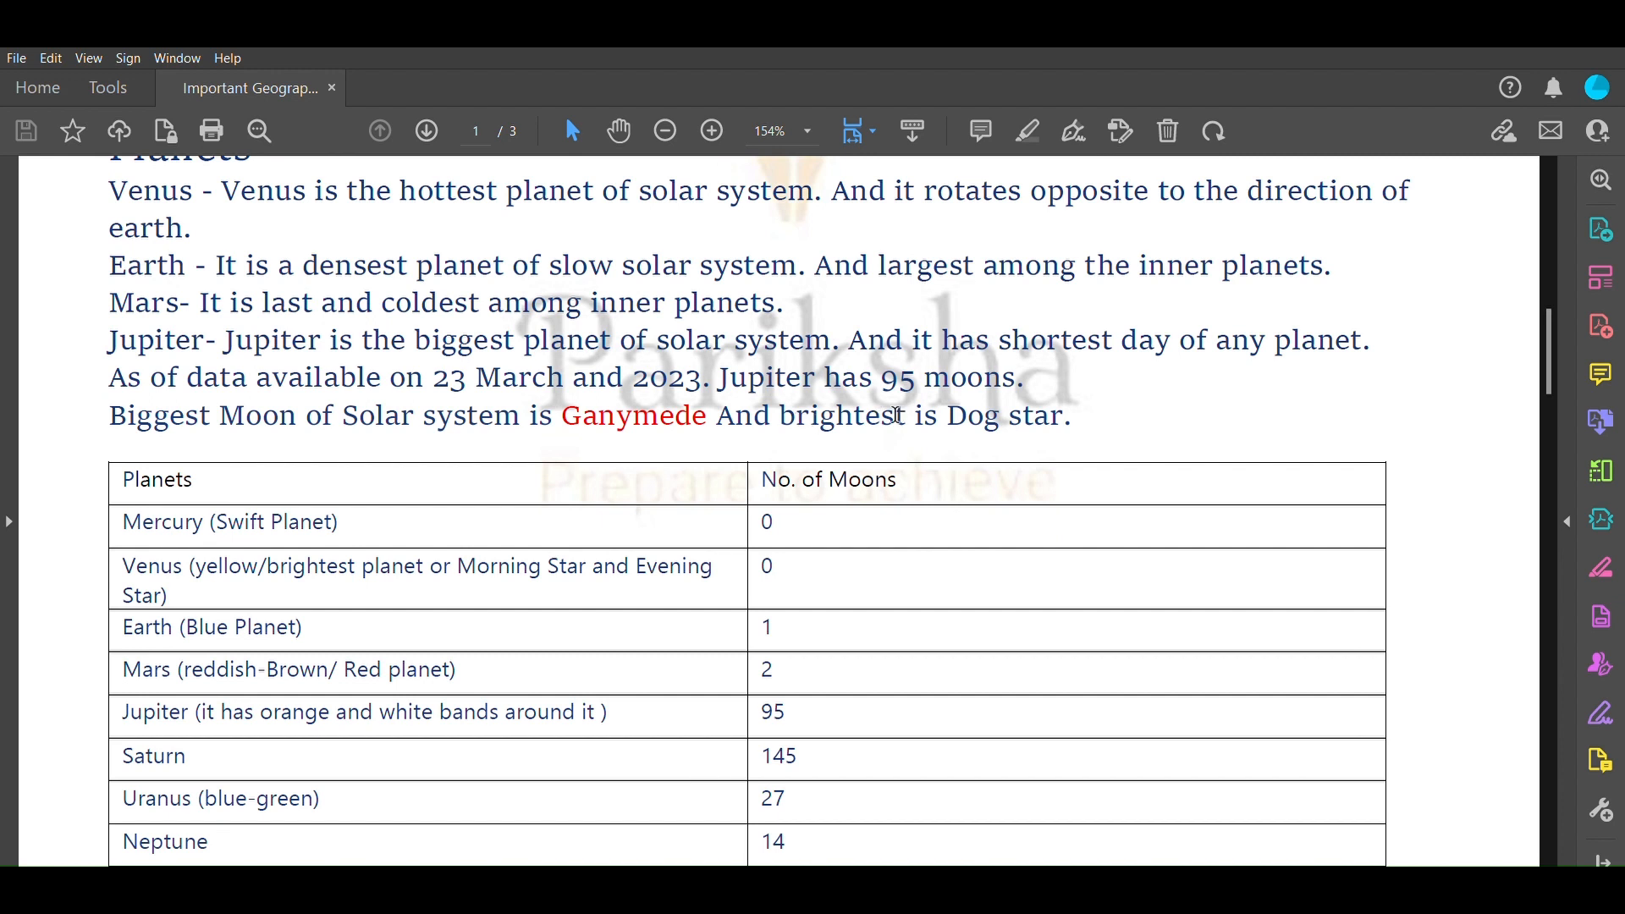
Scroll to page one's end, showing the full Mercury-to-Neptune moons table
scroll("down", 3)
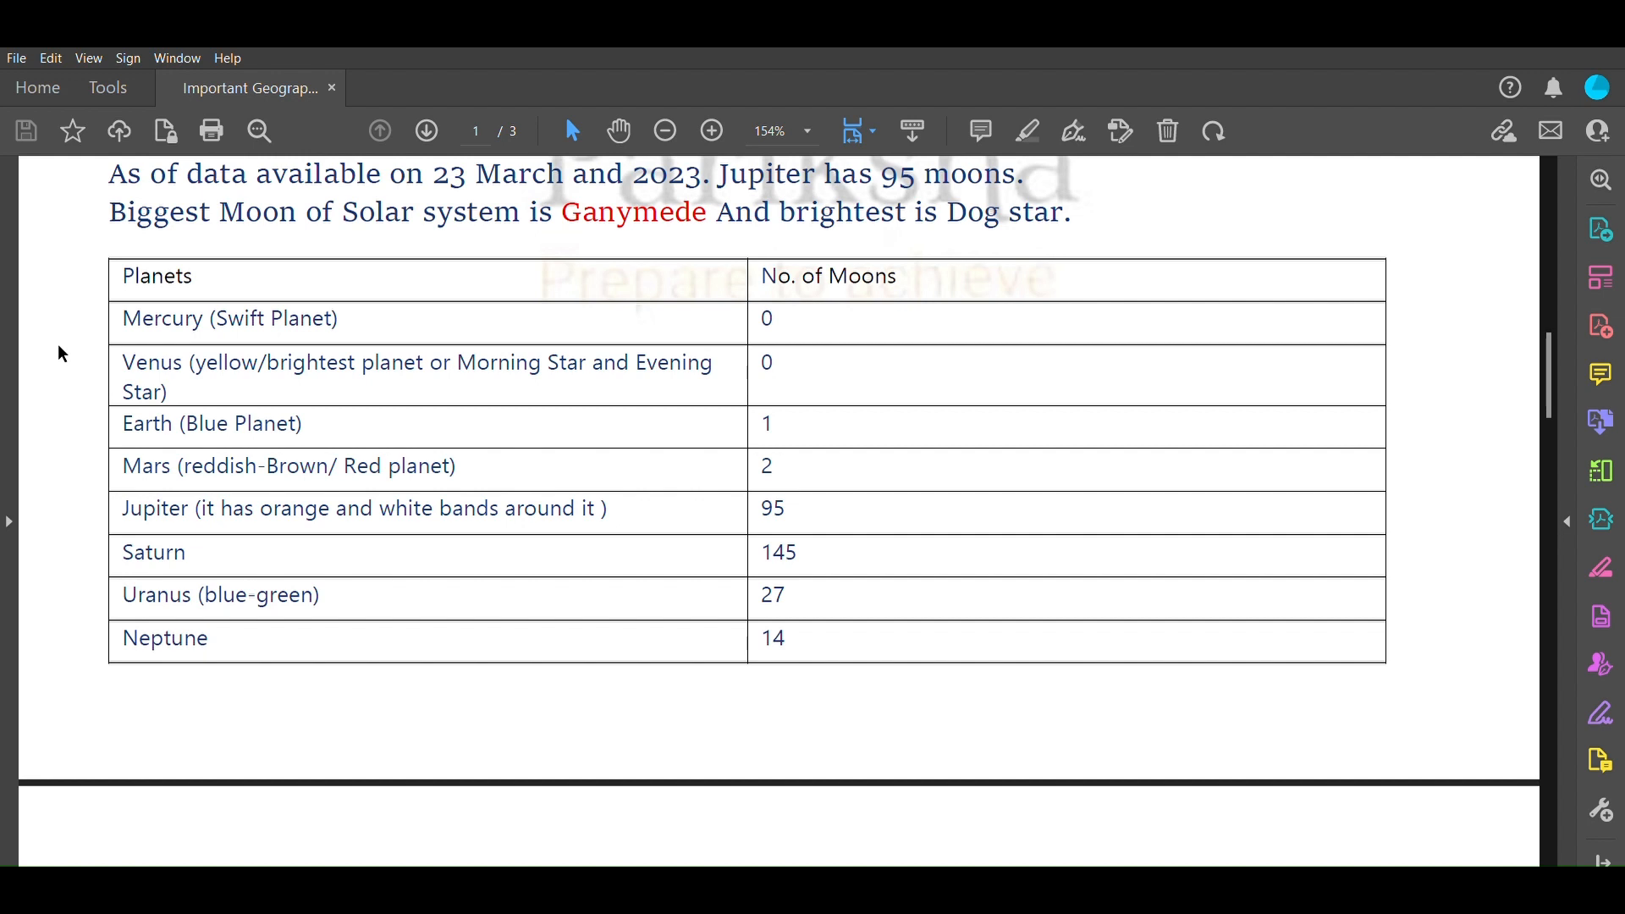
Scroll onto page two, from the Pluto row through the Tropic of Cancer states
scroll("down", 3)
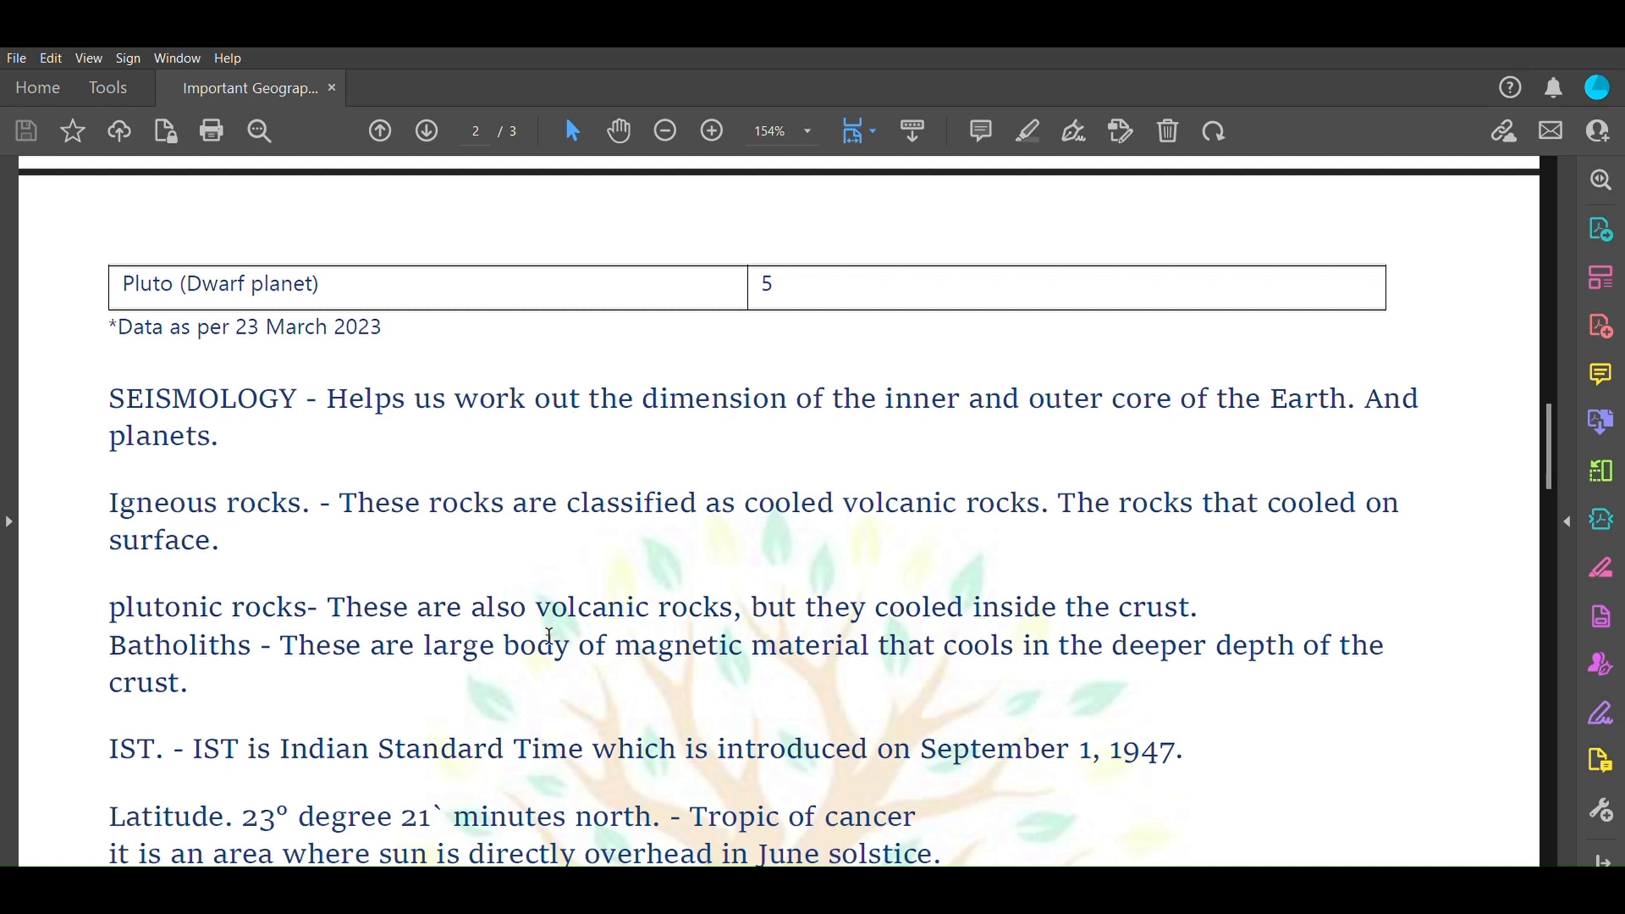
scroll("down", 3)
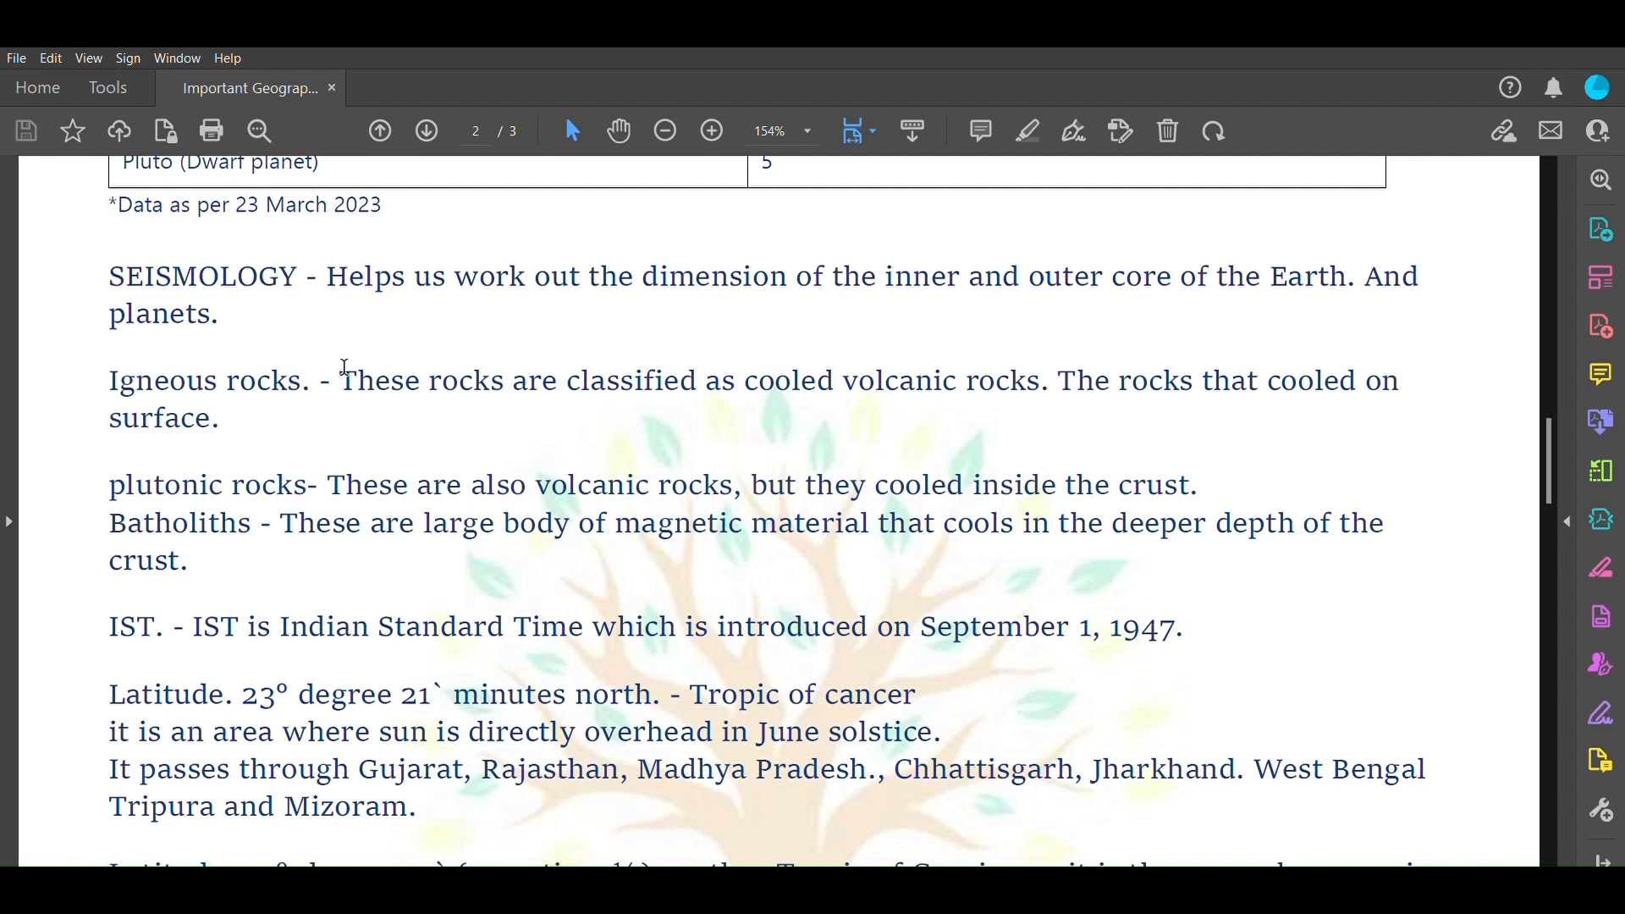
scroll("down", 3)
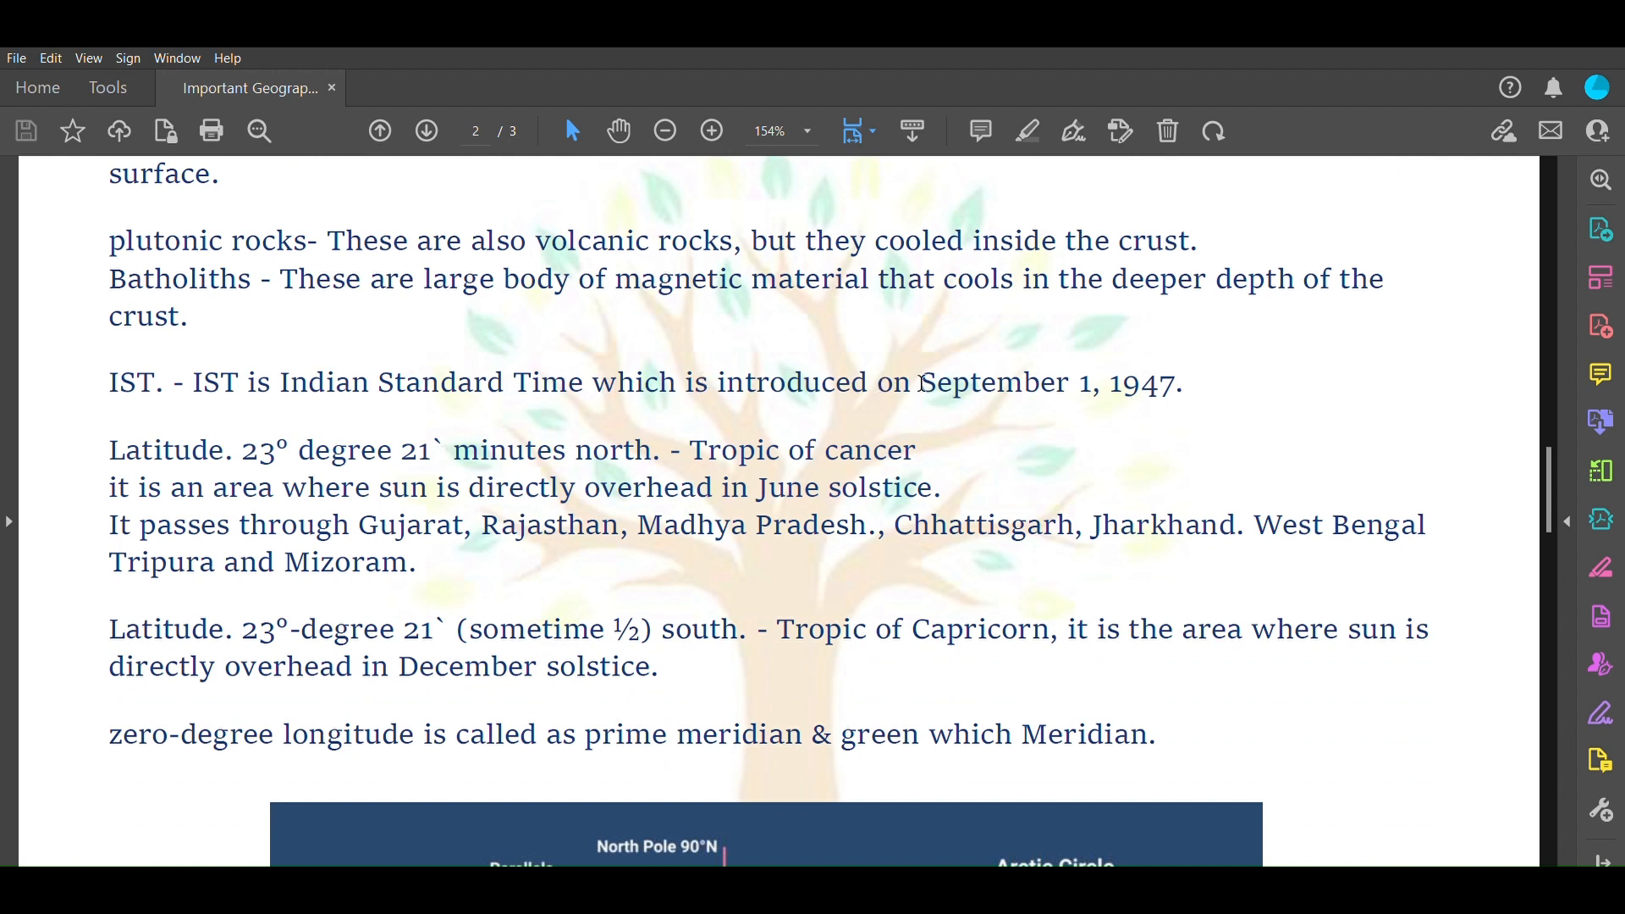
mouse_move(1176, 383)
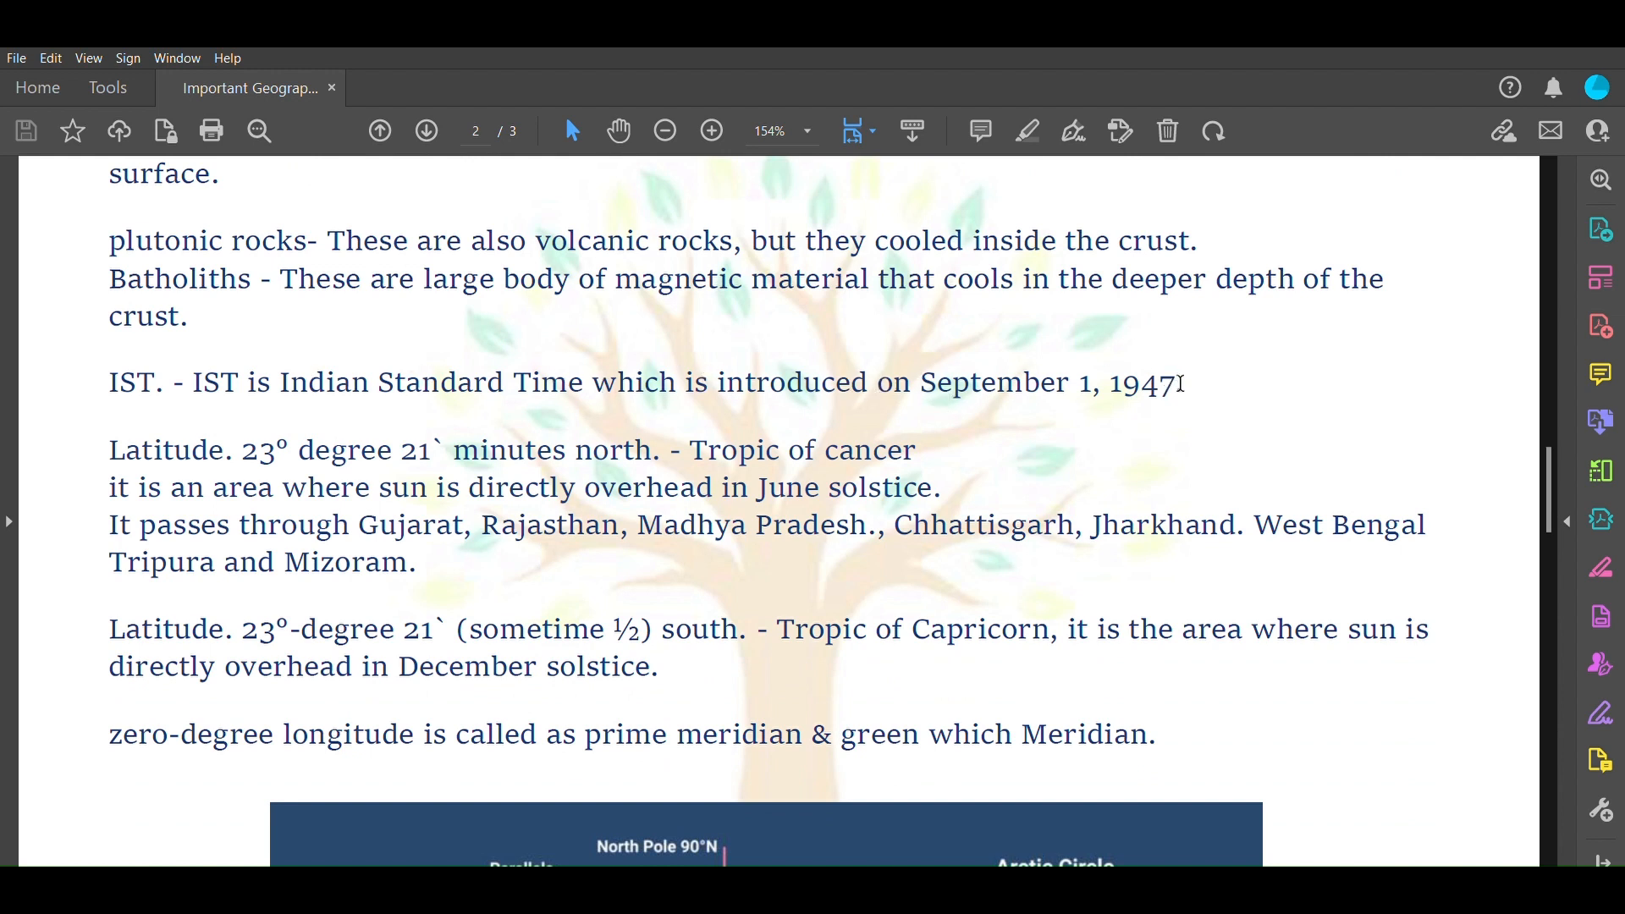
scroll("down", 3)
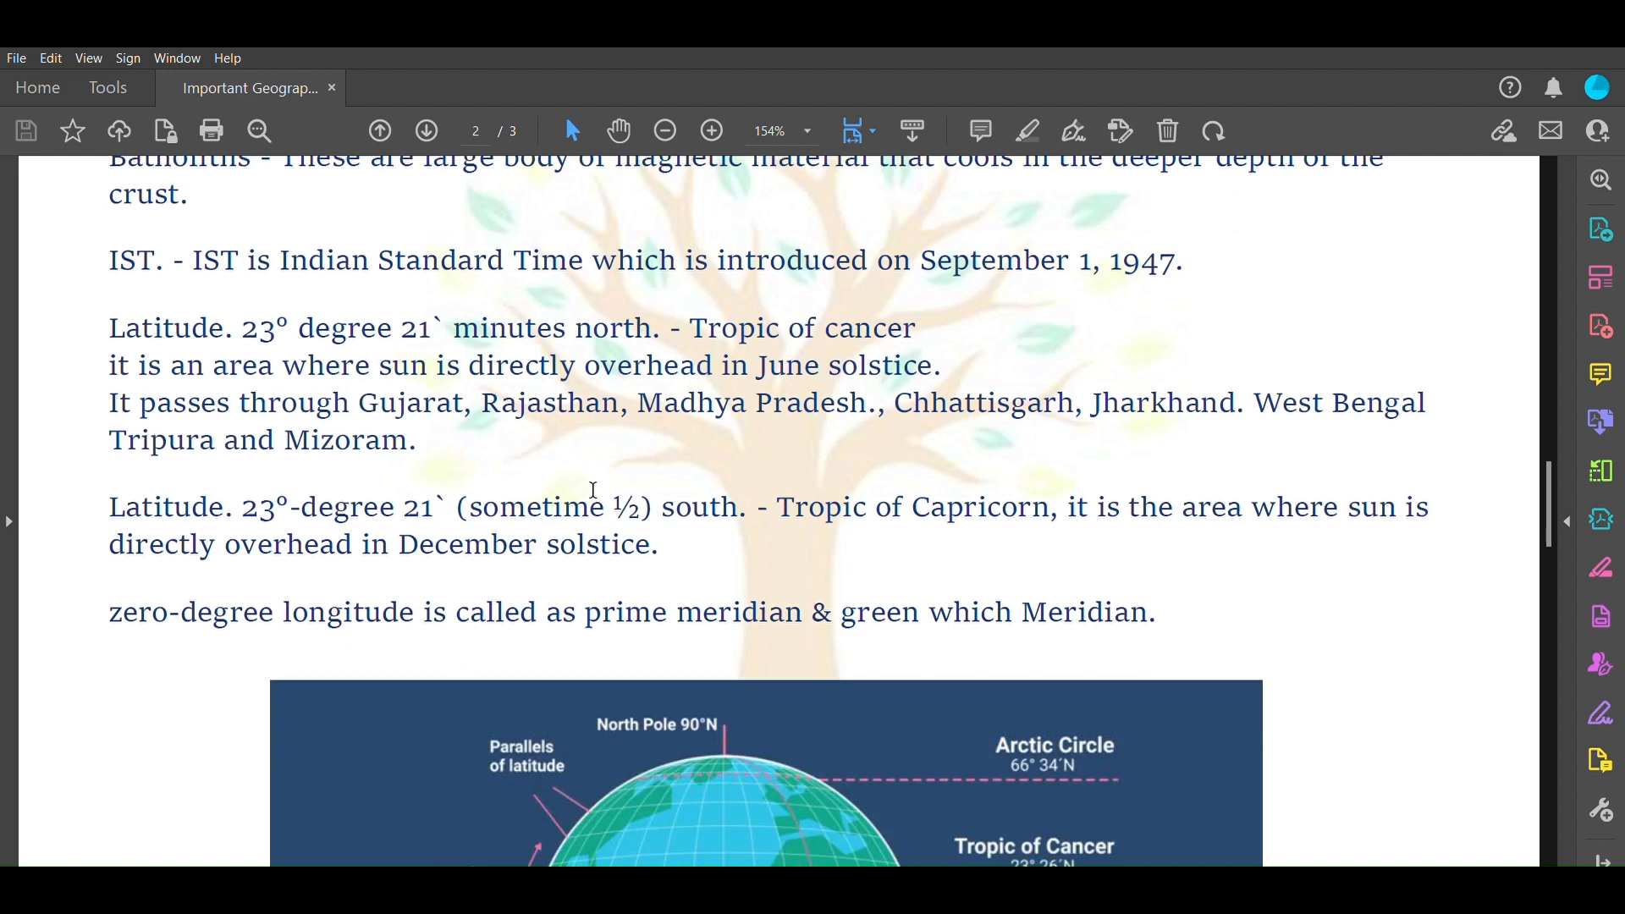
mouse_move(301, 325)
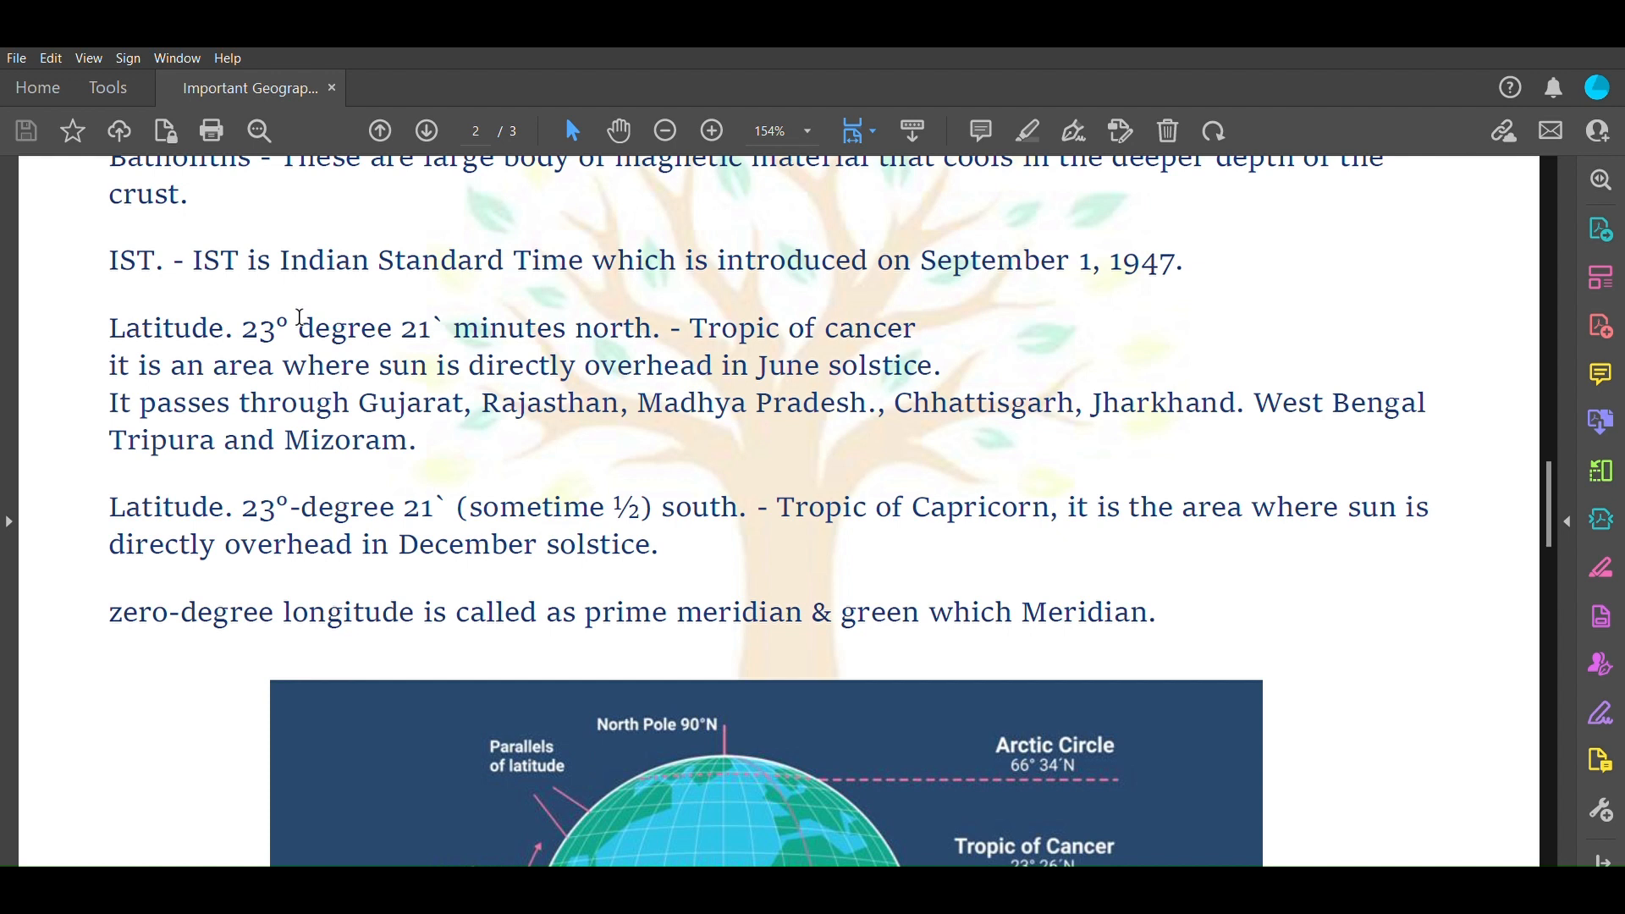
mouse_move(468, 327)
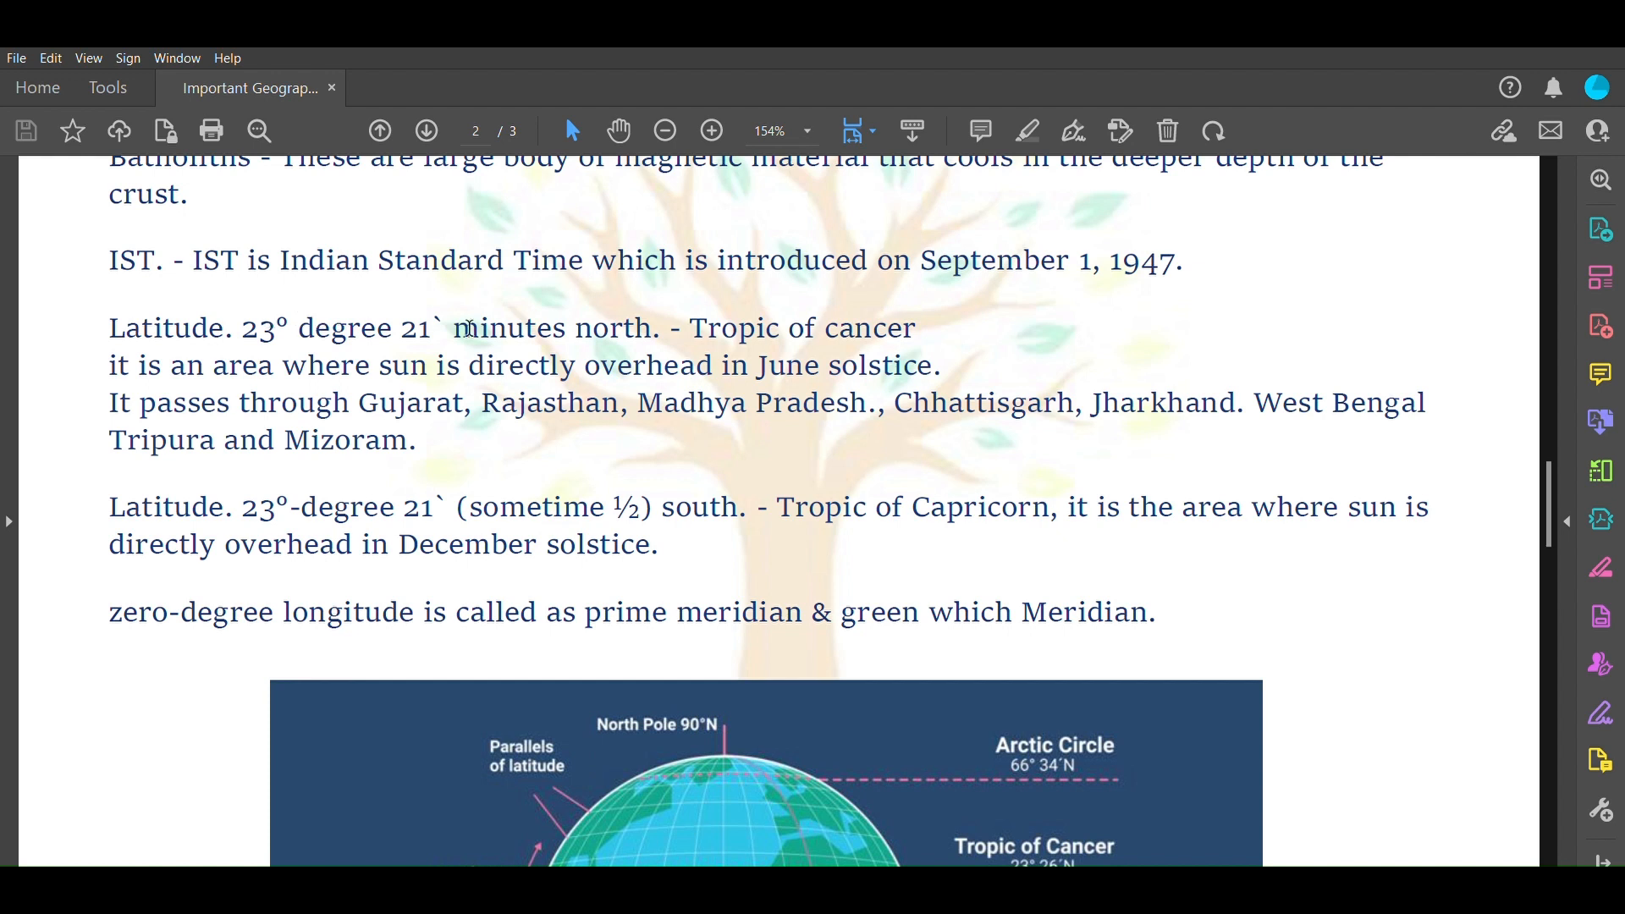
mouse_move(705, 328)
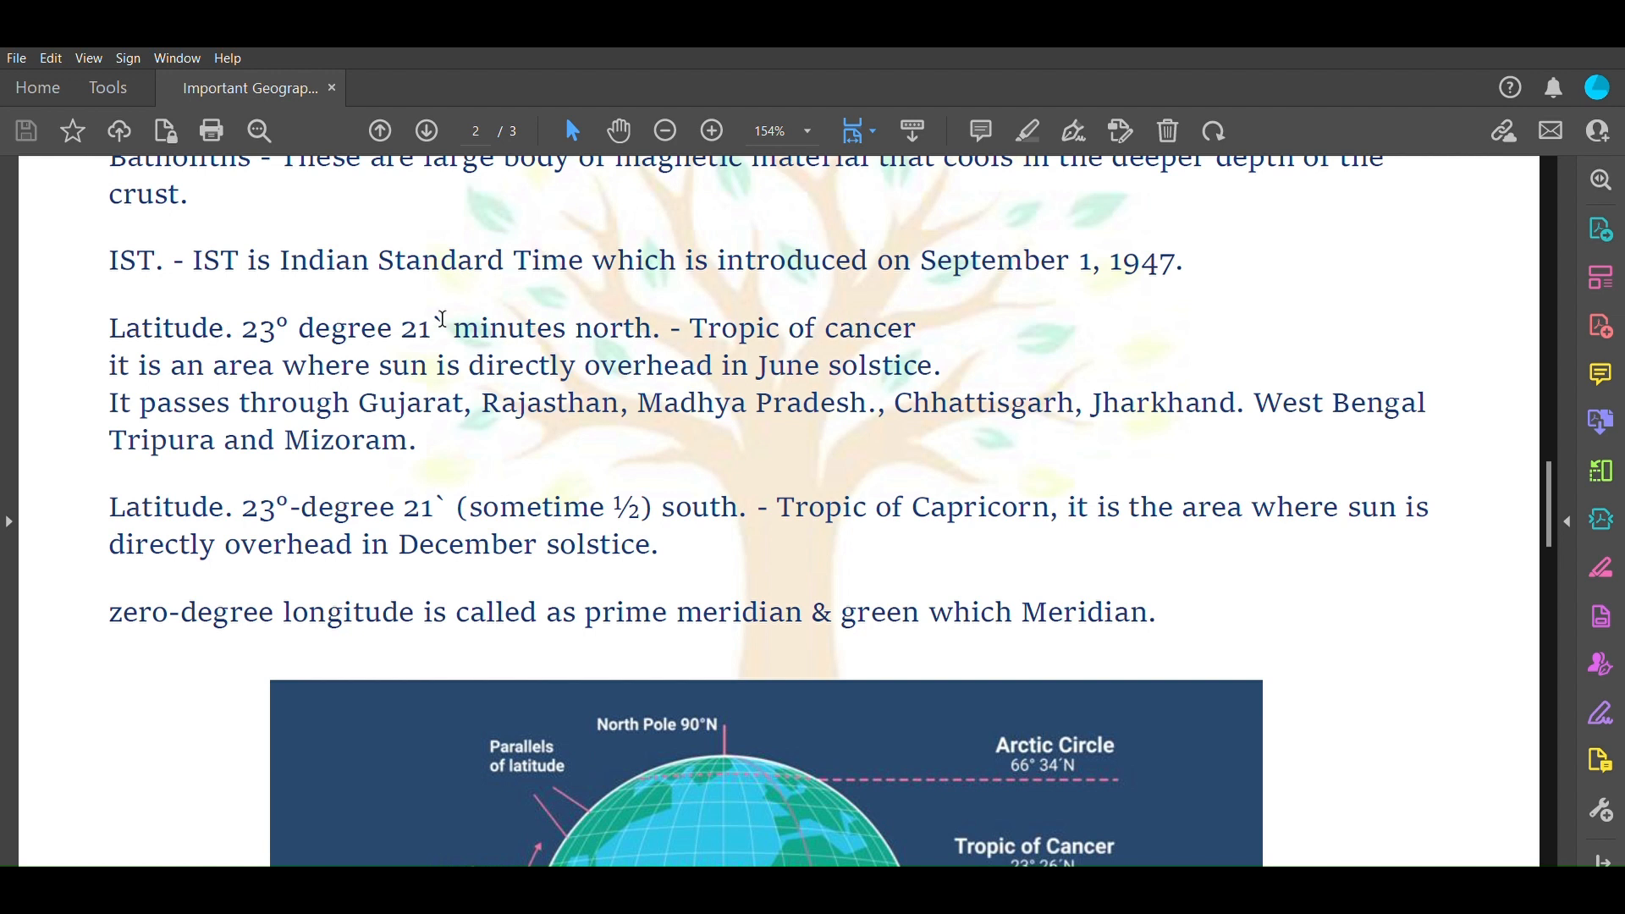
double_click(412, 327)
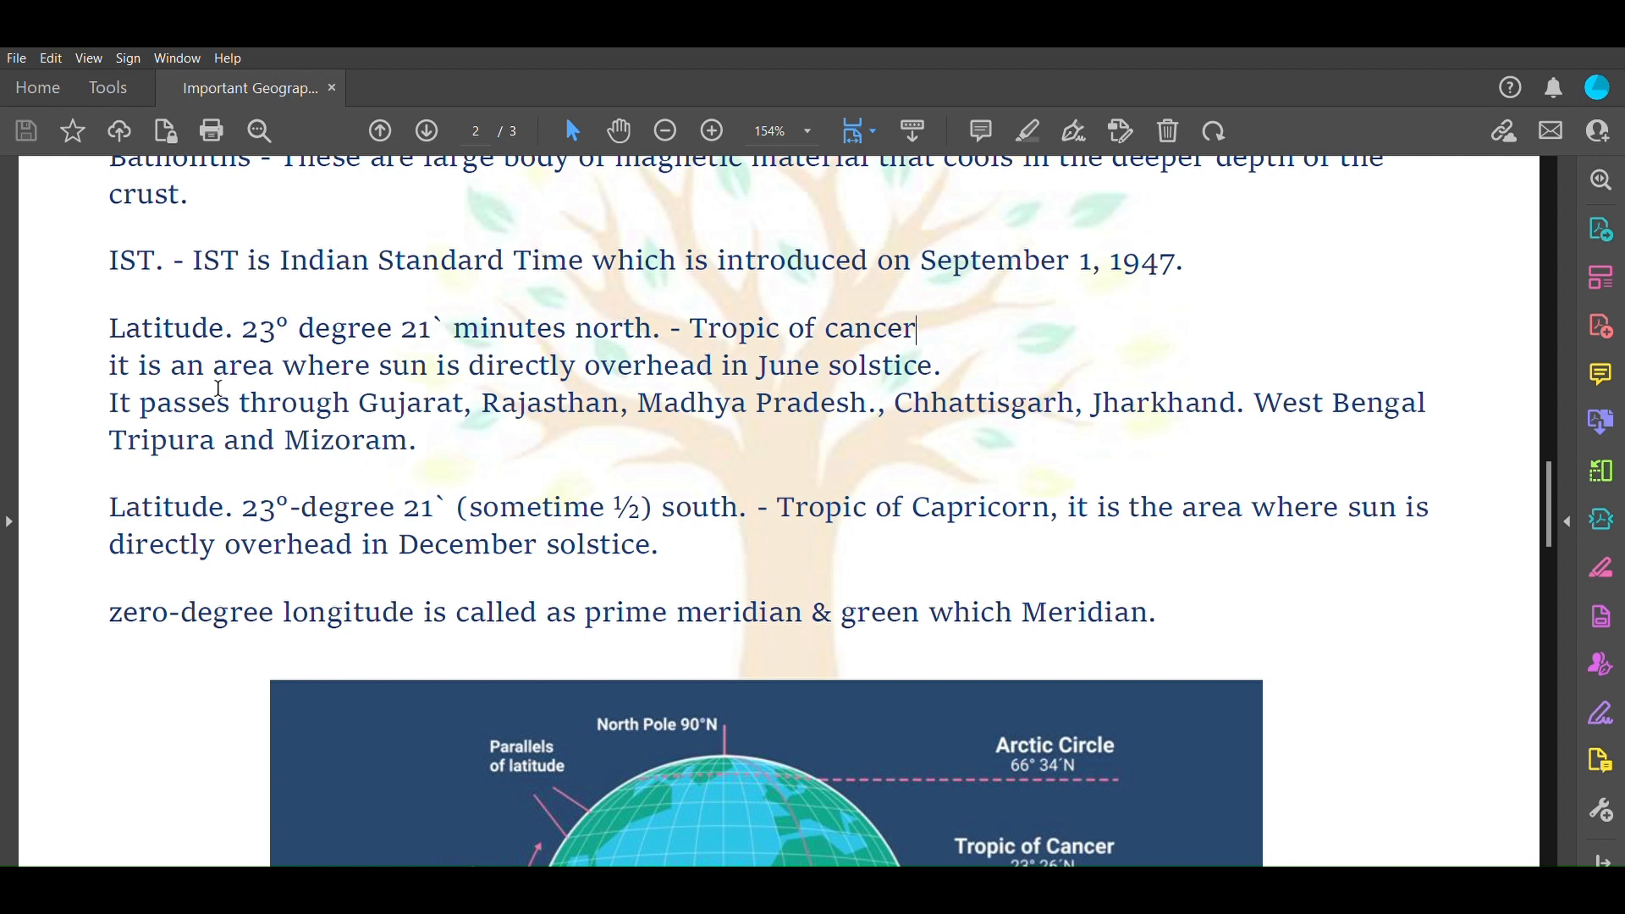
mouse_move(637, 393)
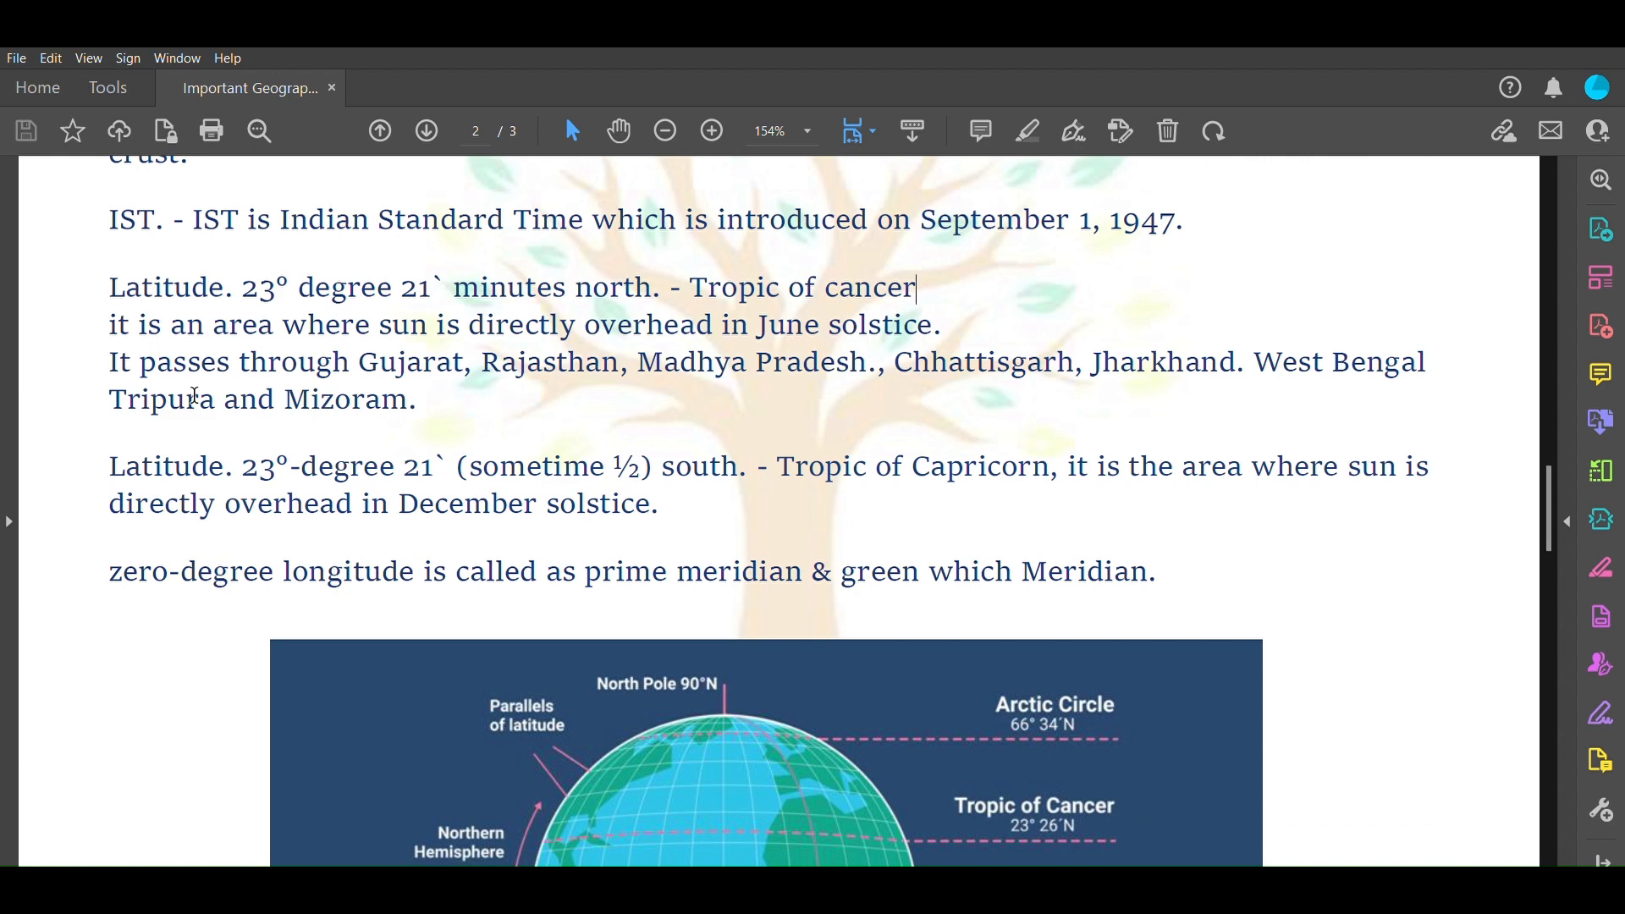
mouse_move(1162, 408)
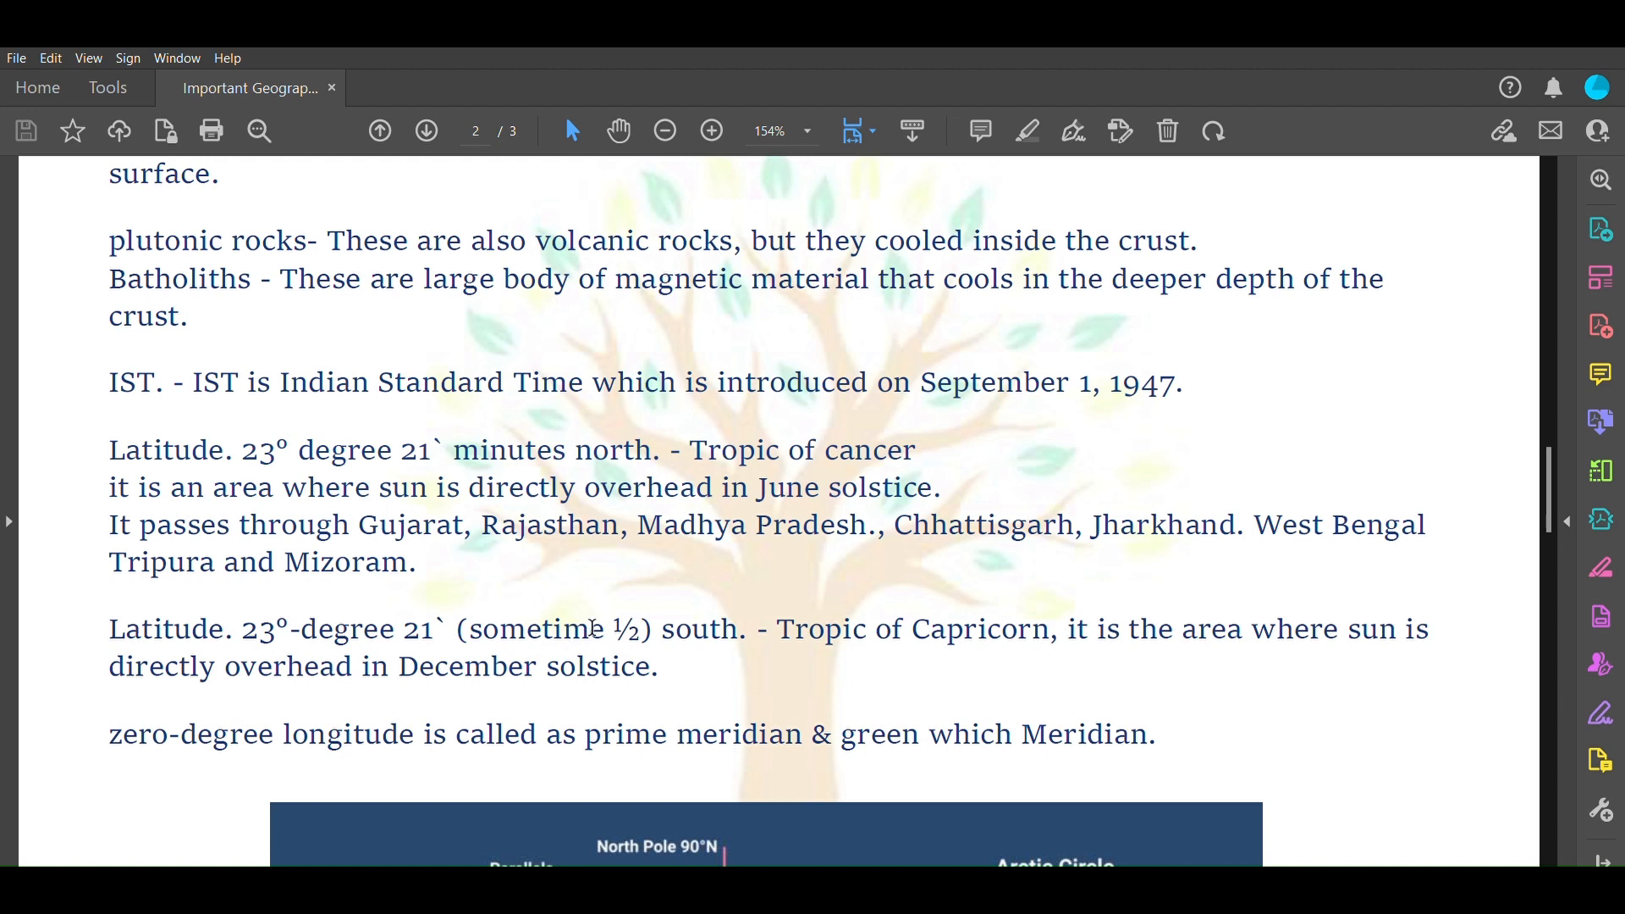
scroll("down", 3)
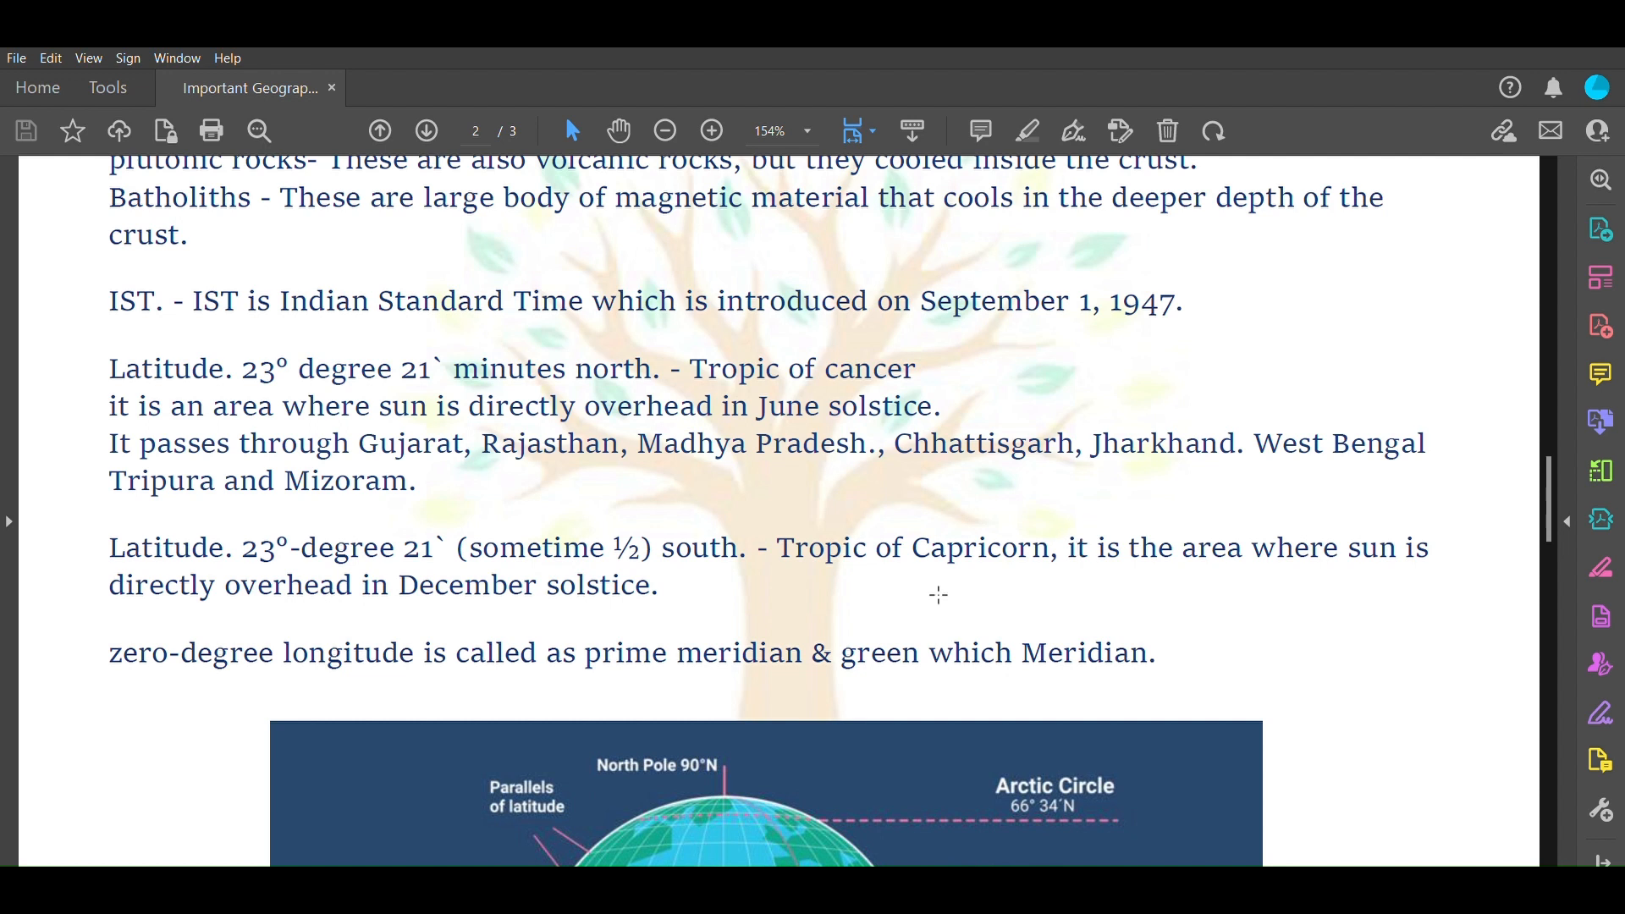
mouse_move(405, 573)
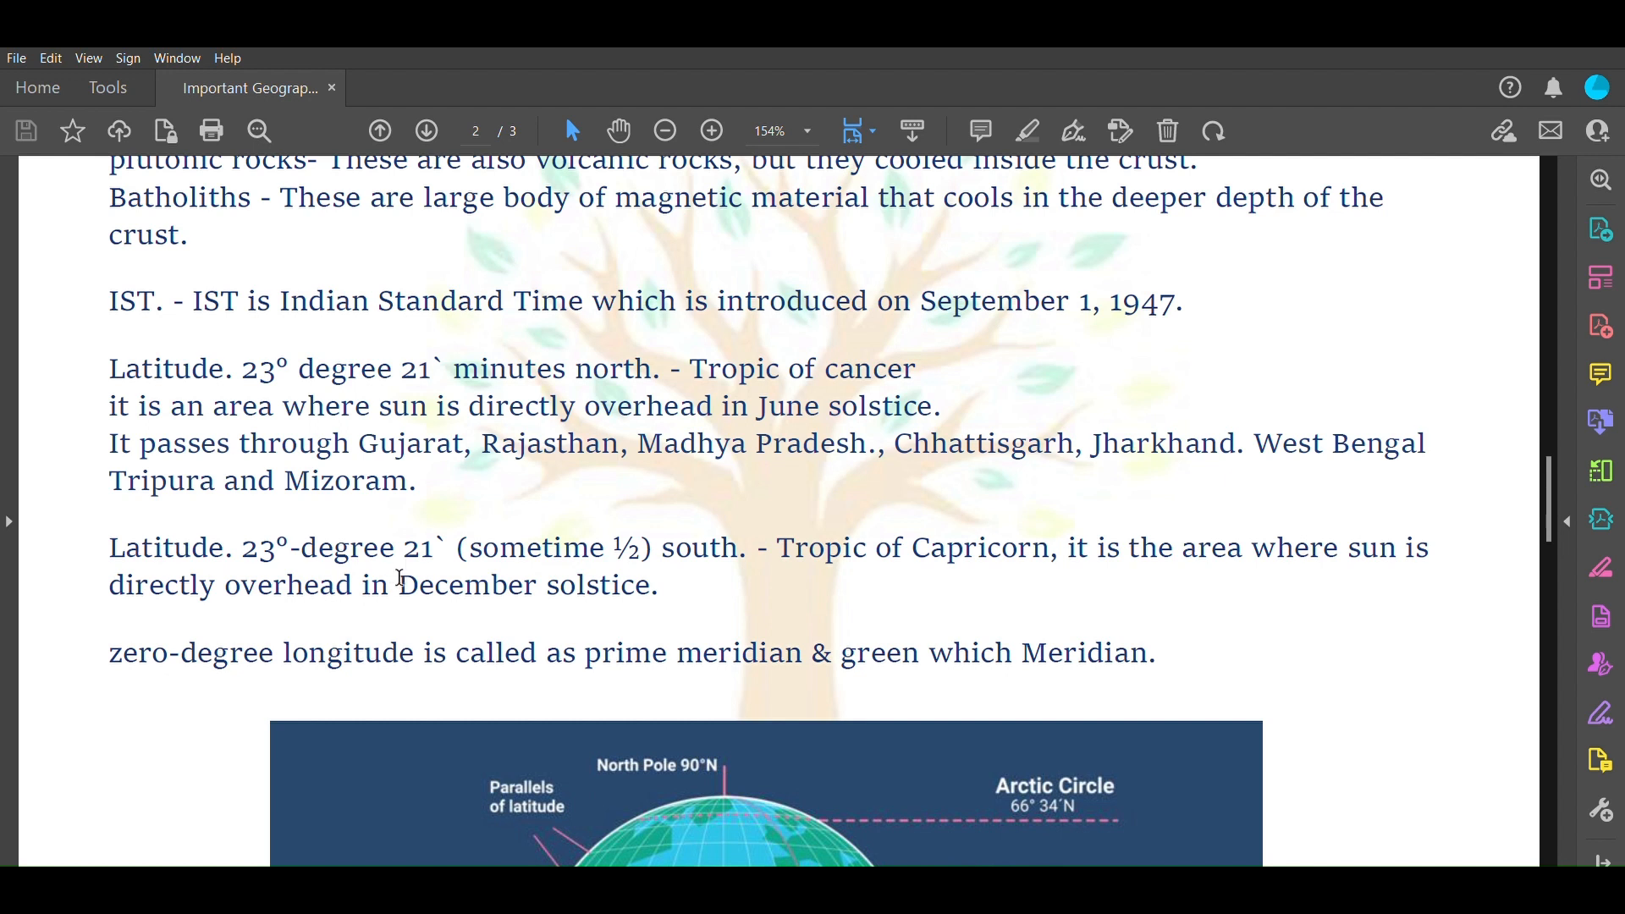
mouse_move(661, 468)
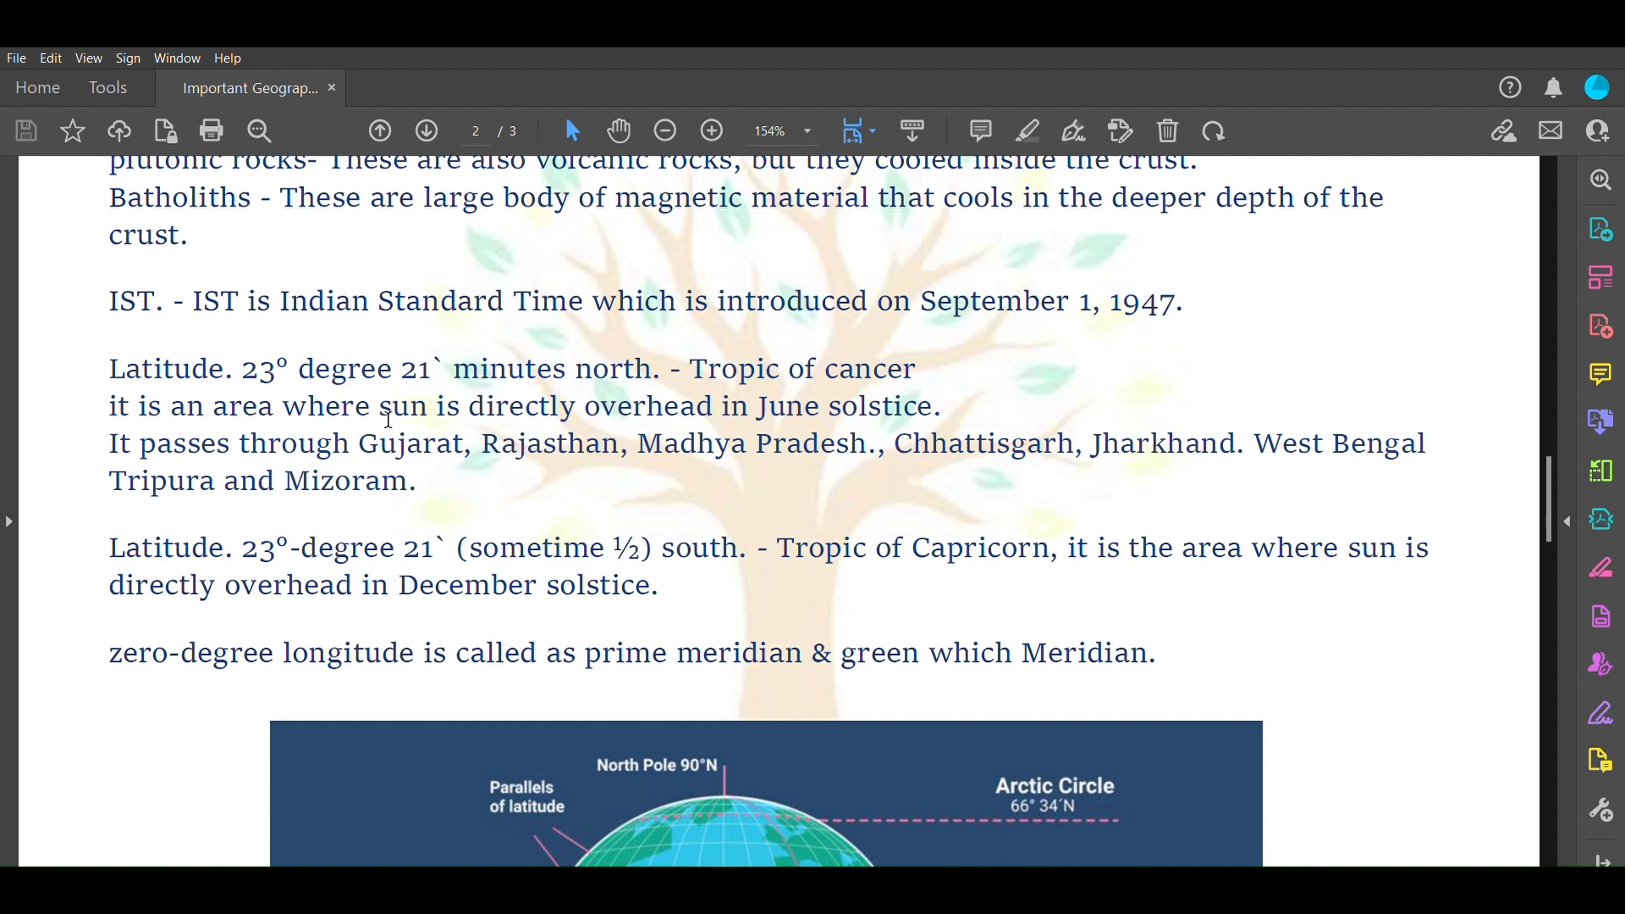
Select 'December' in the Capricorn note, then scroll until the whole globe diagram shows
double_click(786, 406)
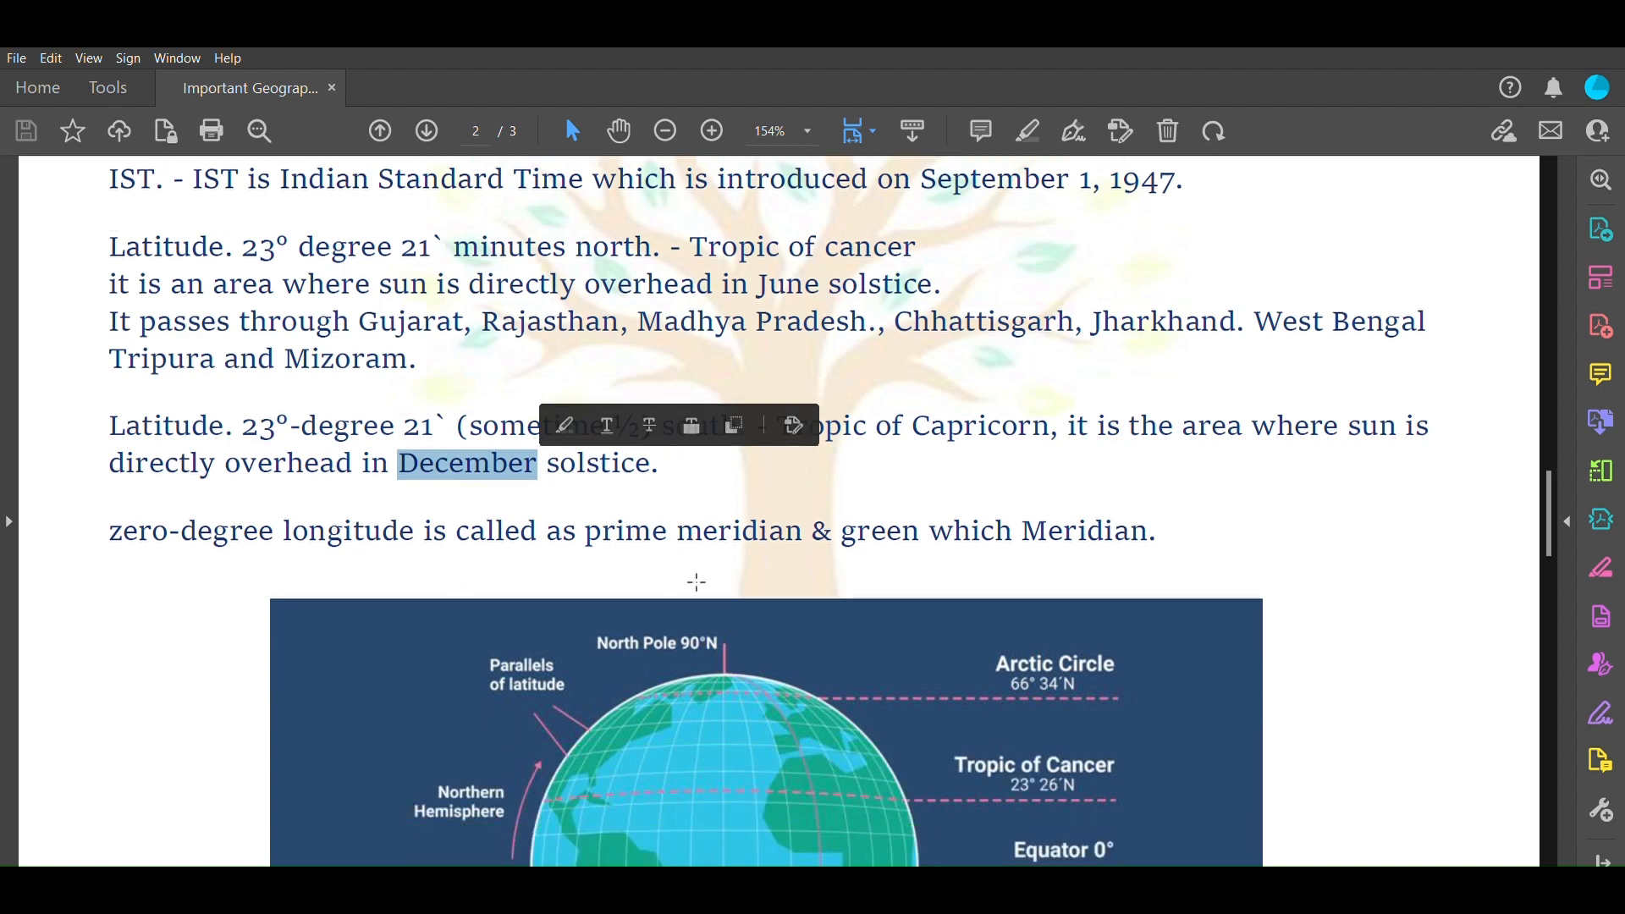
scroll("down", 3)
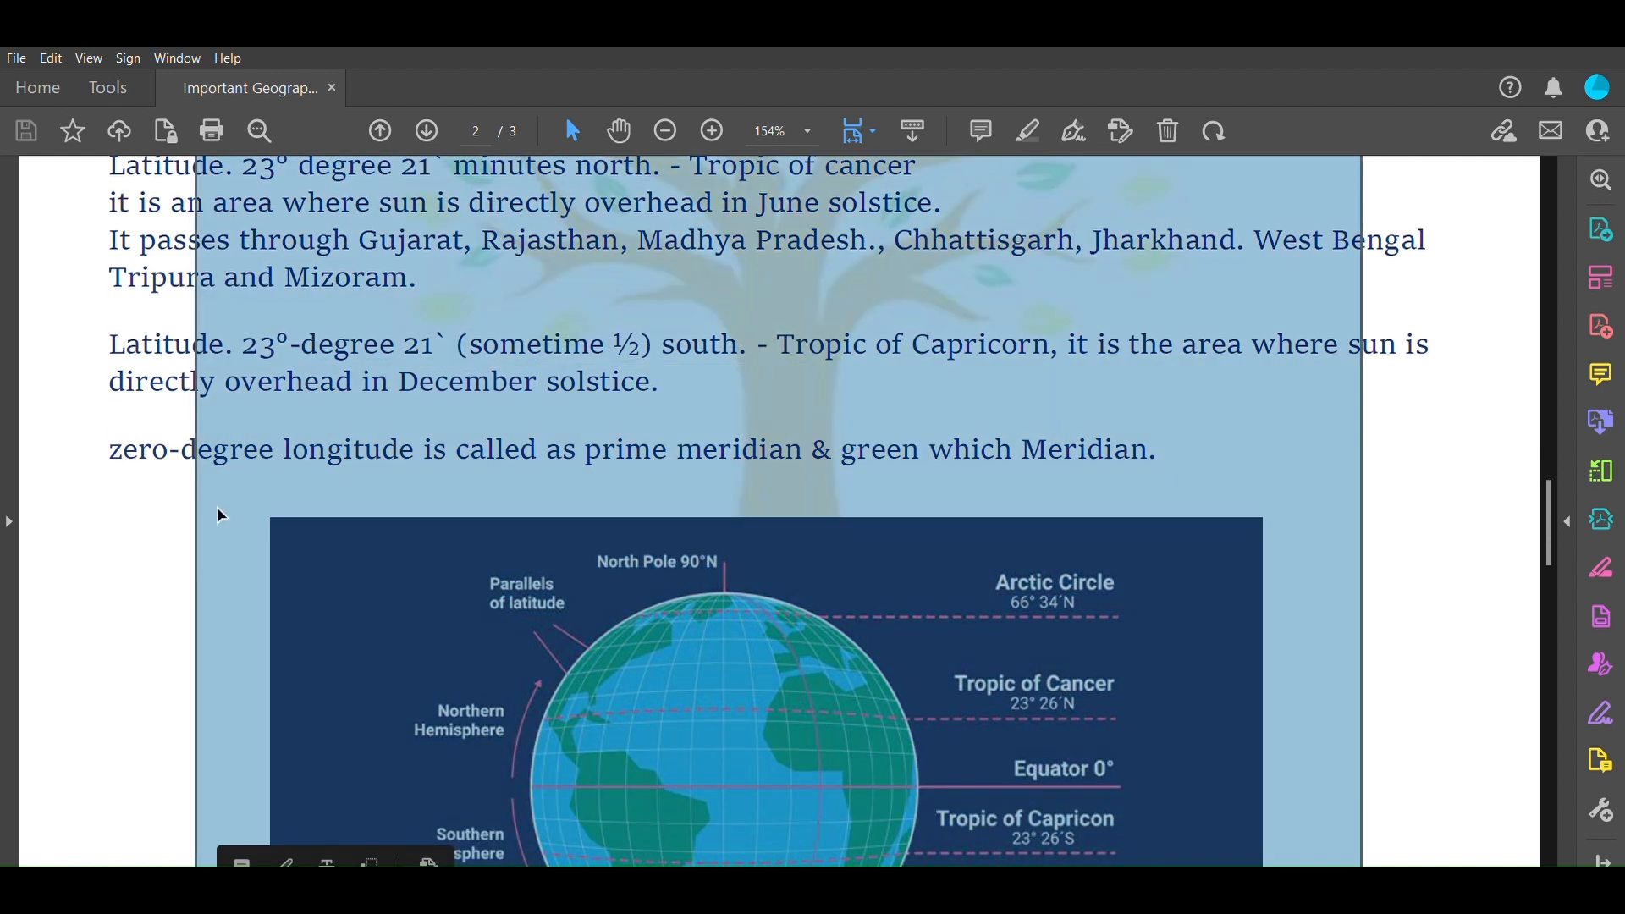
scroll("down", 3)
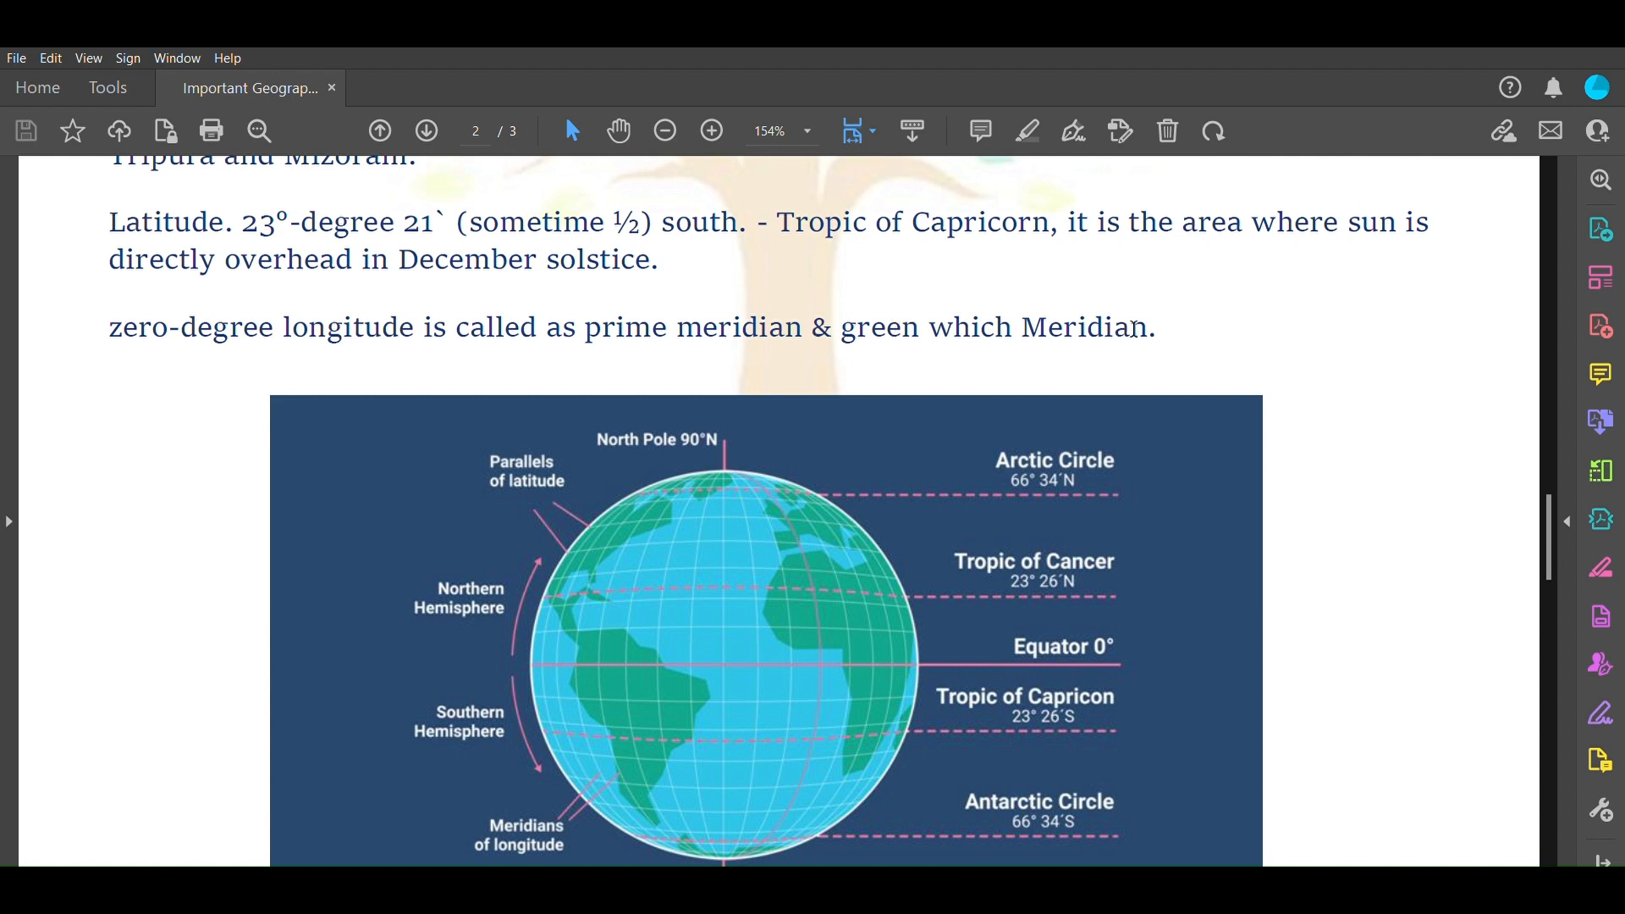
scroll("down", 3)
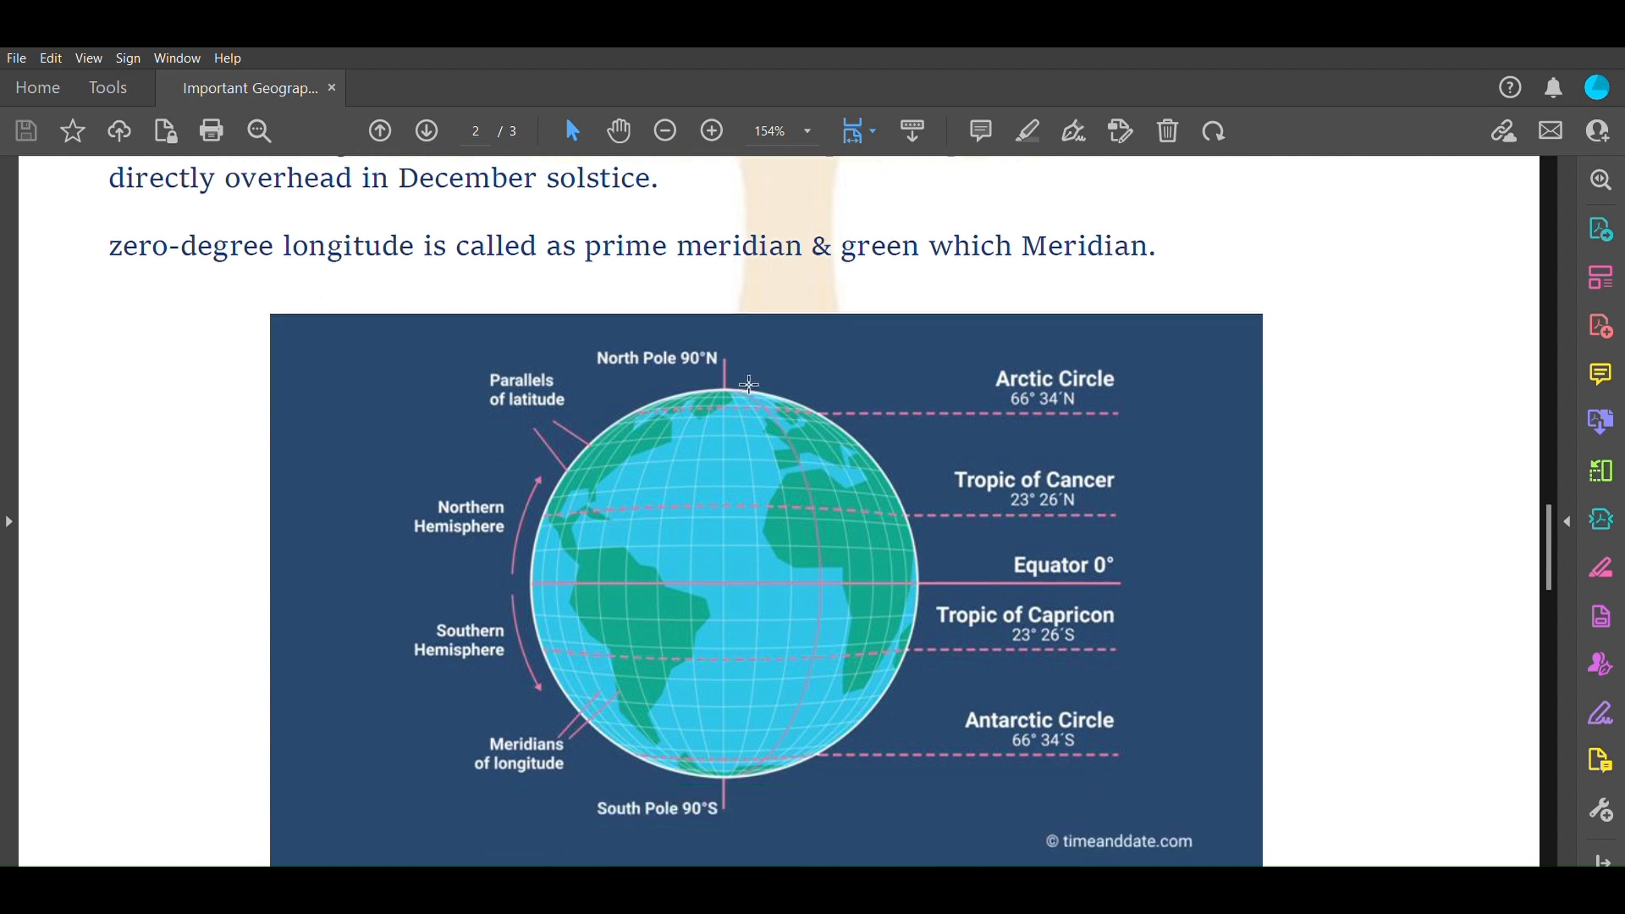
mouse_move(763, 392)
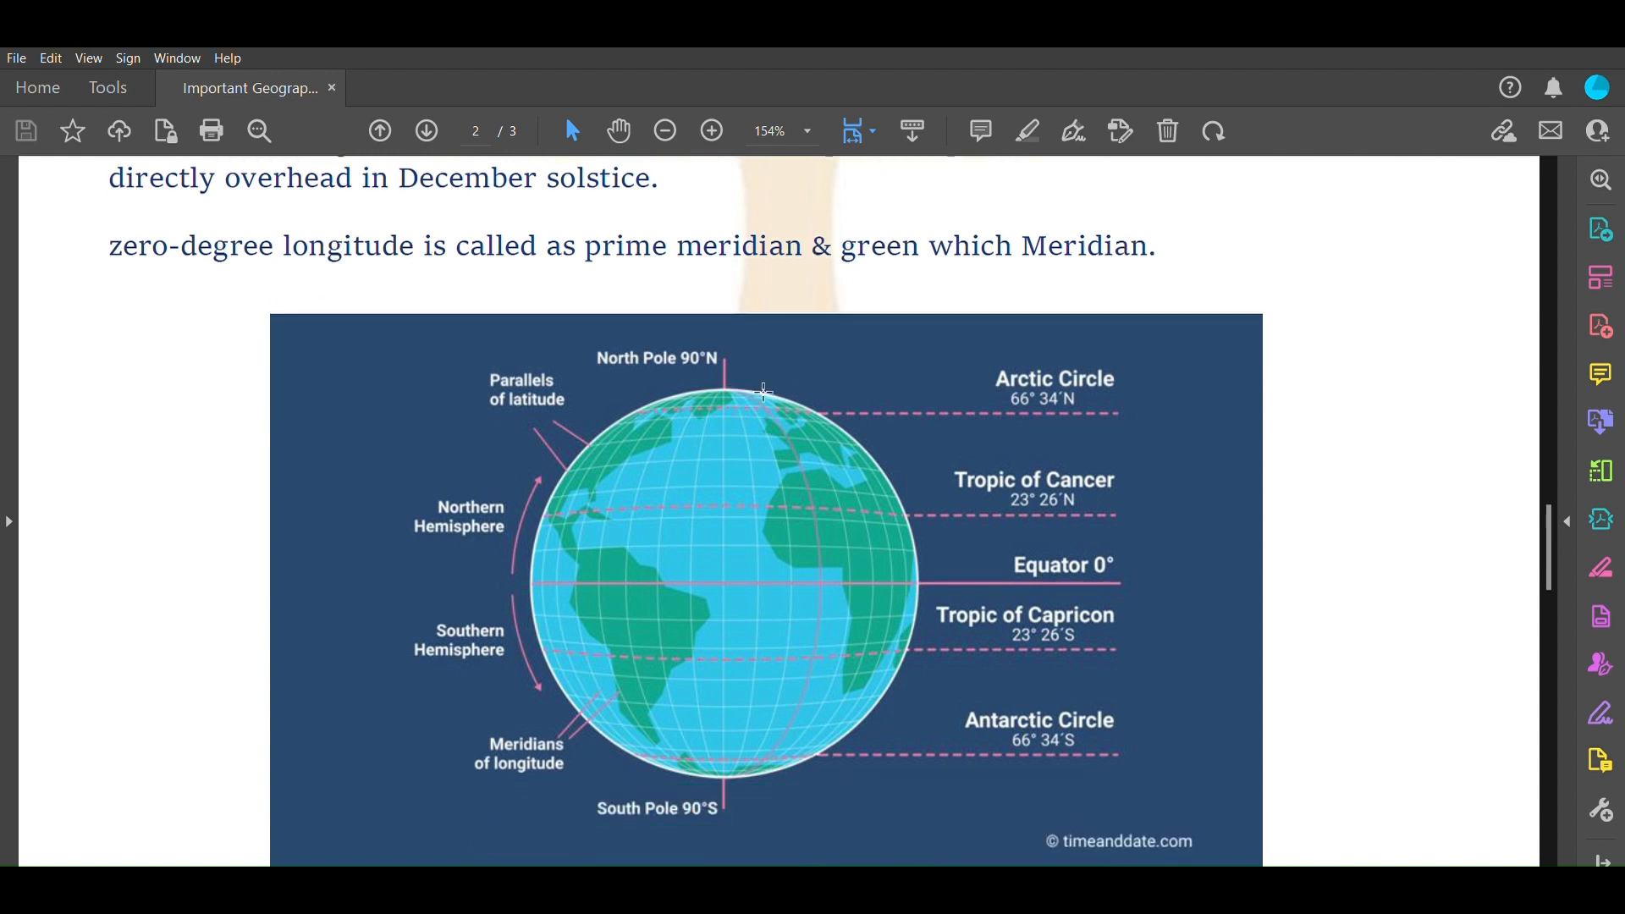
mouse_move(767, 193)
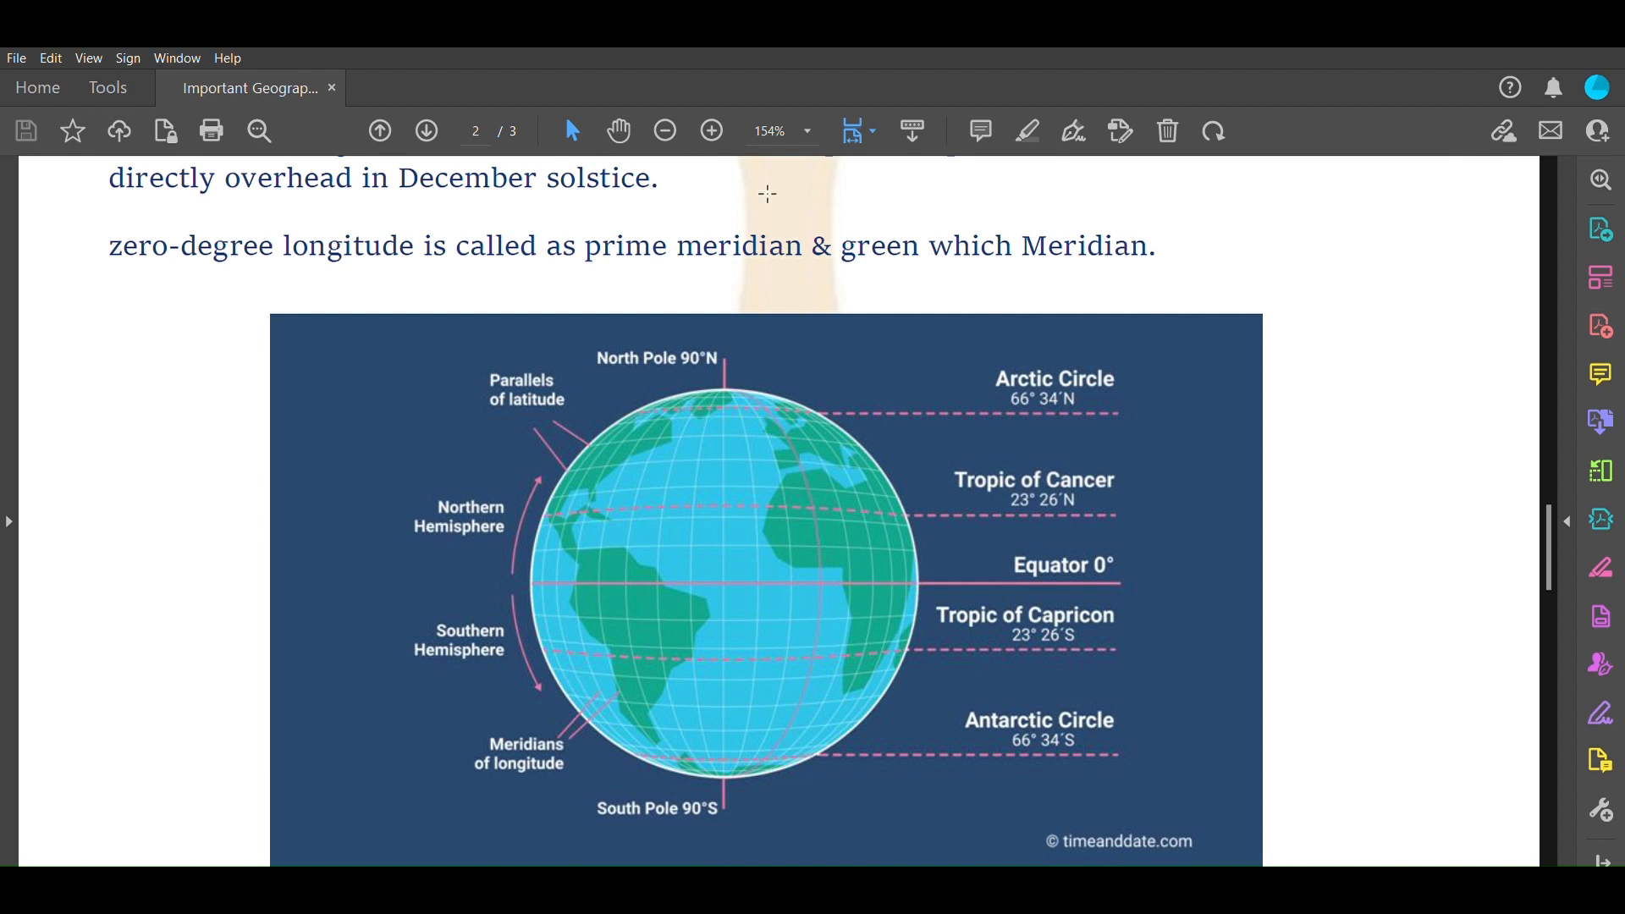
left_click_drag(744, 392, 834, 559)
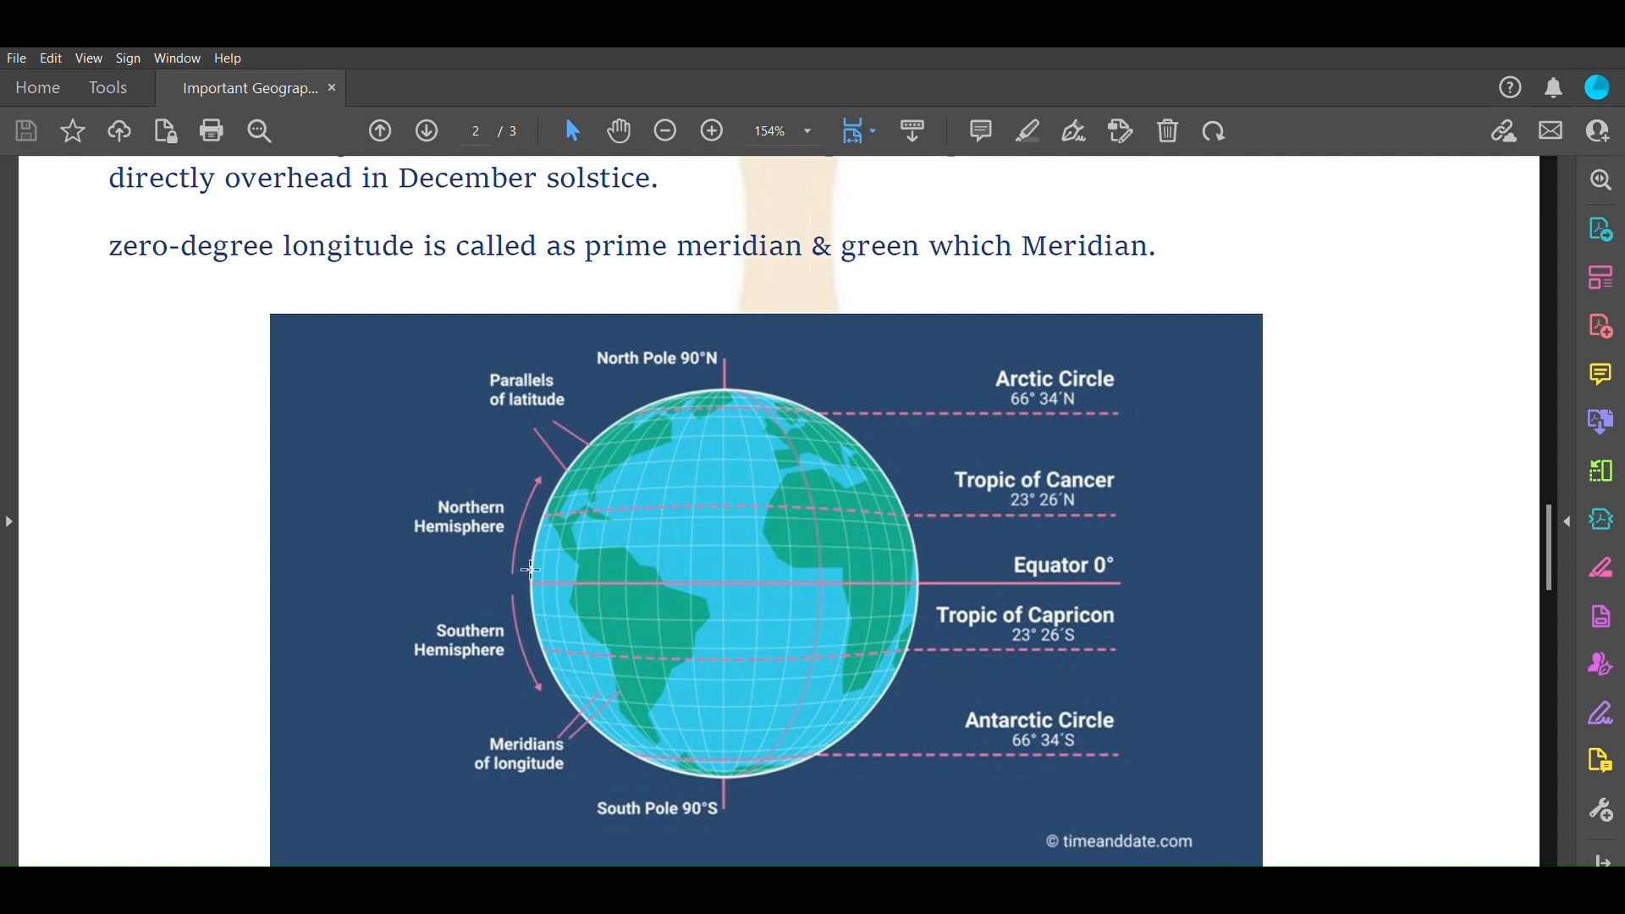
mouse_move(860, 578)
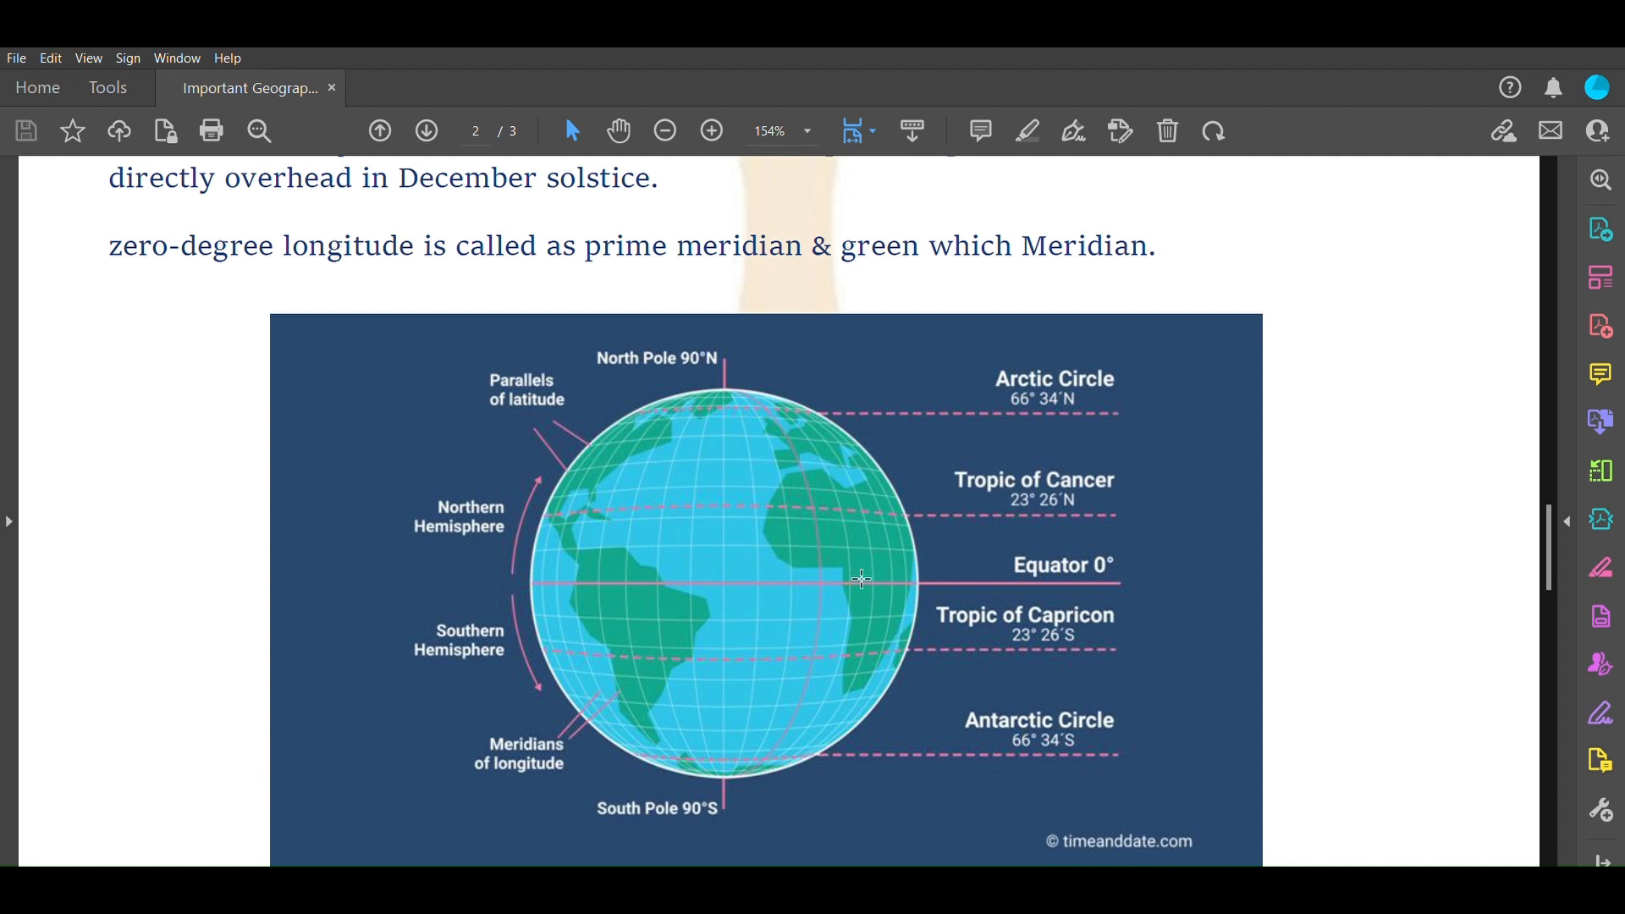
mouse_move(790, 498)
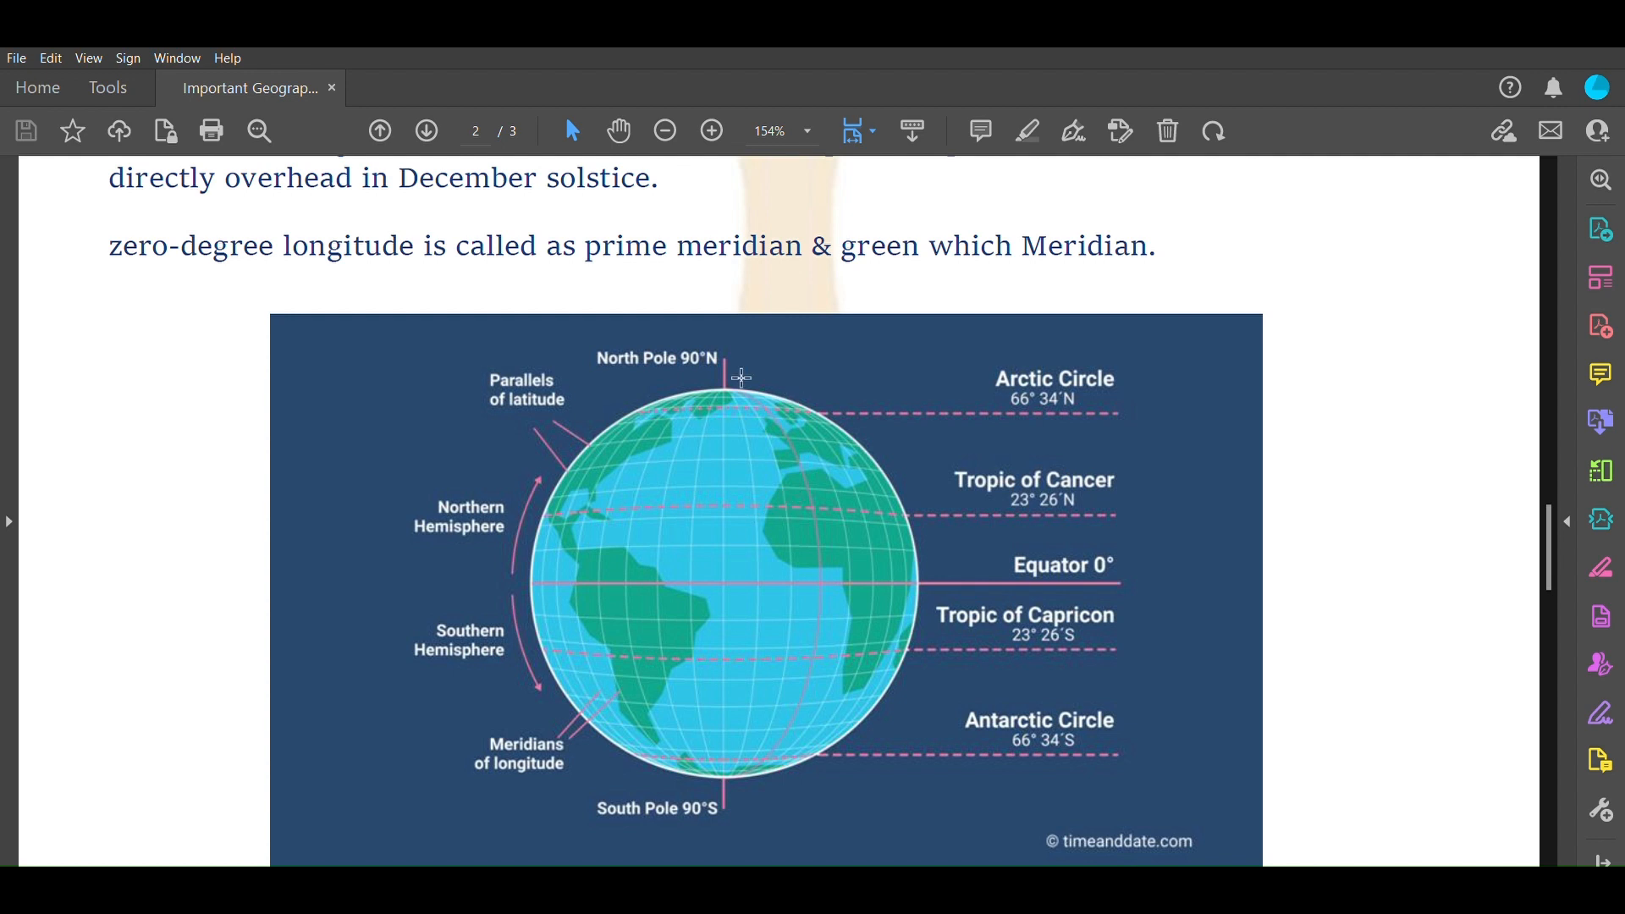
mouse_move(751, 374)
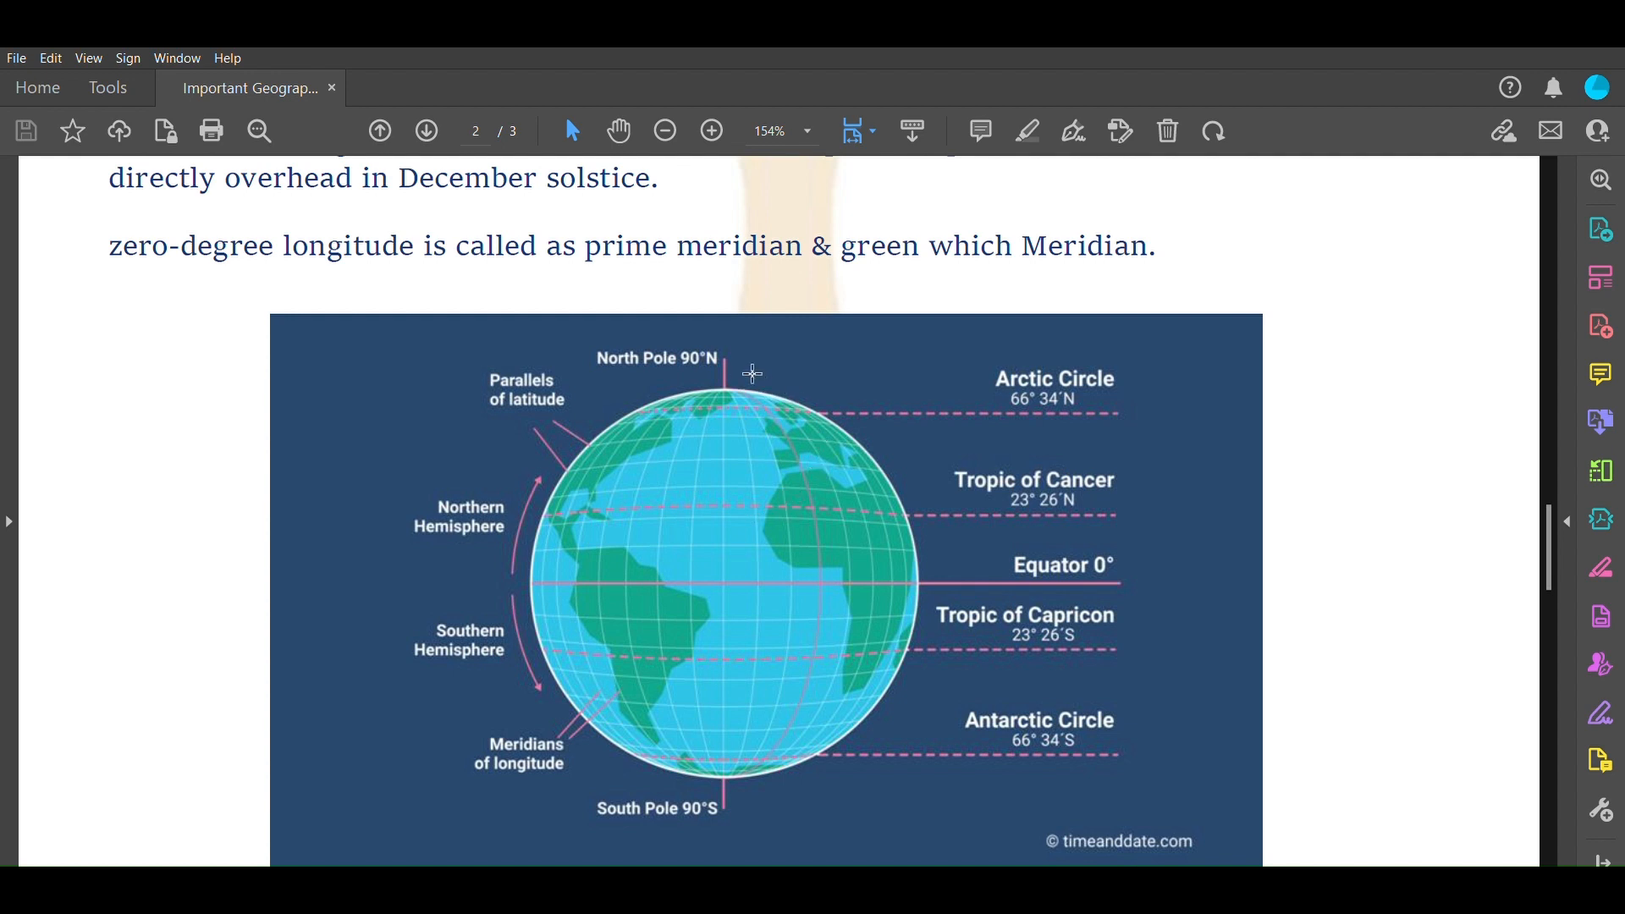
mouse_move(756, 379)
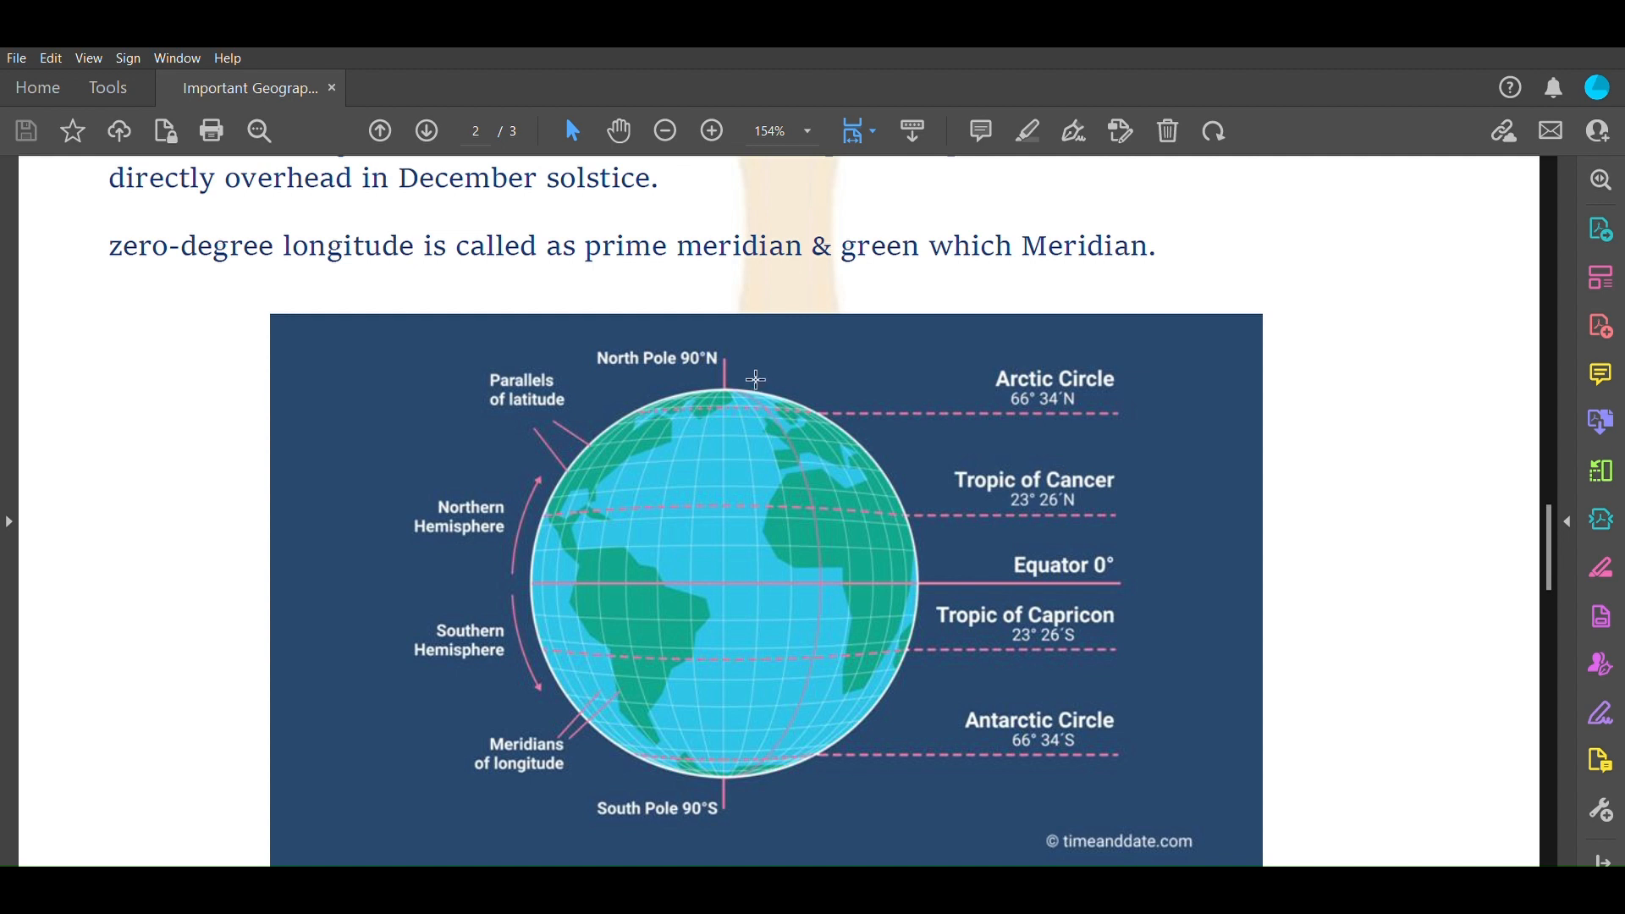
mouse_move(765, 386)
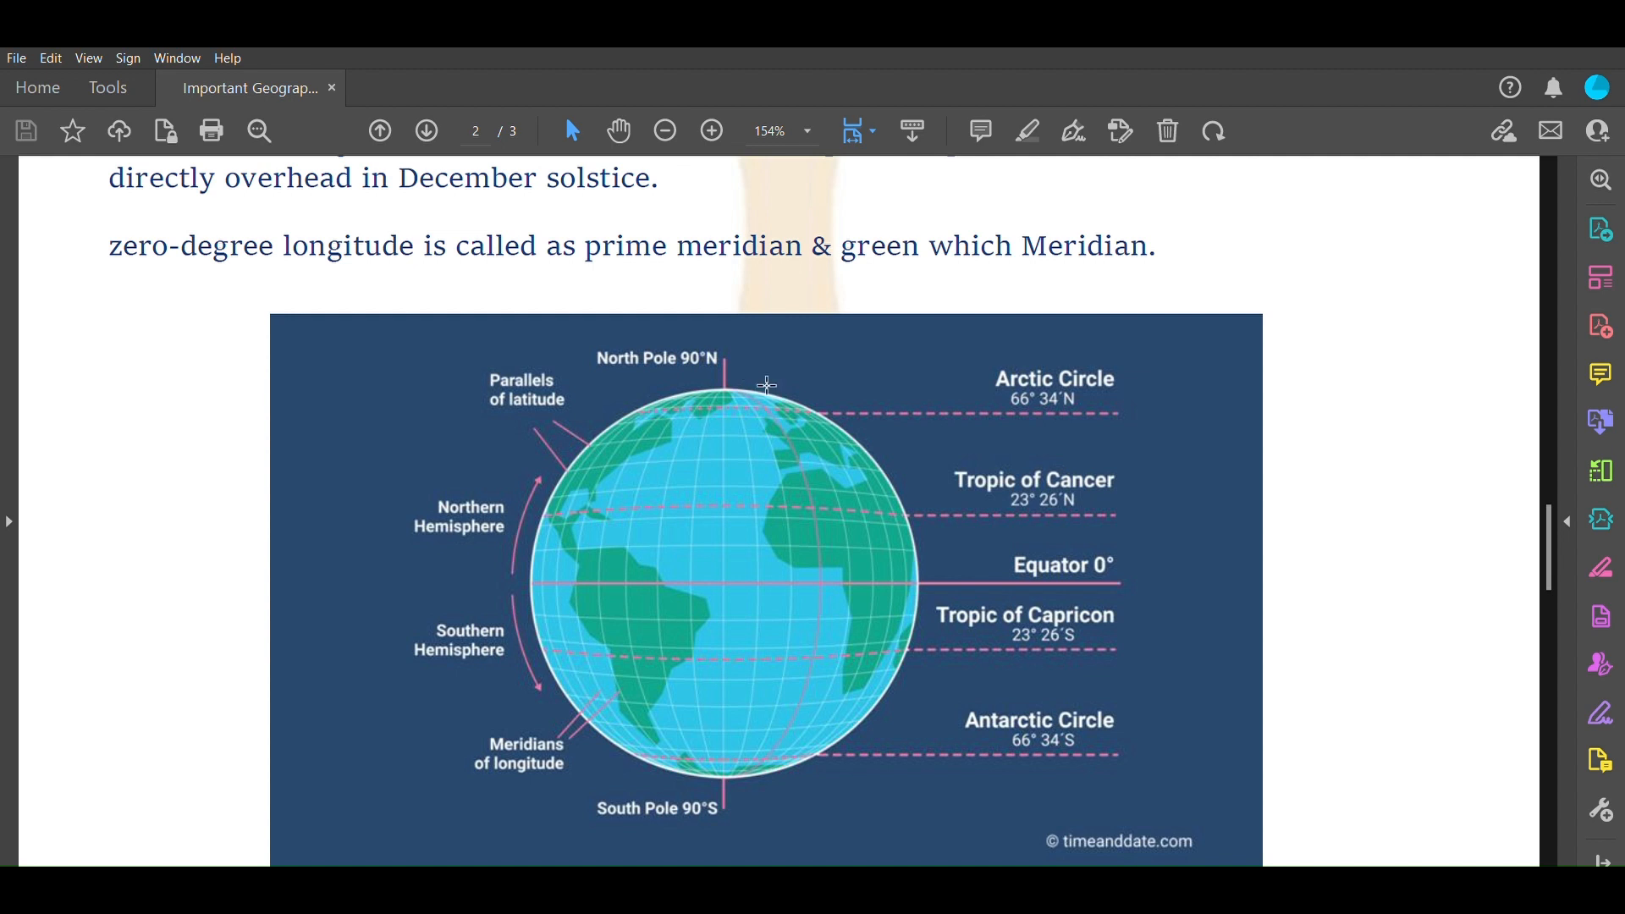
mouse_move(753, 381)
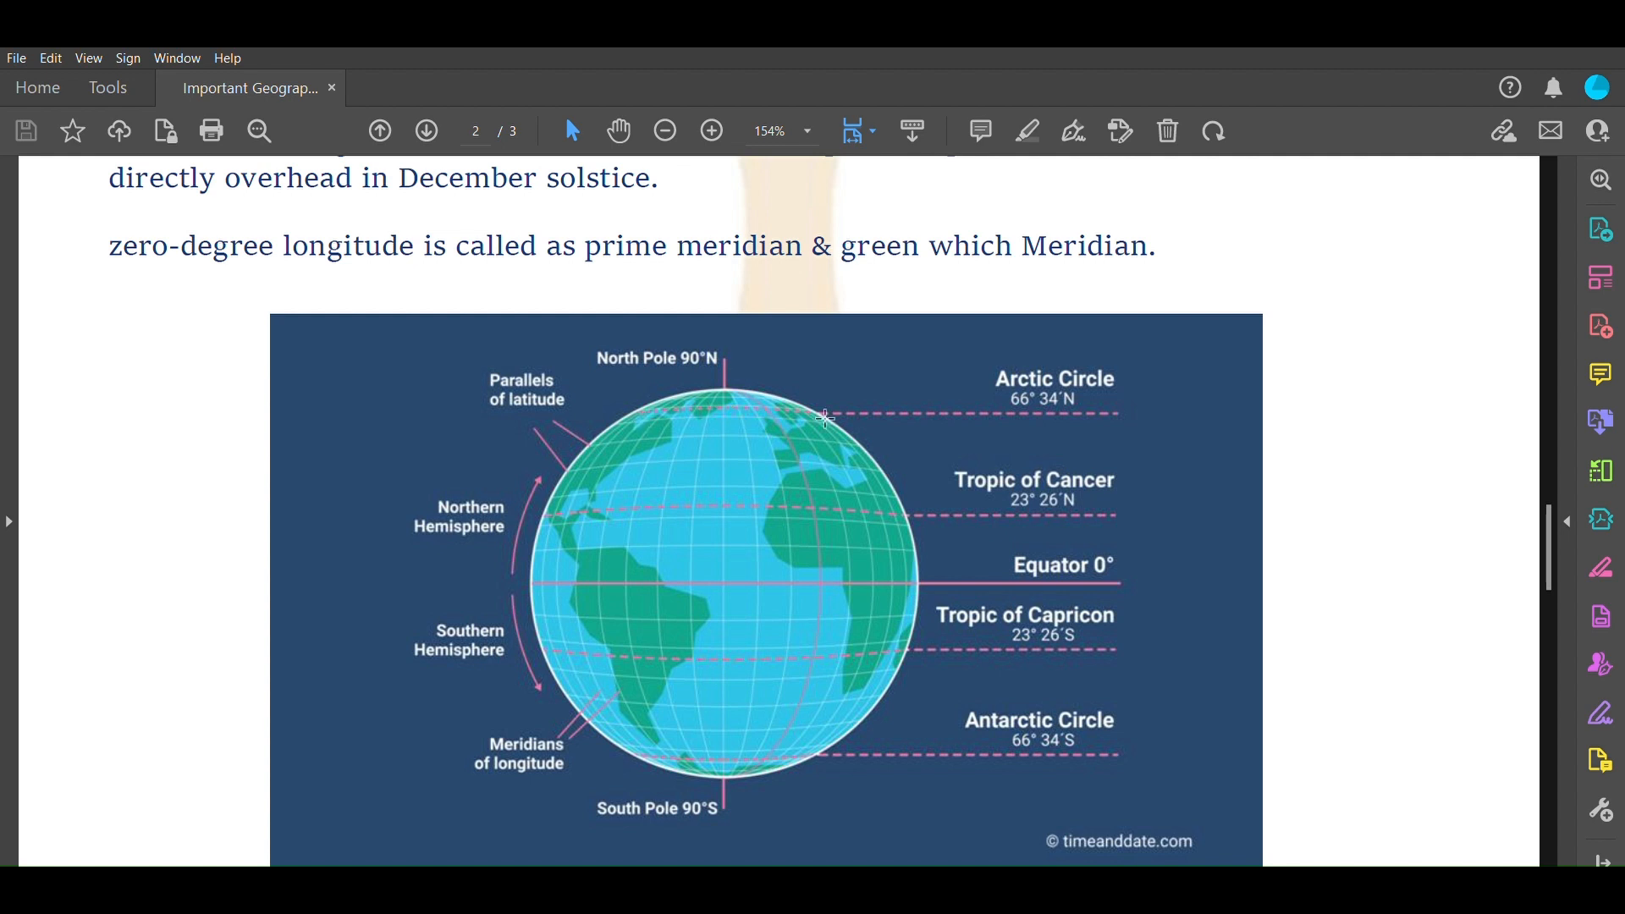
mouse_move(931, 400)
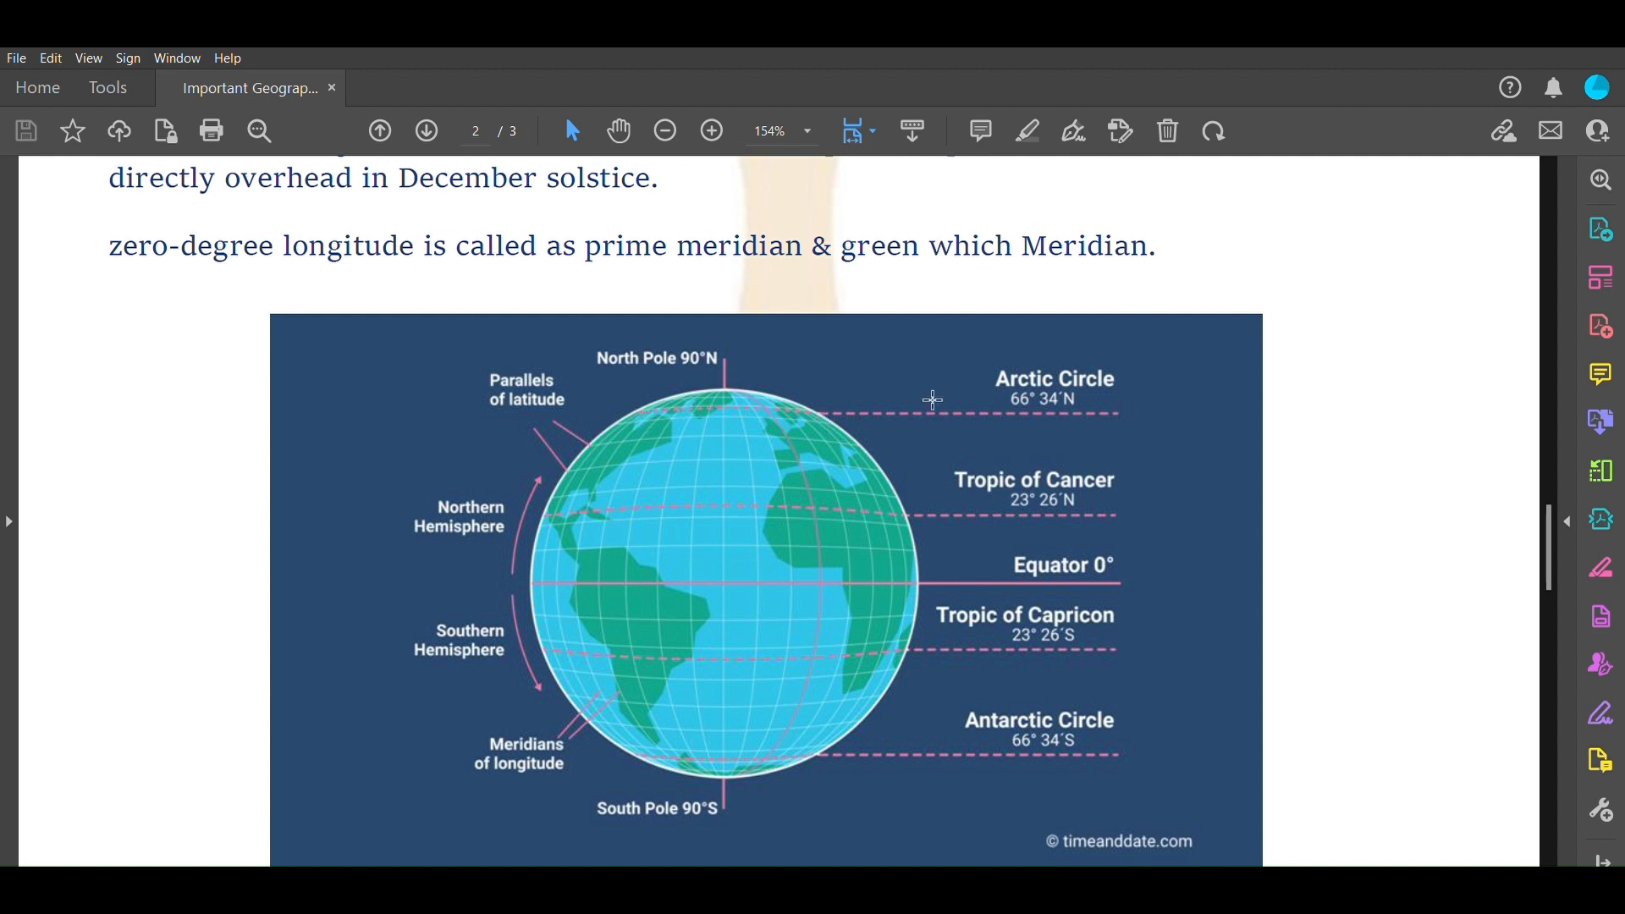
mouse_move(855, 406)
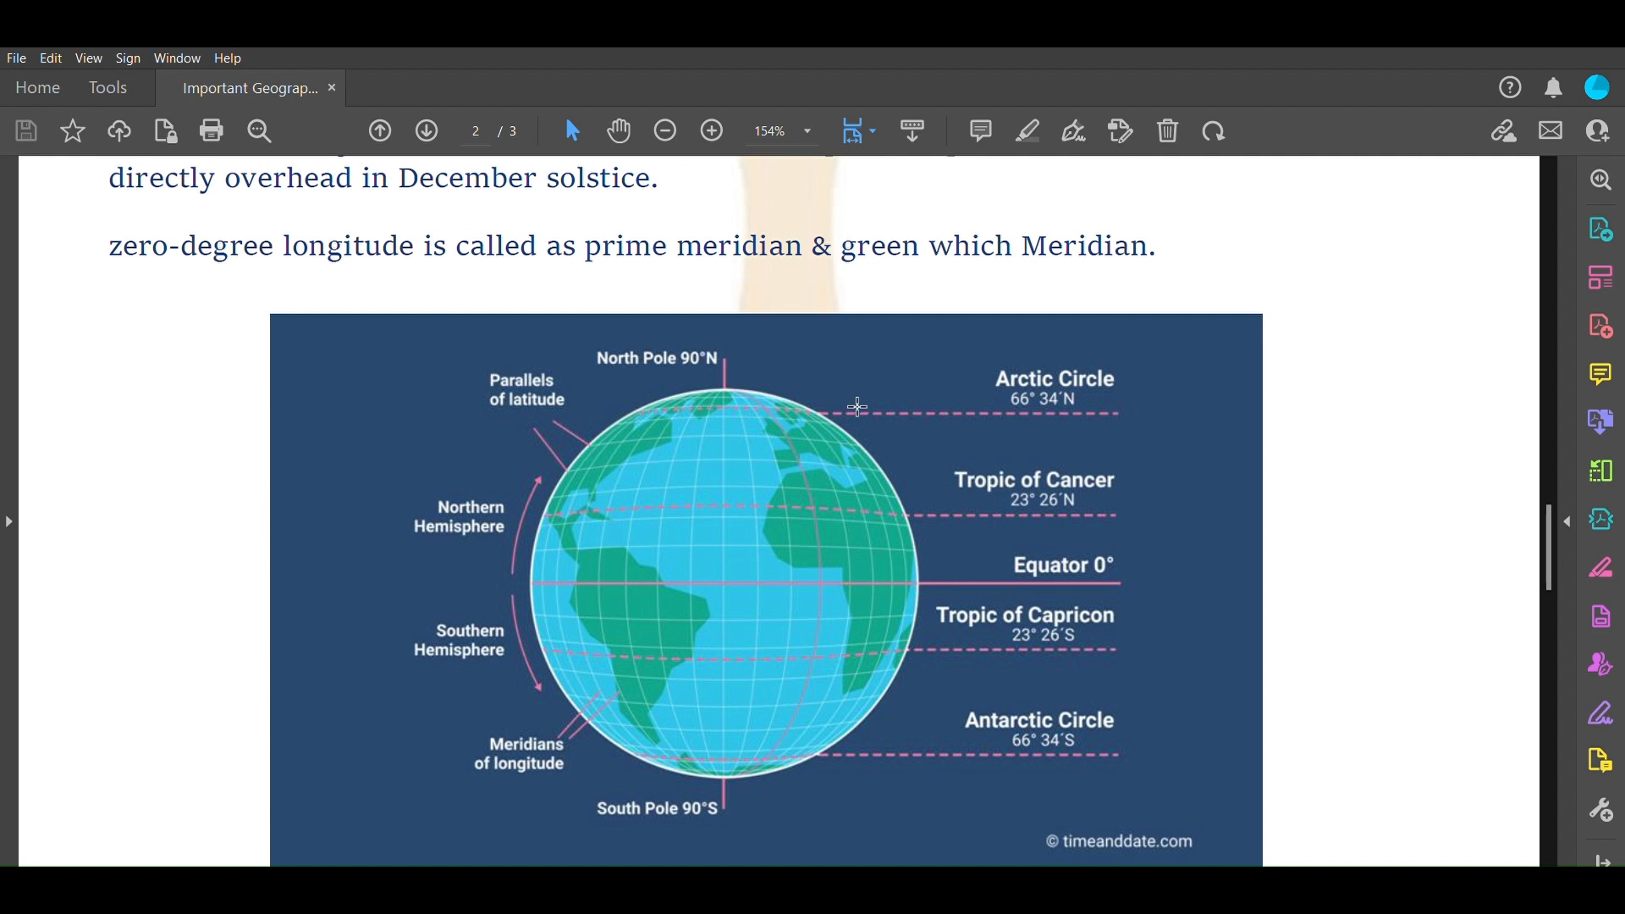
mouse_move(944, 402)
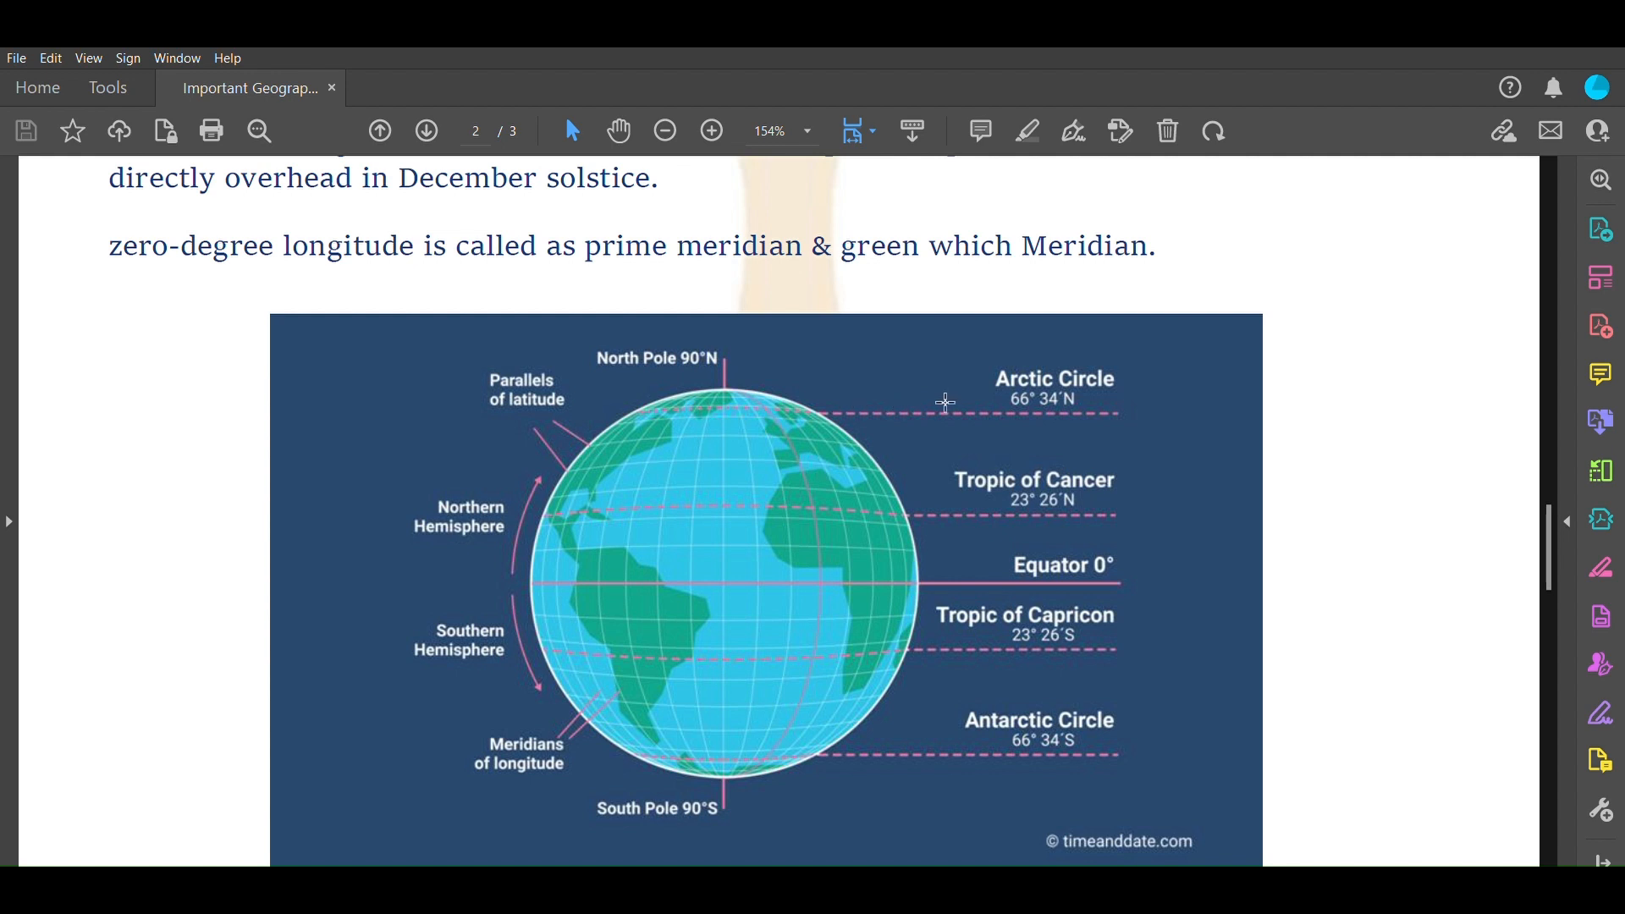
mouse_move(916, 744)
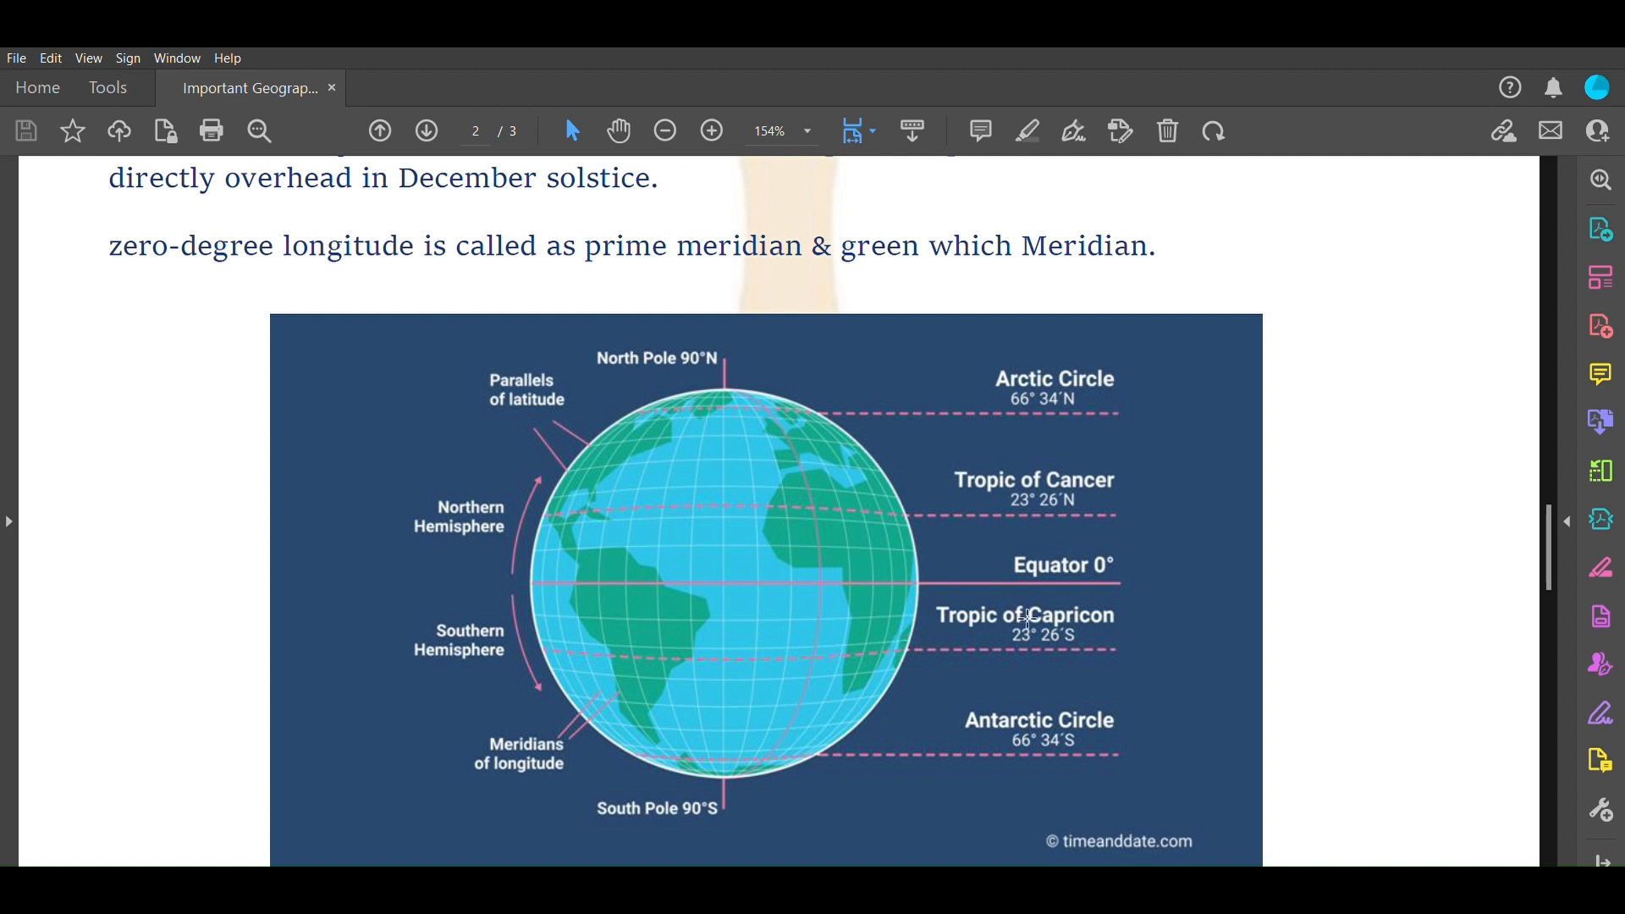
mouse_move(1062, 502)
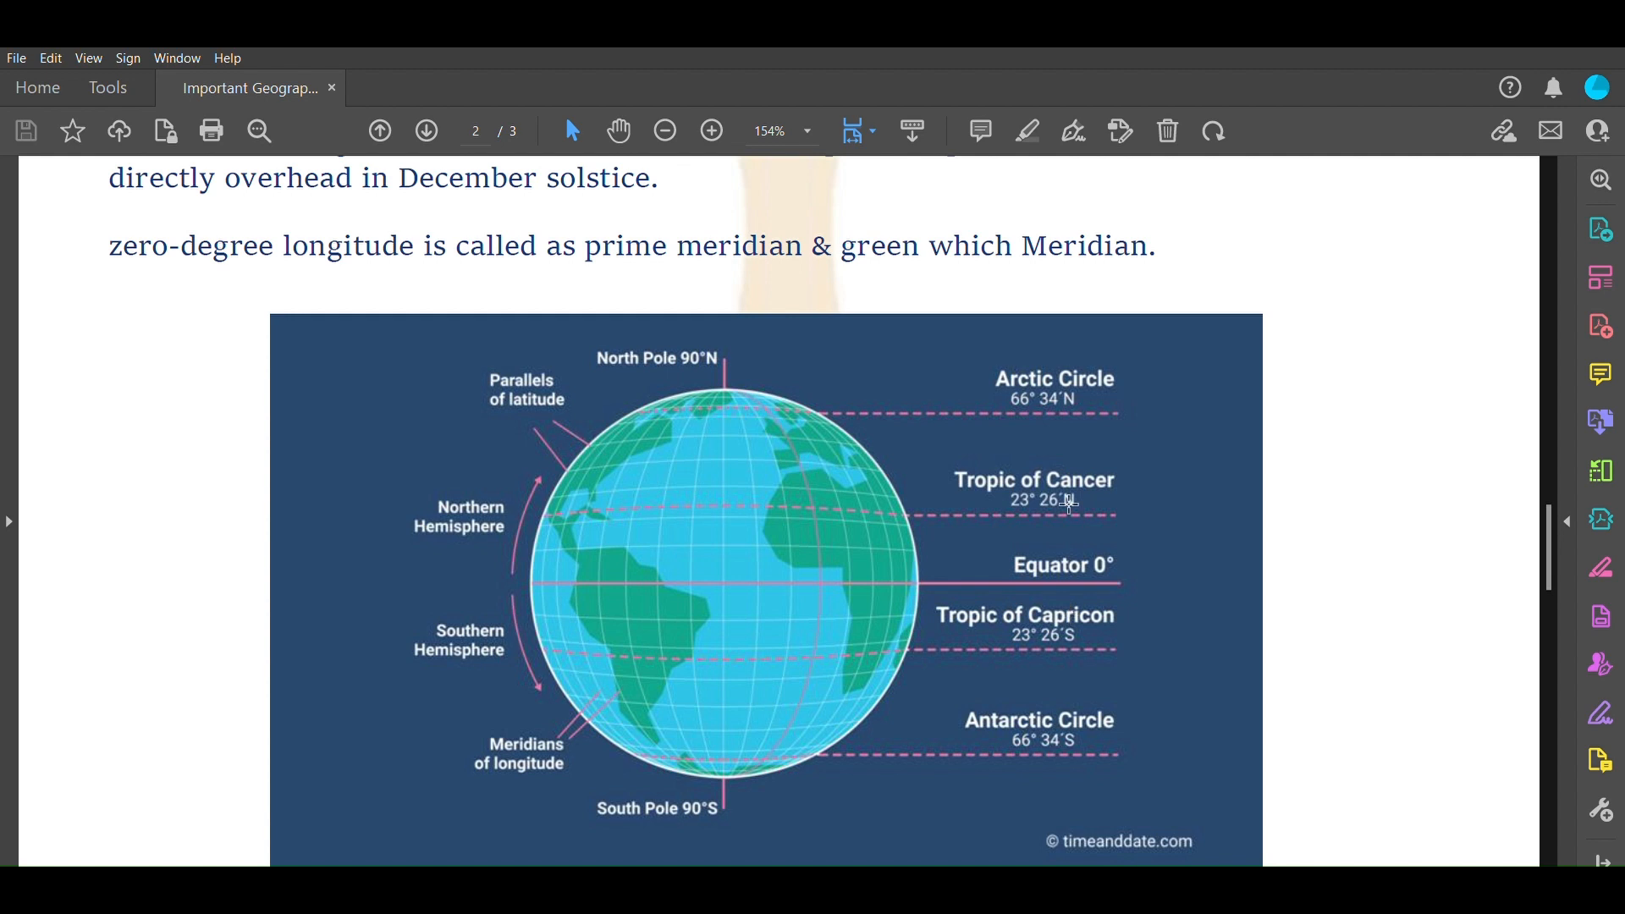
mouse_move(1089, 632)
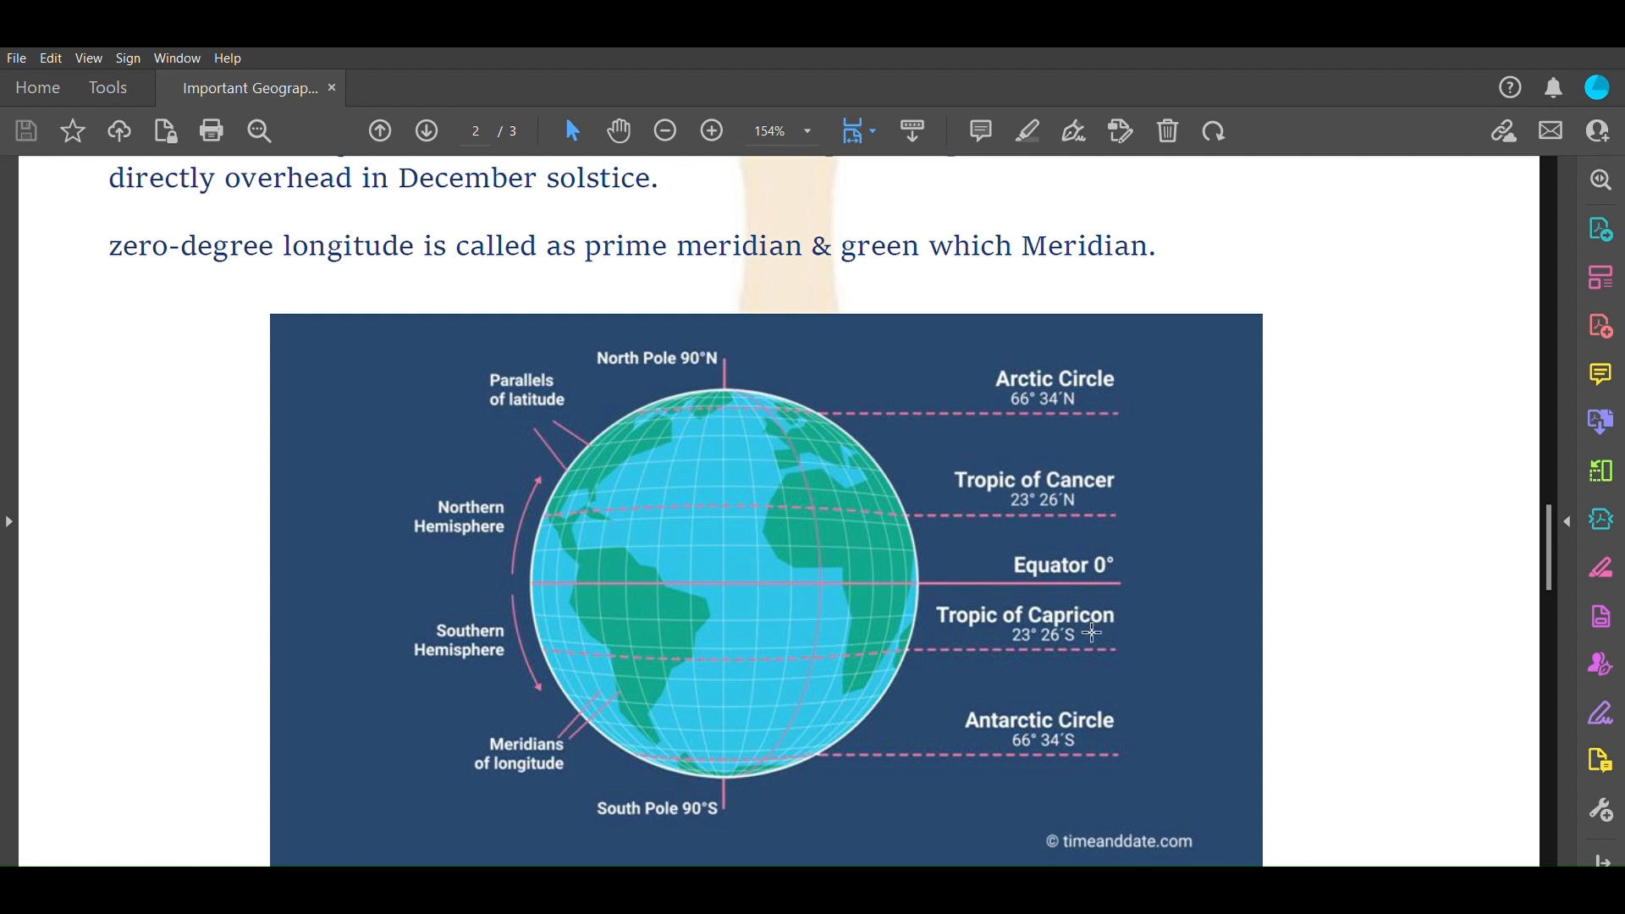
mouse_move(1036, 494)
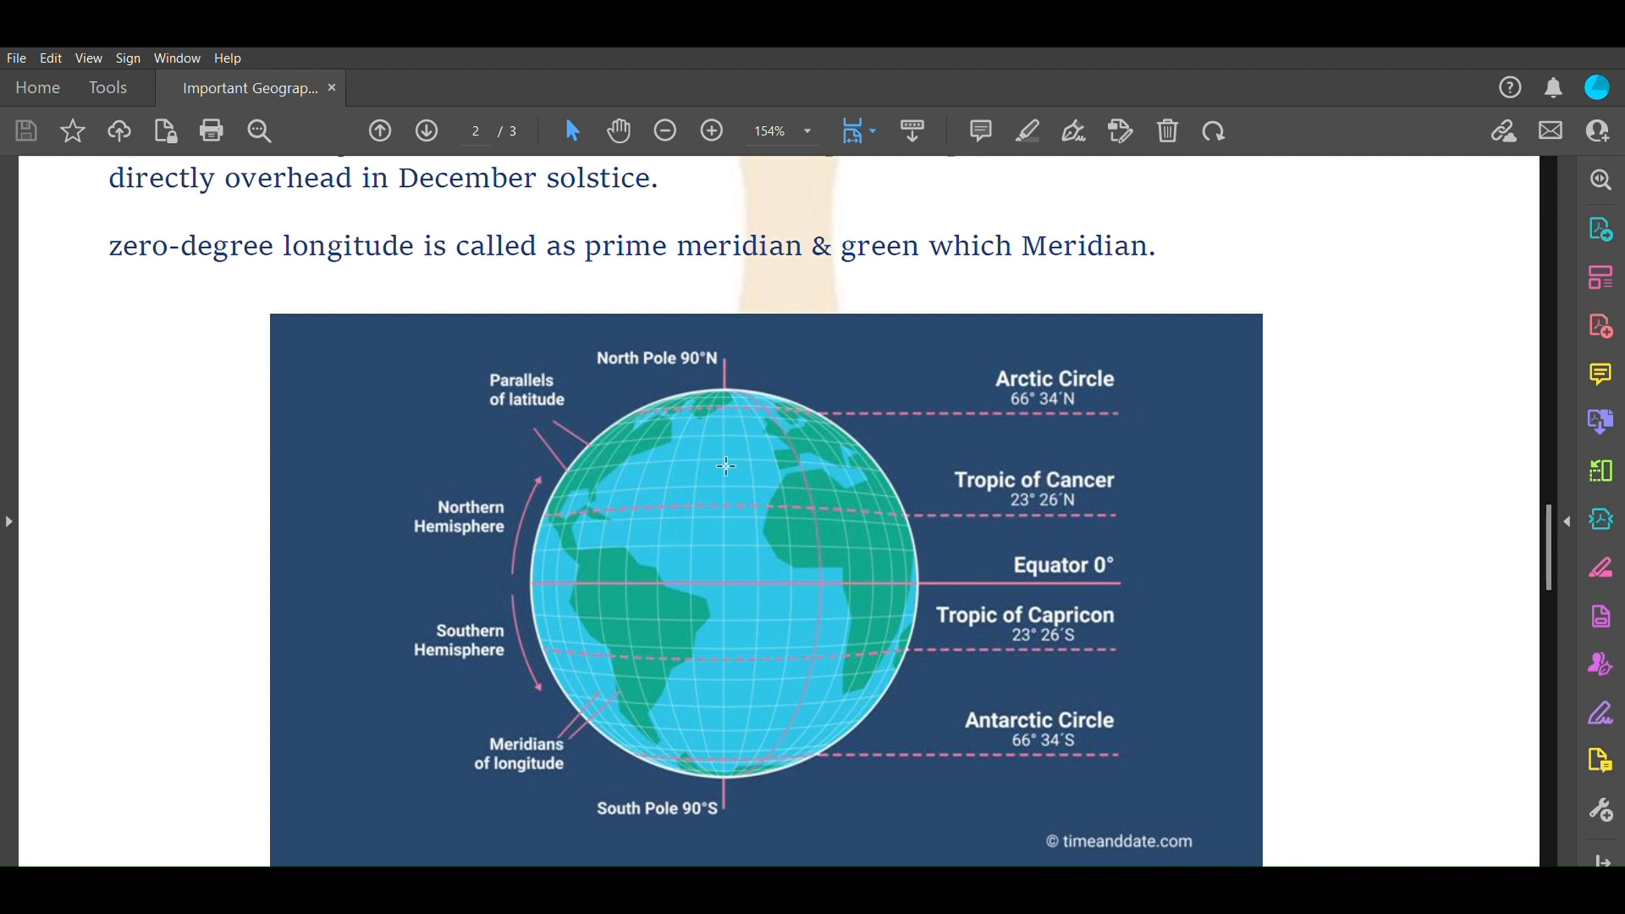
mouse_move(665, 681)
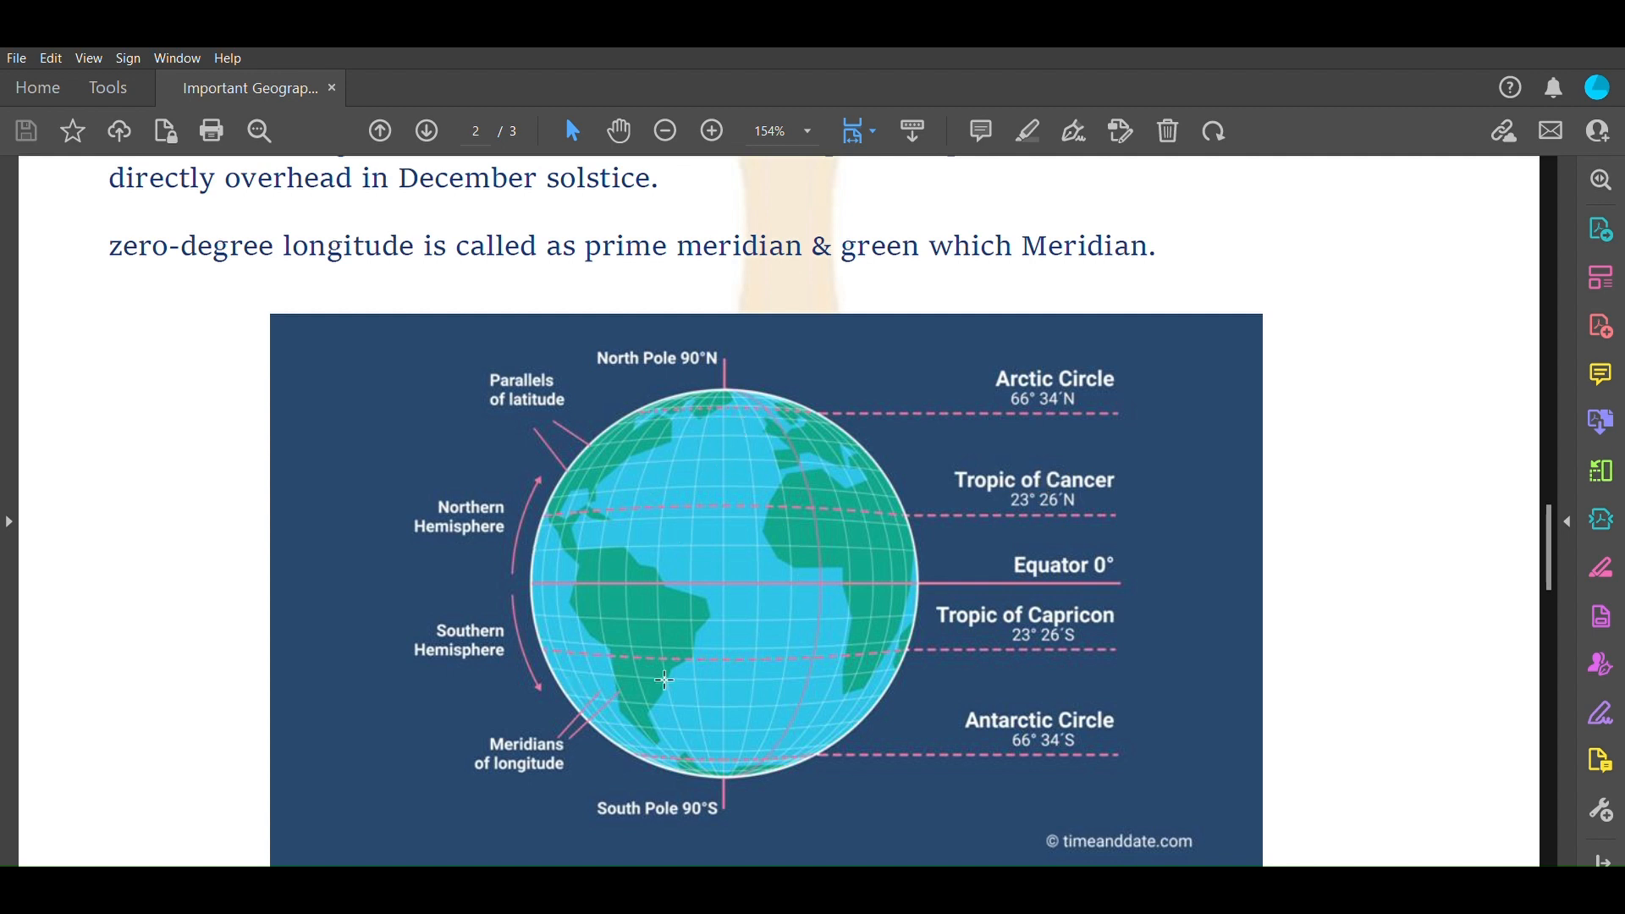
mouse_move(798, 701)
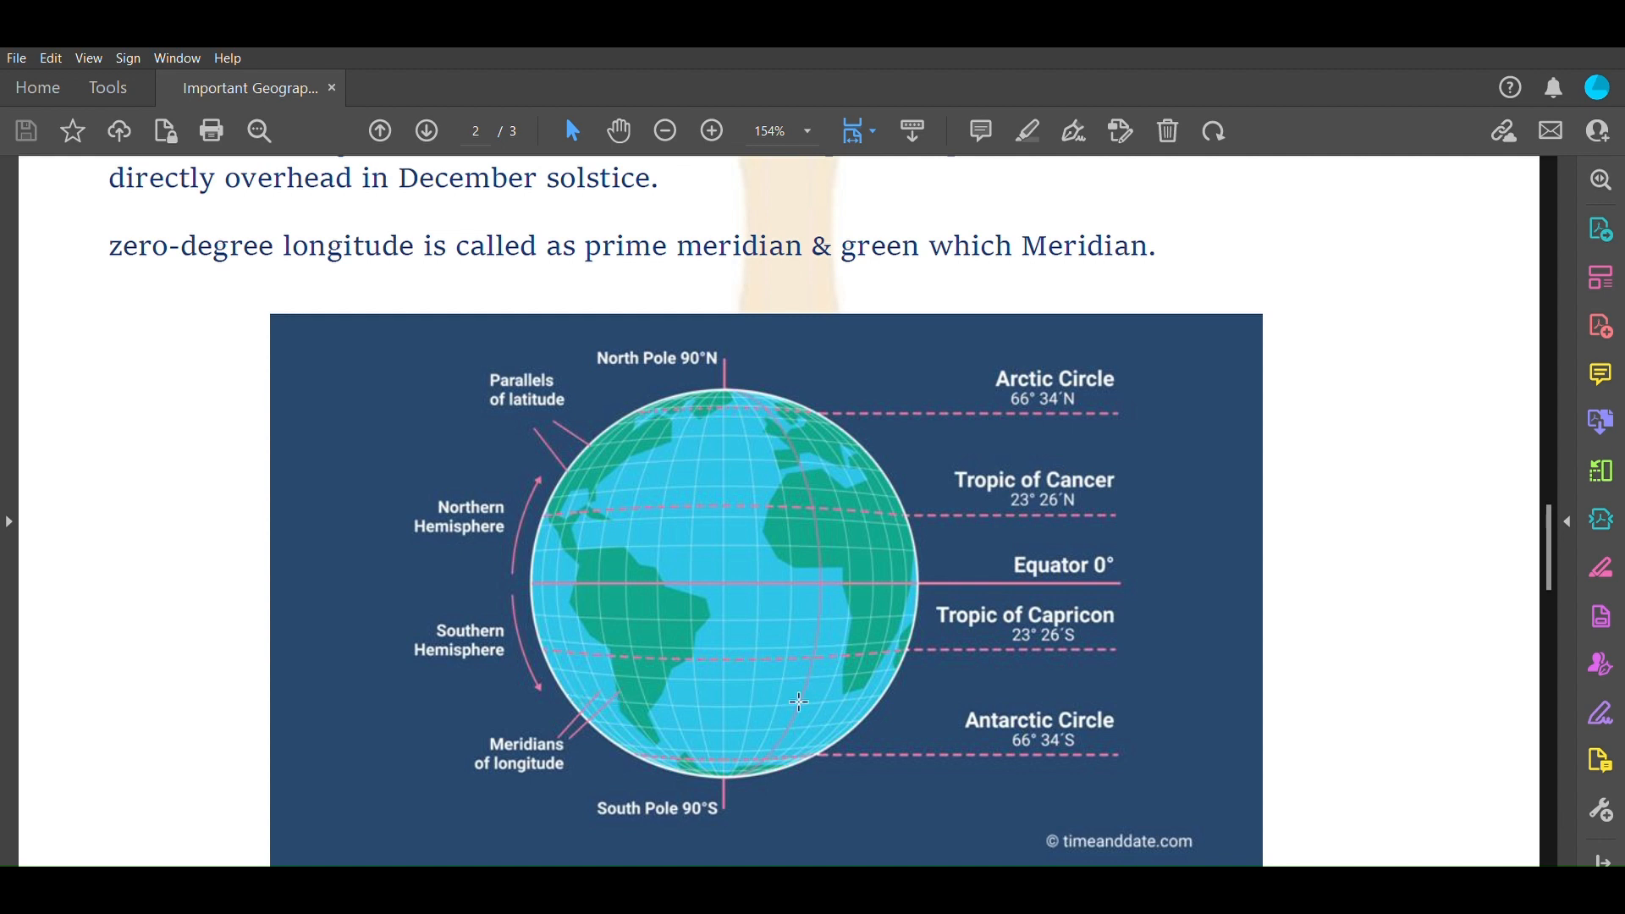
mouse_move(744, 383)
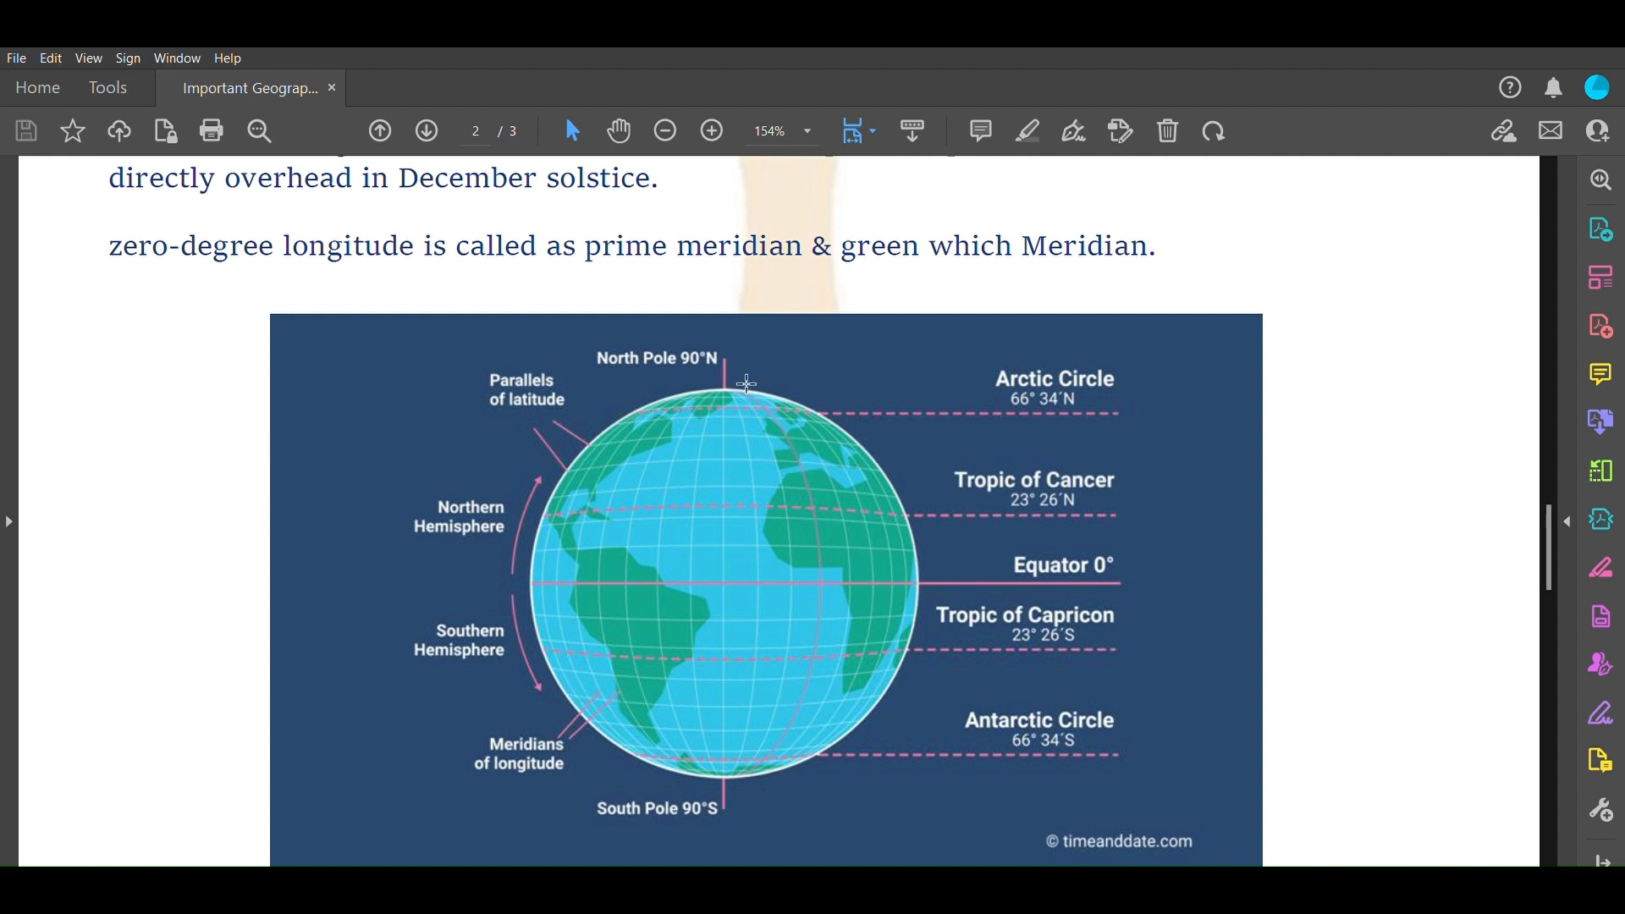
mouse_move(782, 622)
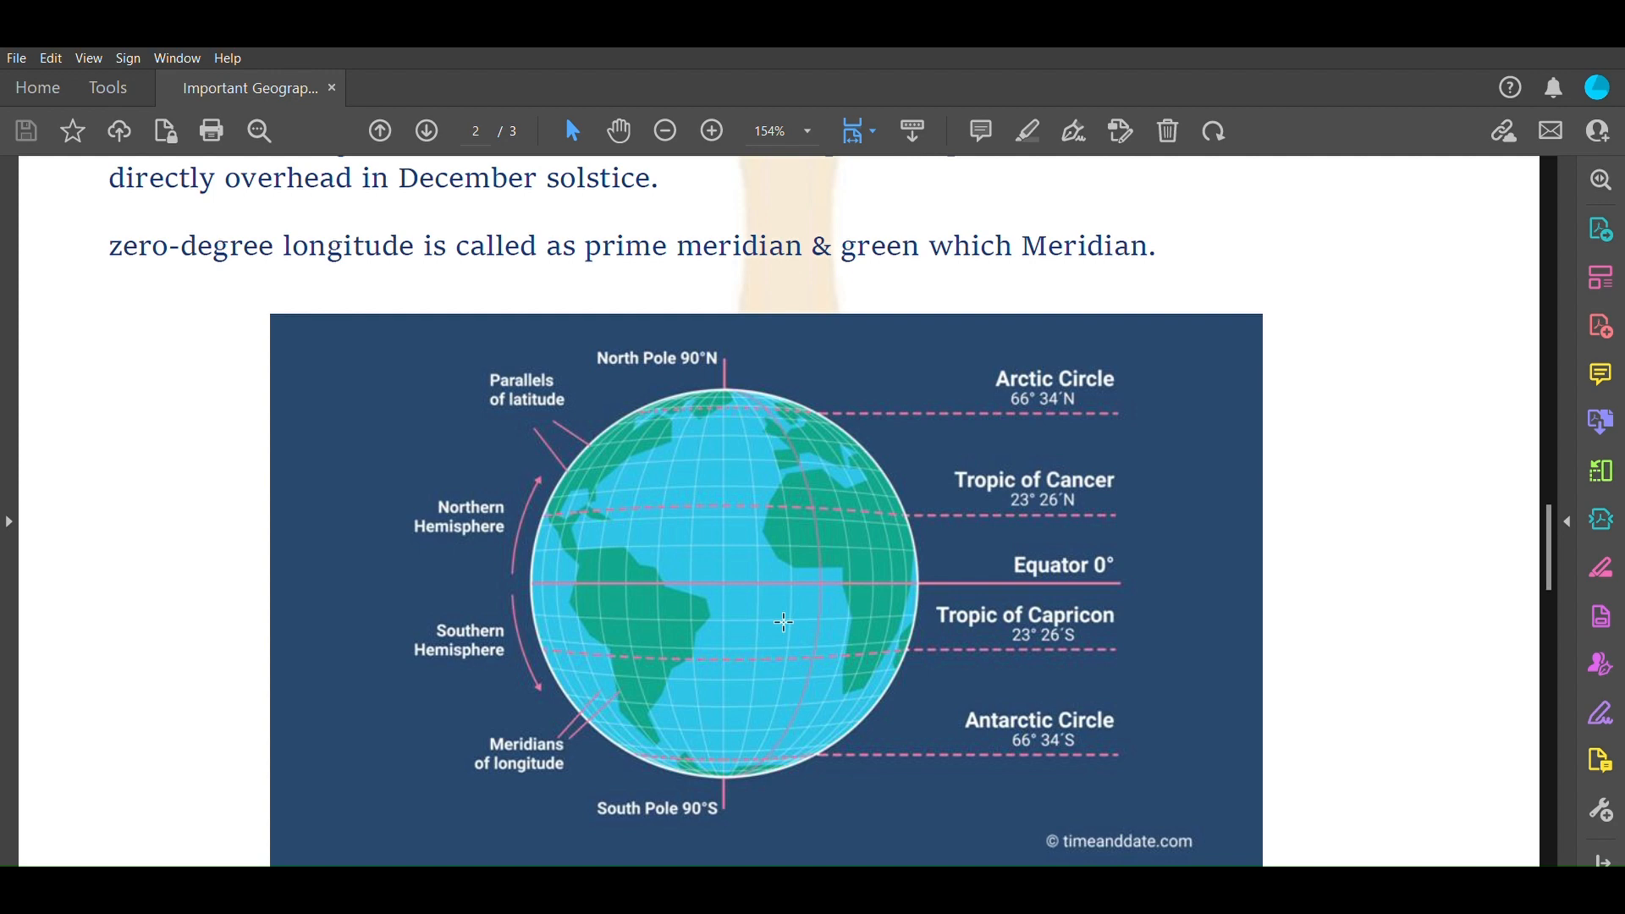
Scroll past the globe to the perihelion and aphelion notes, clearing the Aphelion selection
scroll("down", 3)
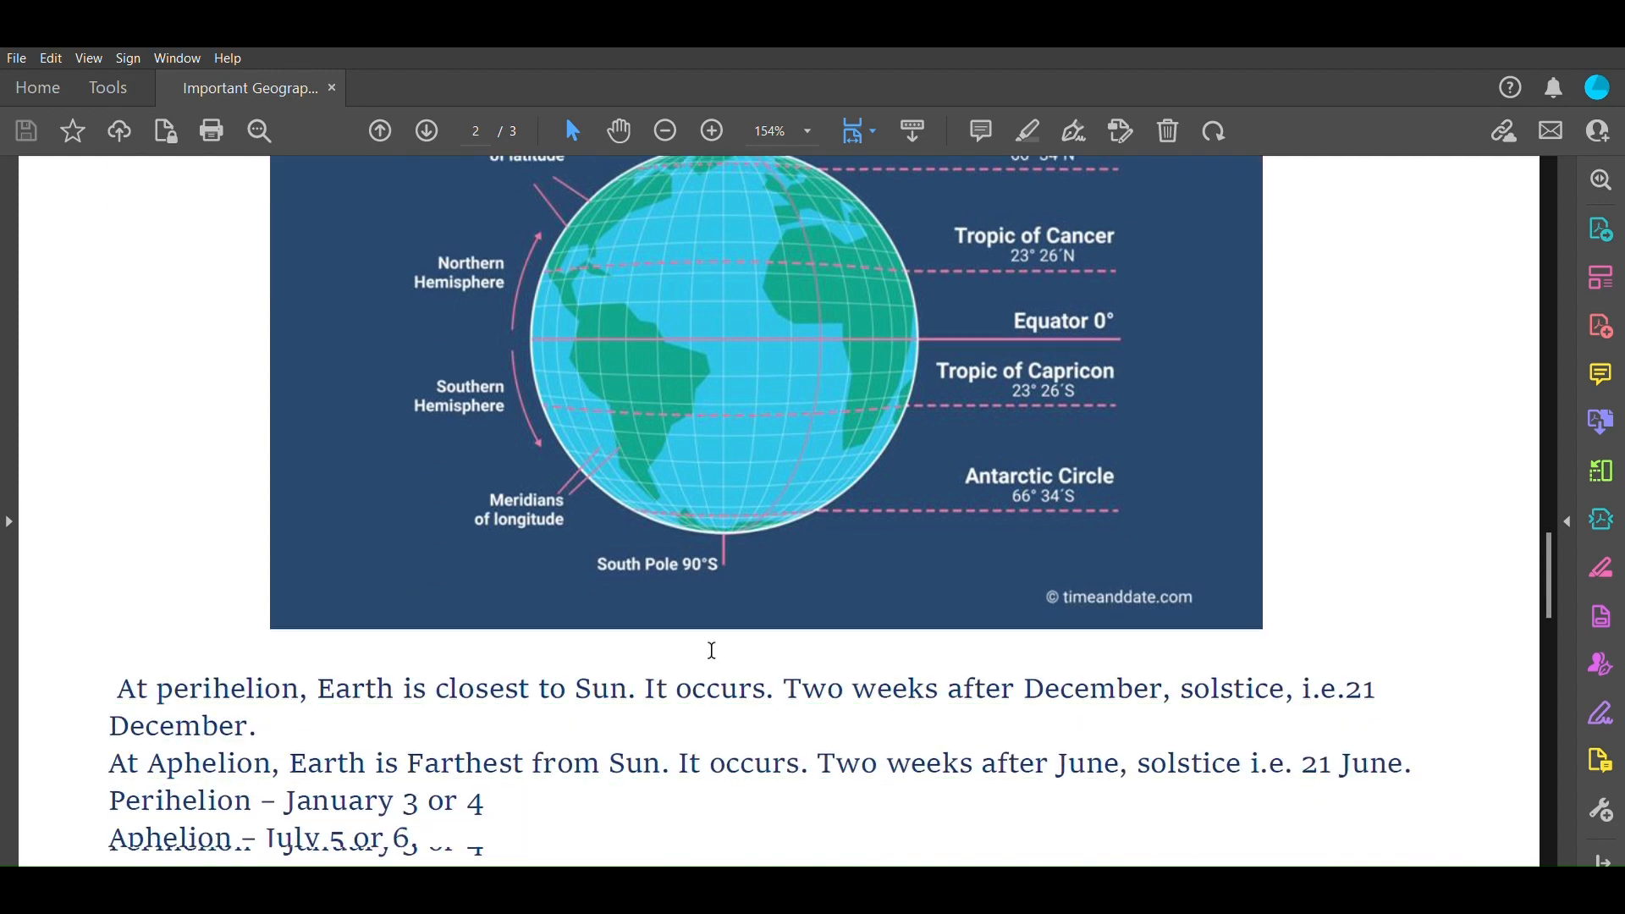
scroll("down", 3)
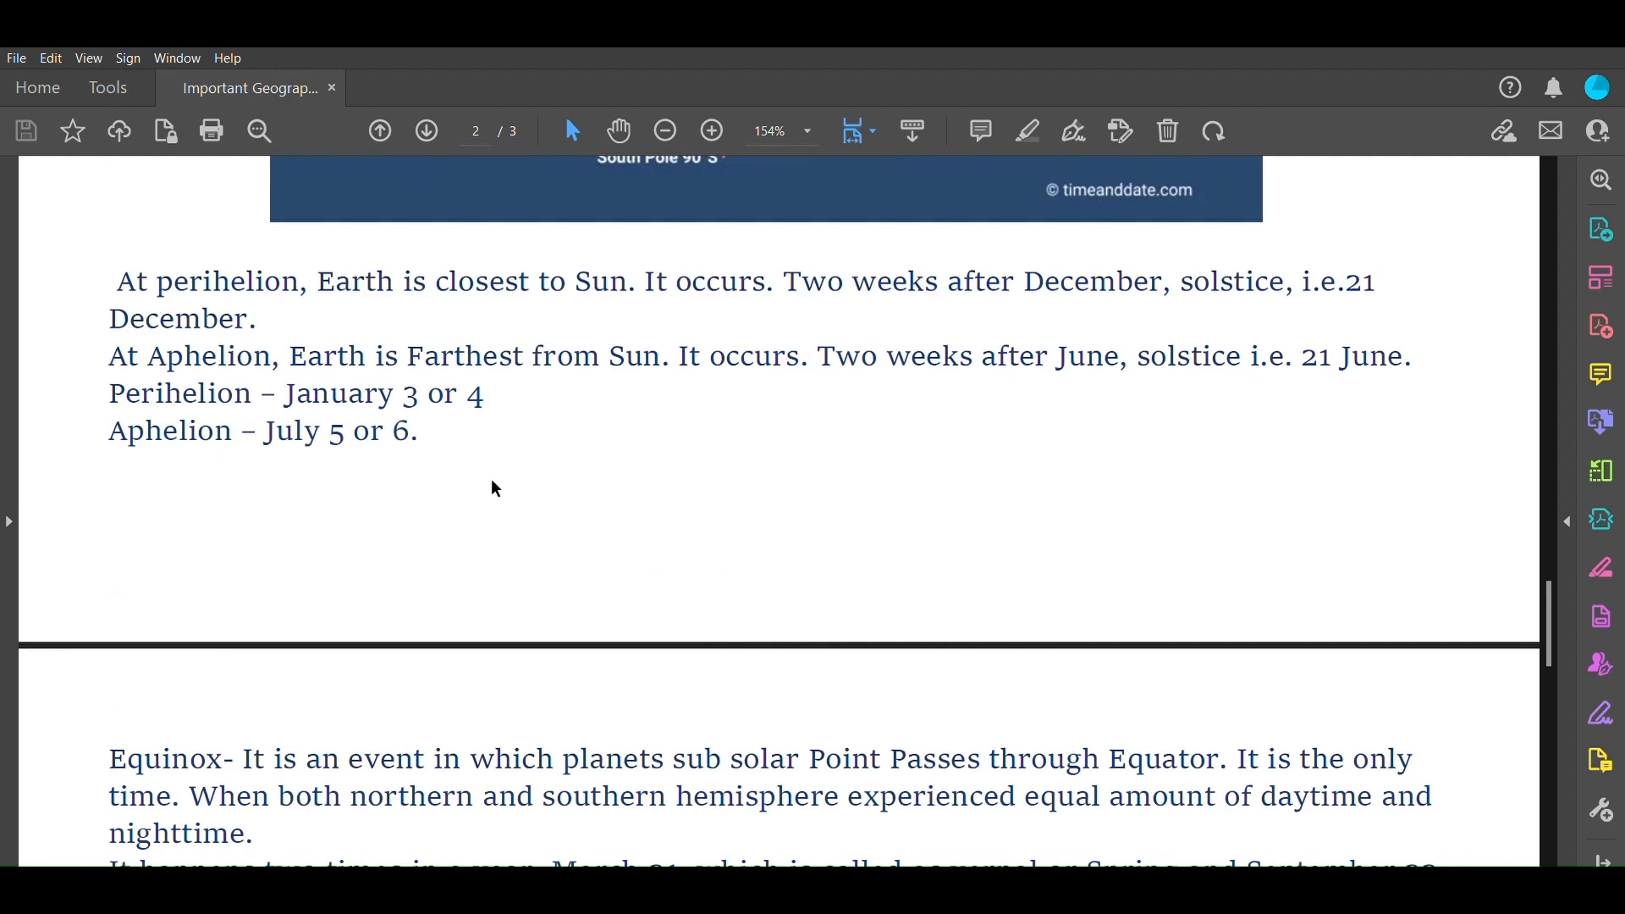
mouse_move(193, 322)
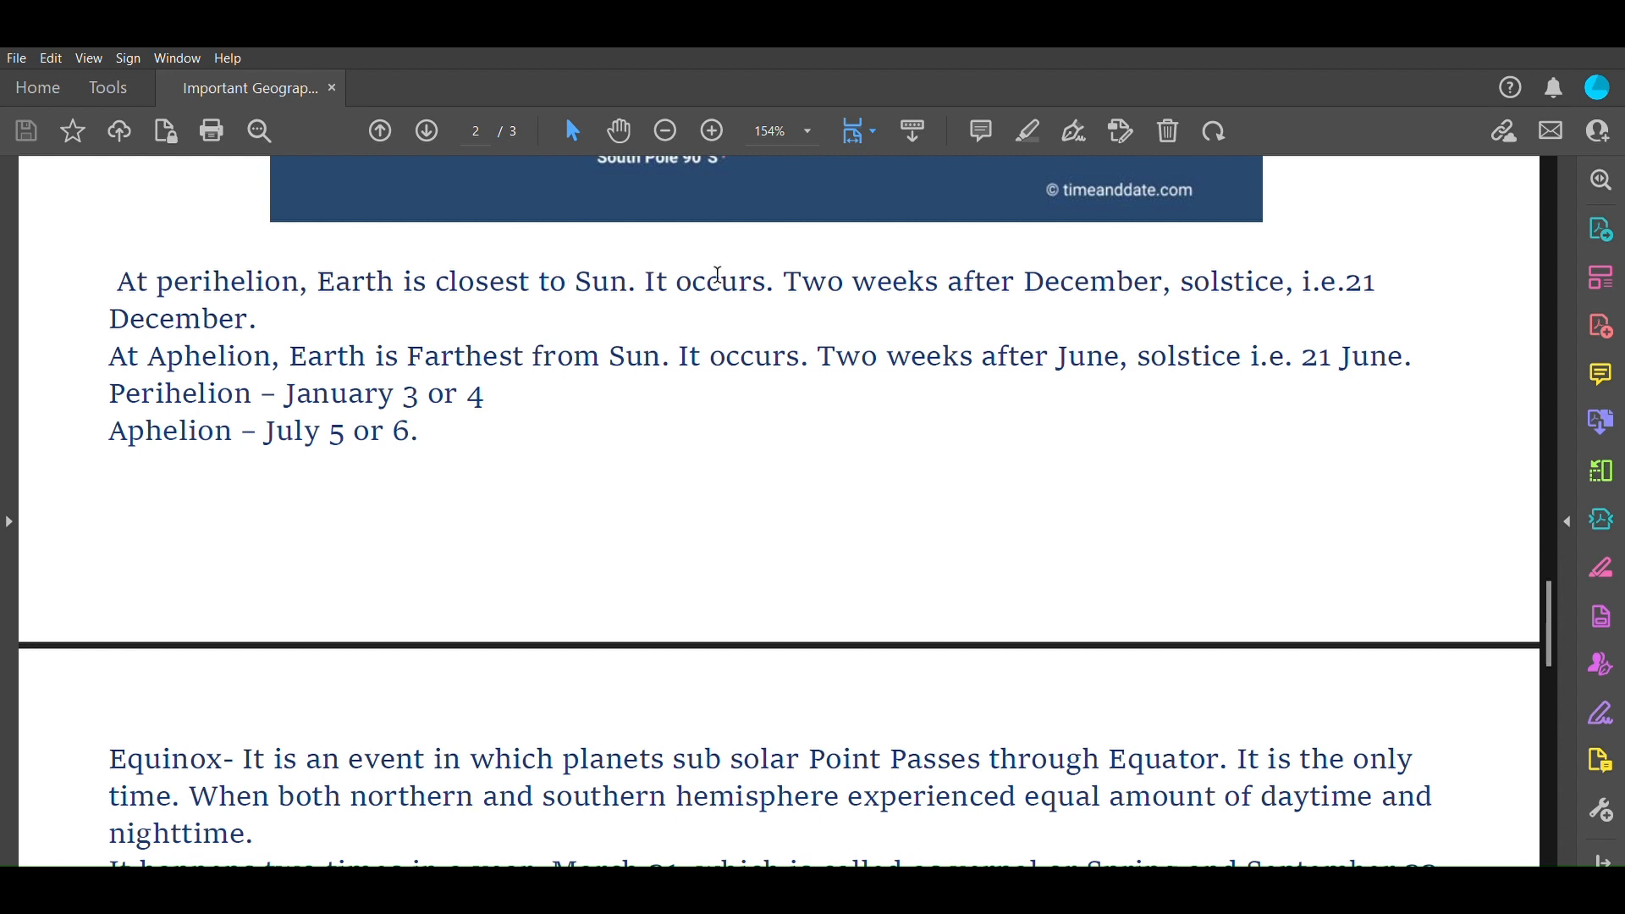
mouse_move(1185, 272)
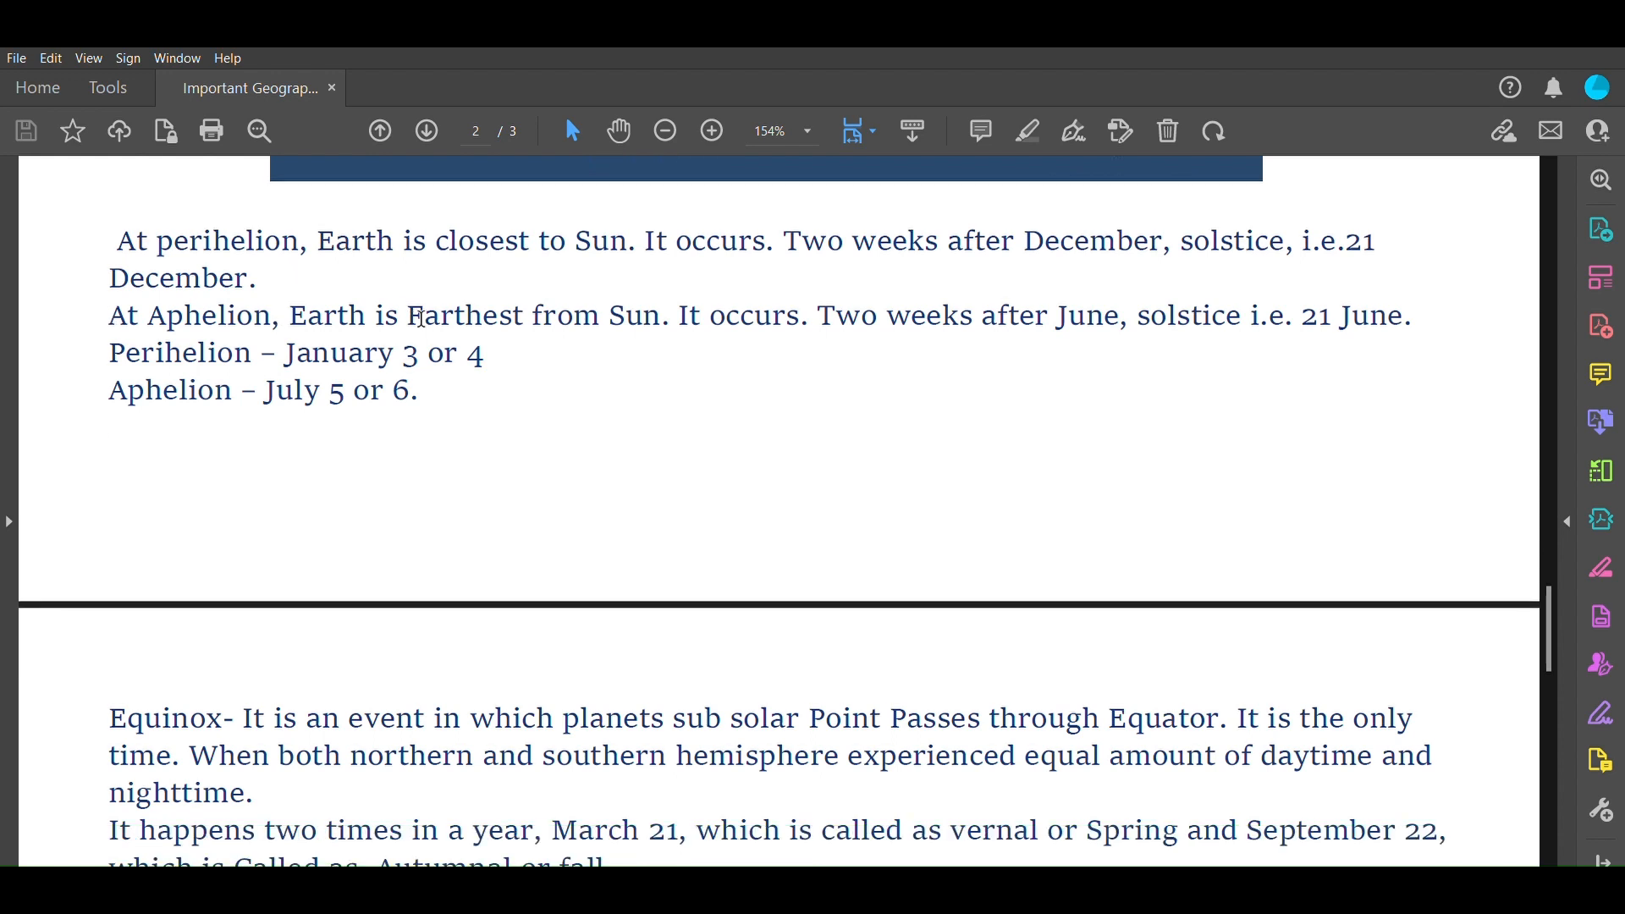
mouse_move(793, 313)
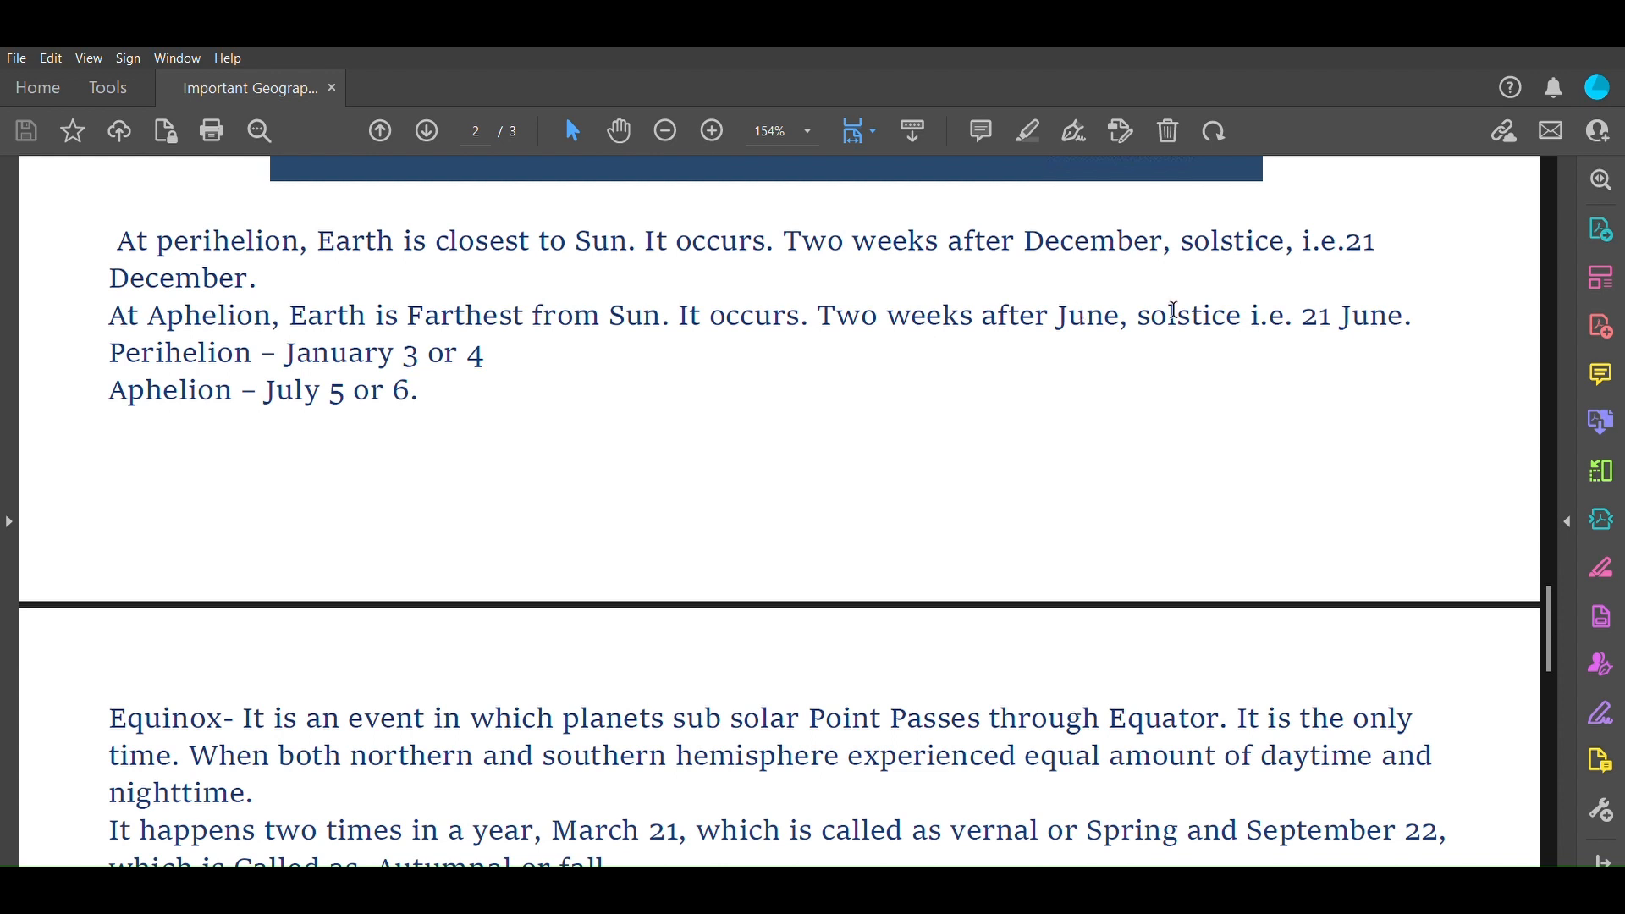
mouse_move(223, 365)
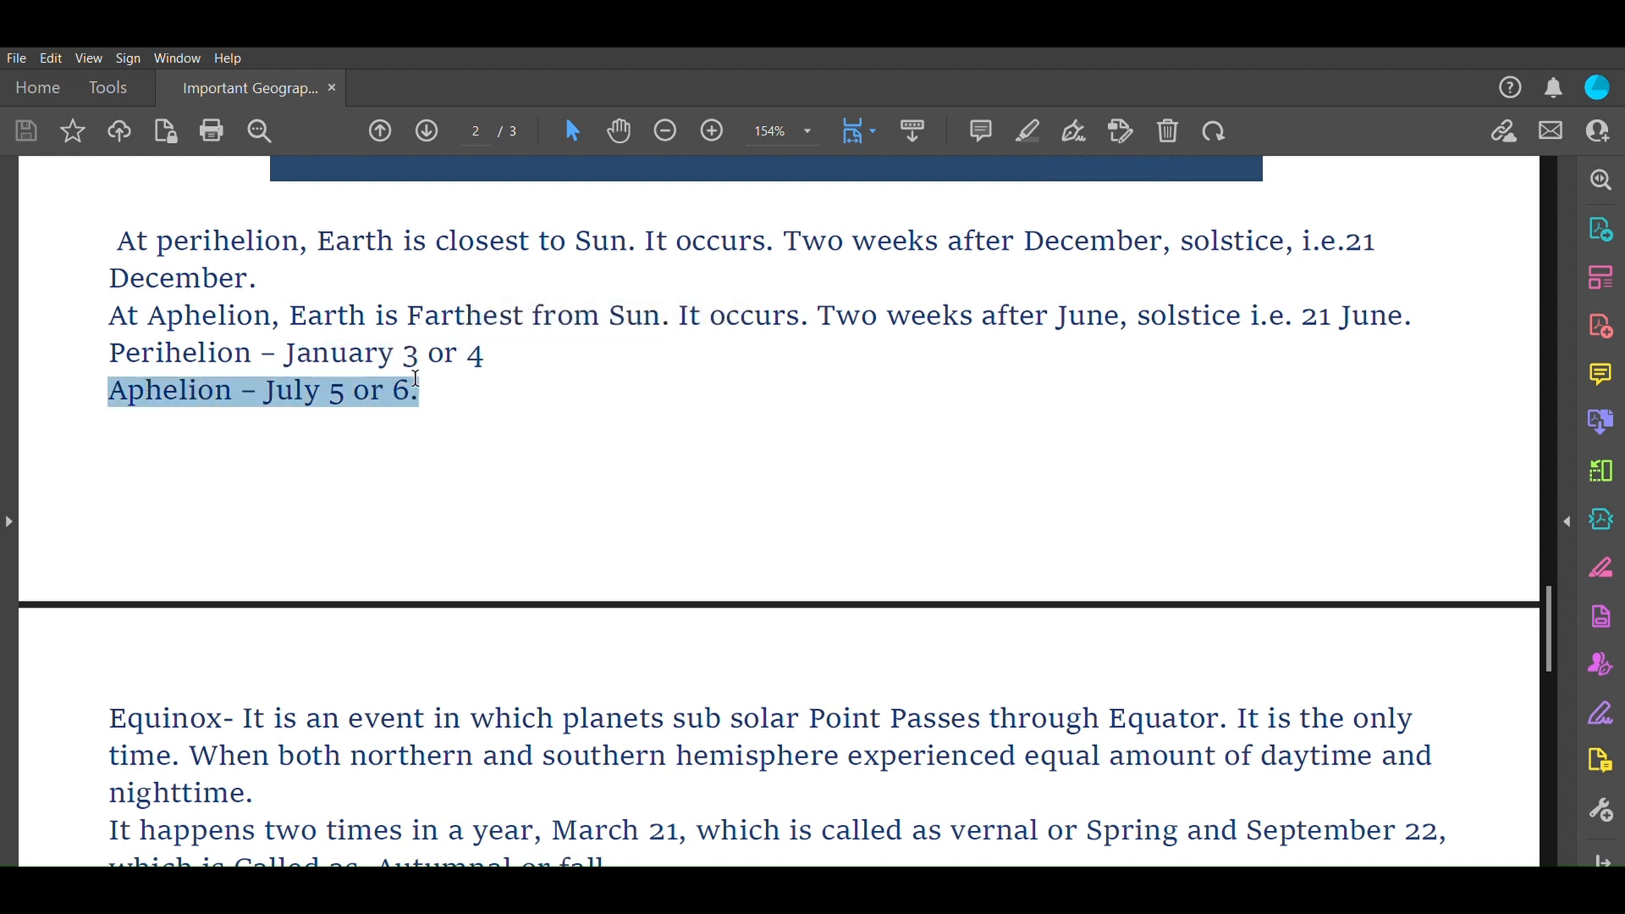
left_click(671, 396)
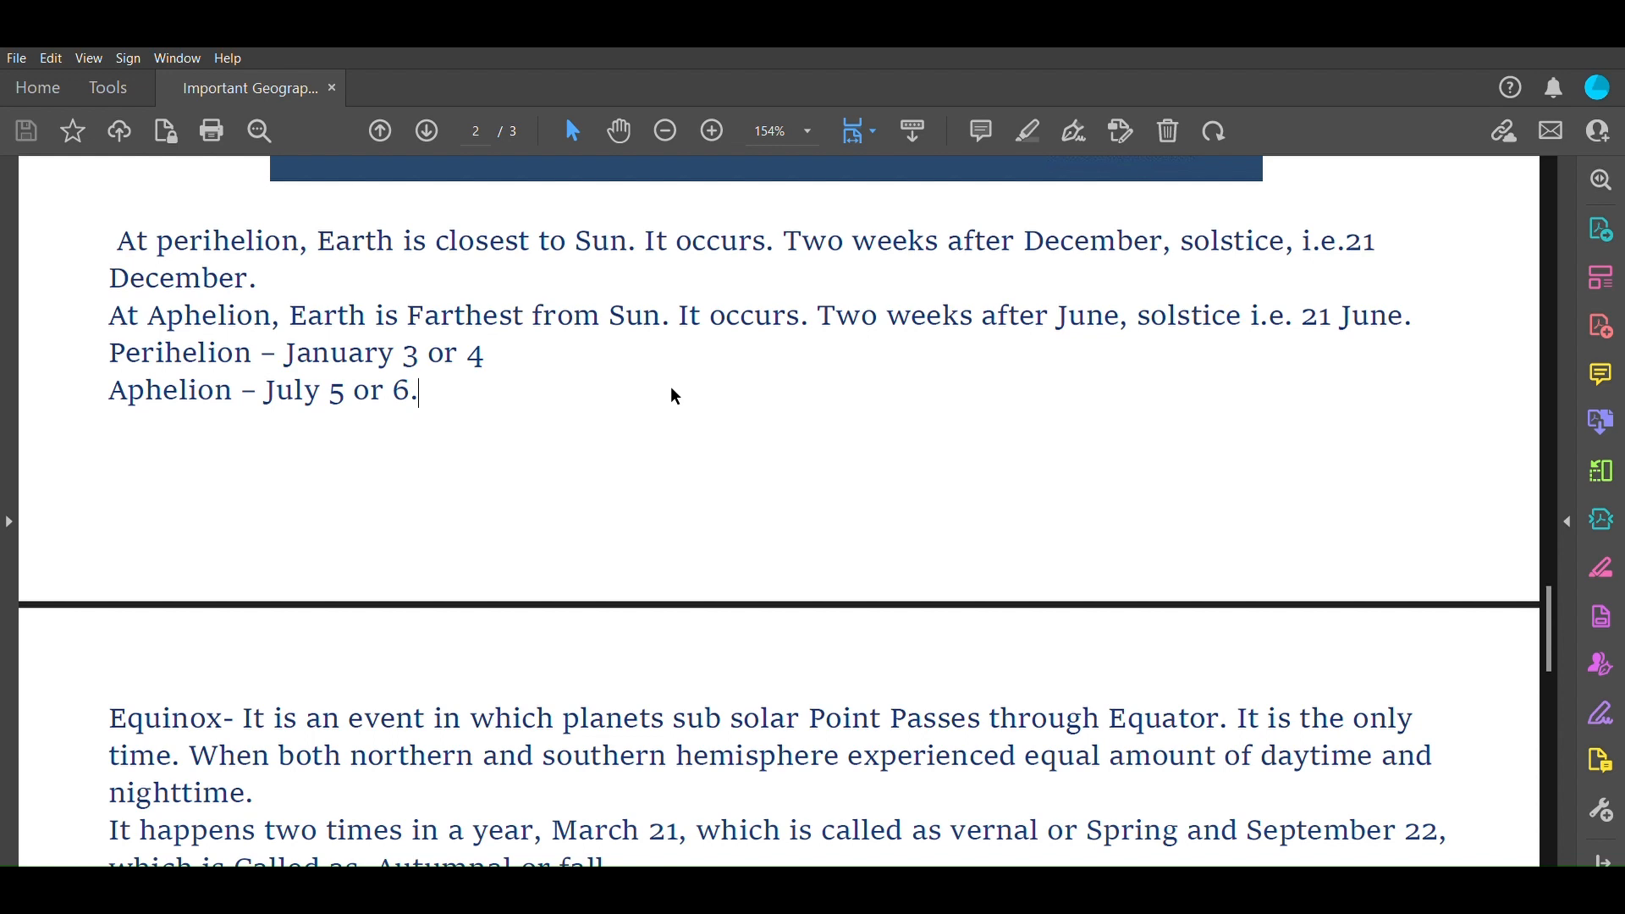
Scroll to the top of page three, showing the equinox note and eclipse start
scroll("down", 3)
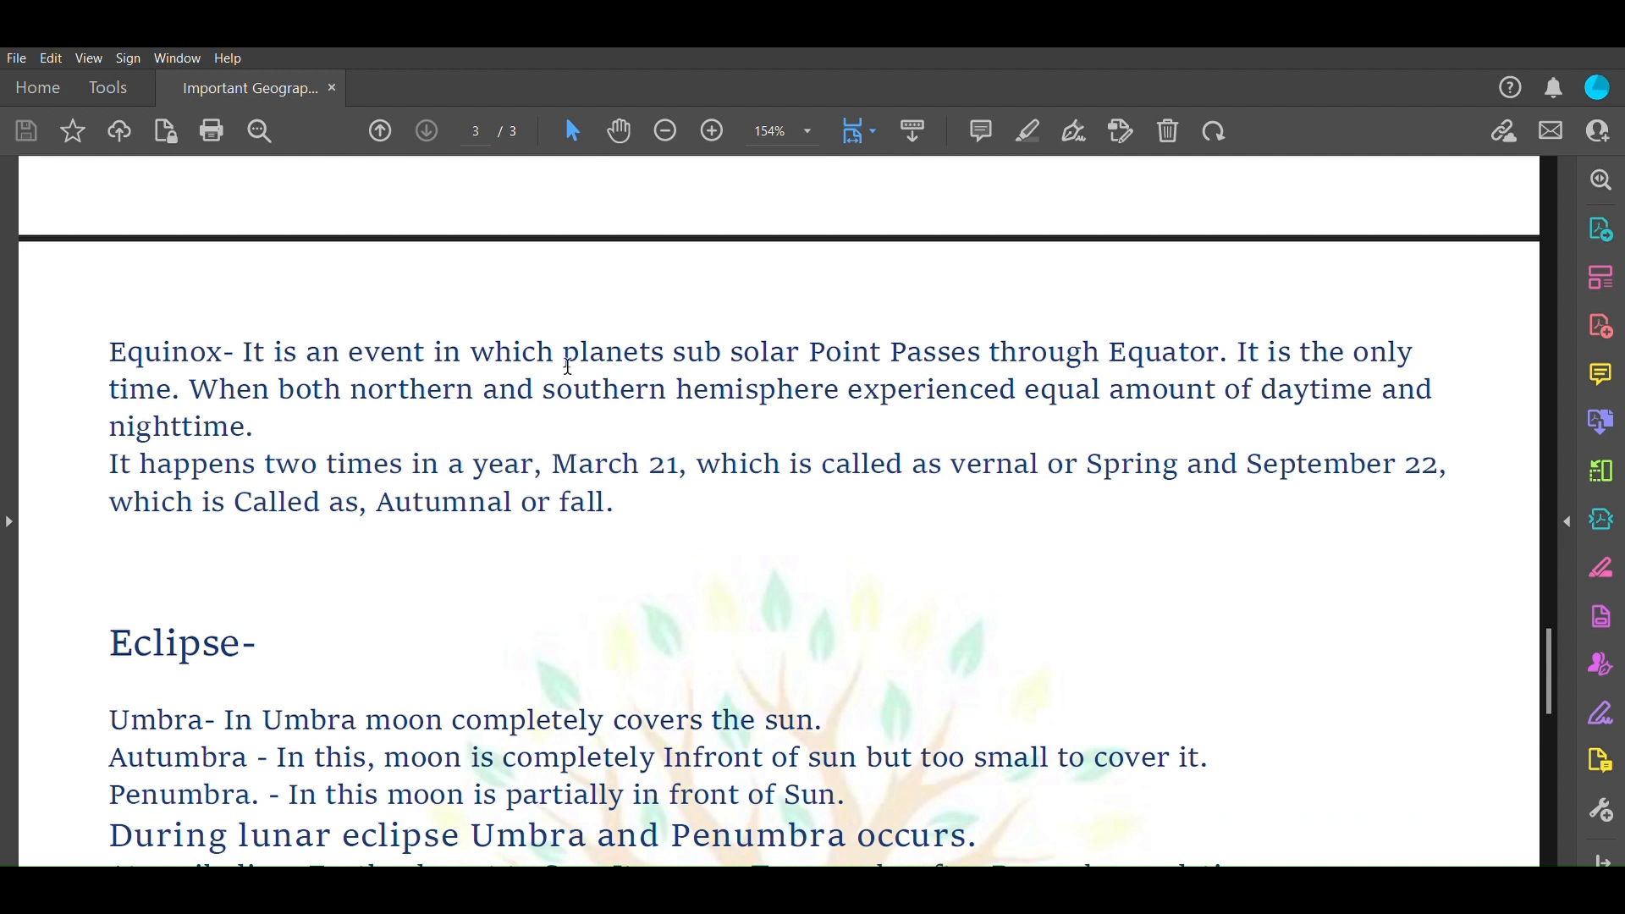
mouse_move(742, 365)
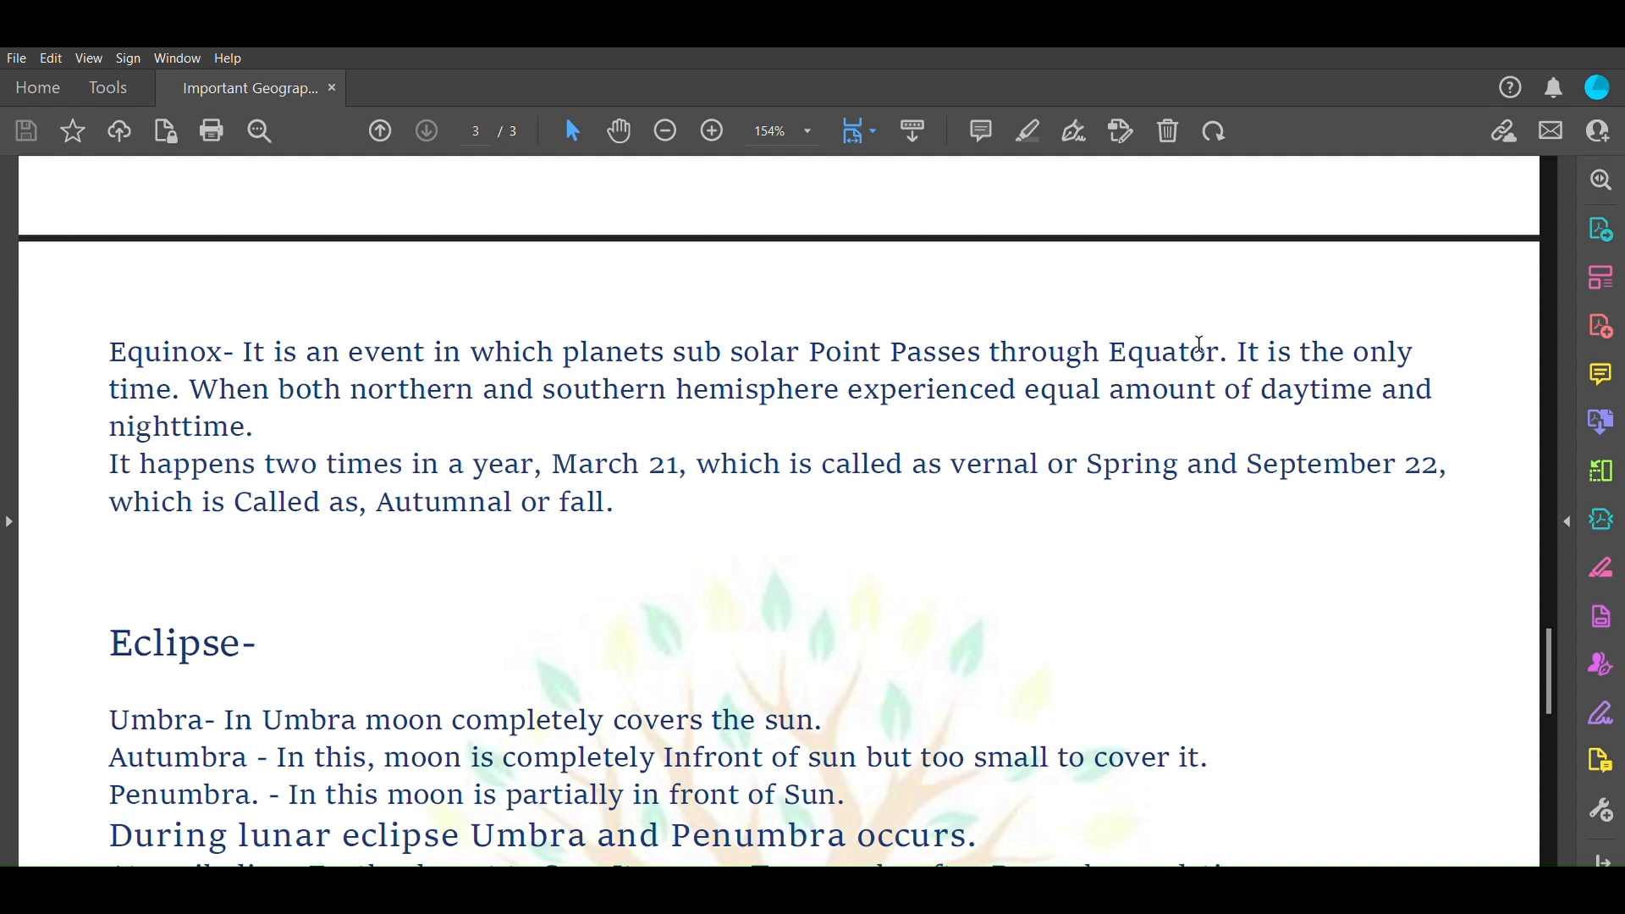
mouse_move(839, 98)
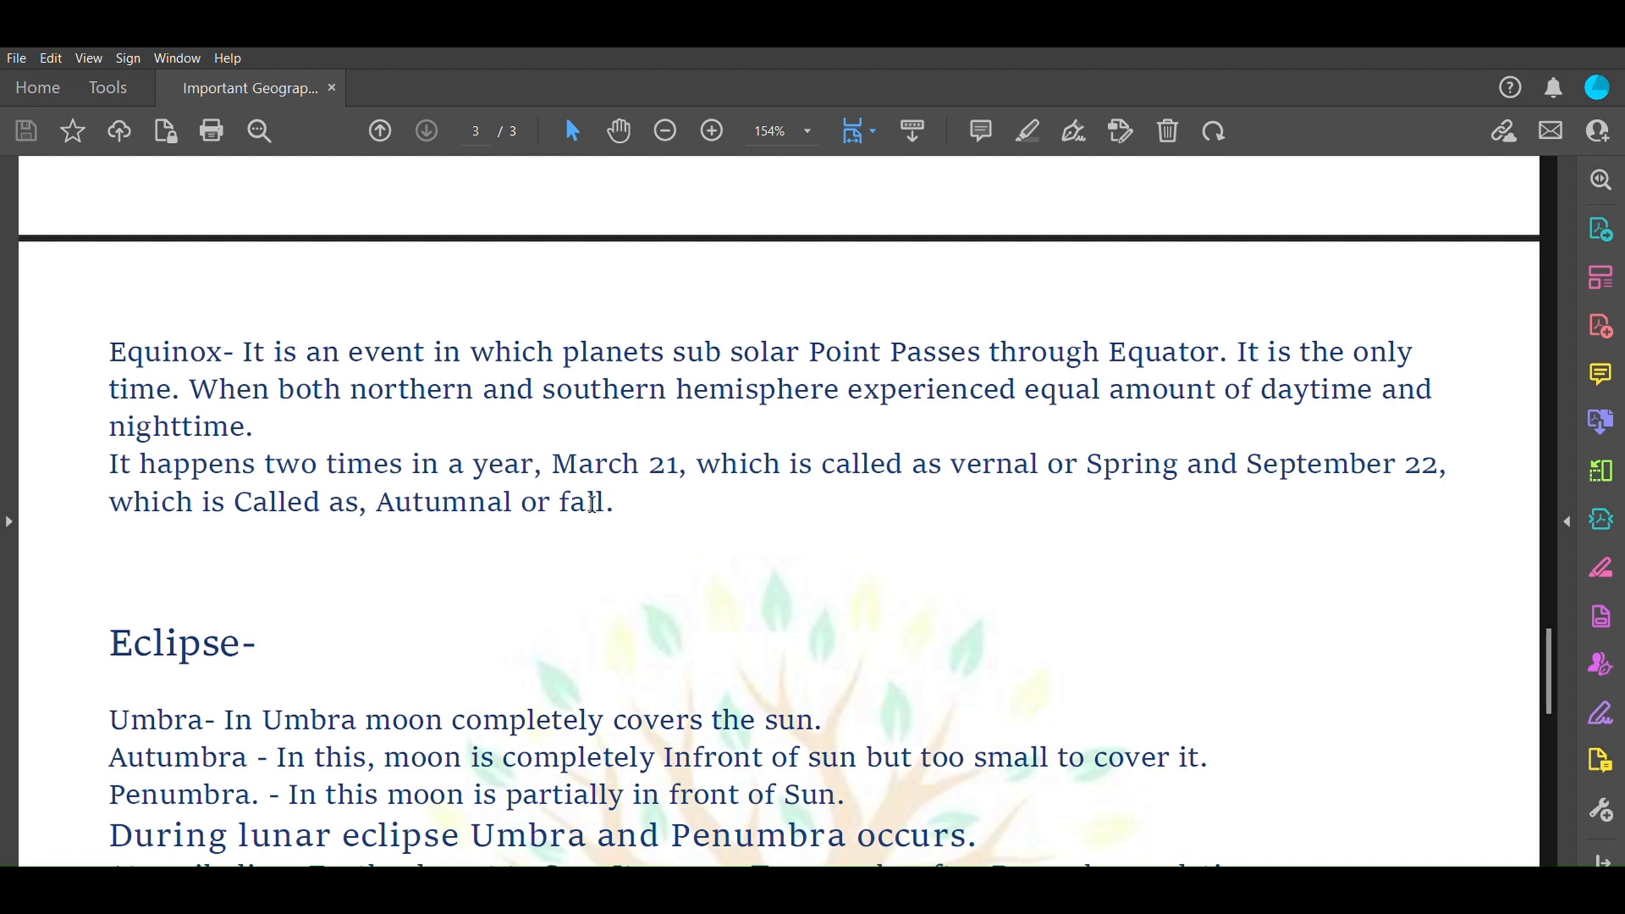
Scroll through page three's eclipse notes down to the Pariksha material notice
scroll("down", 3)
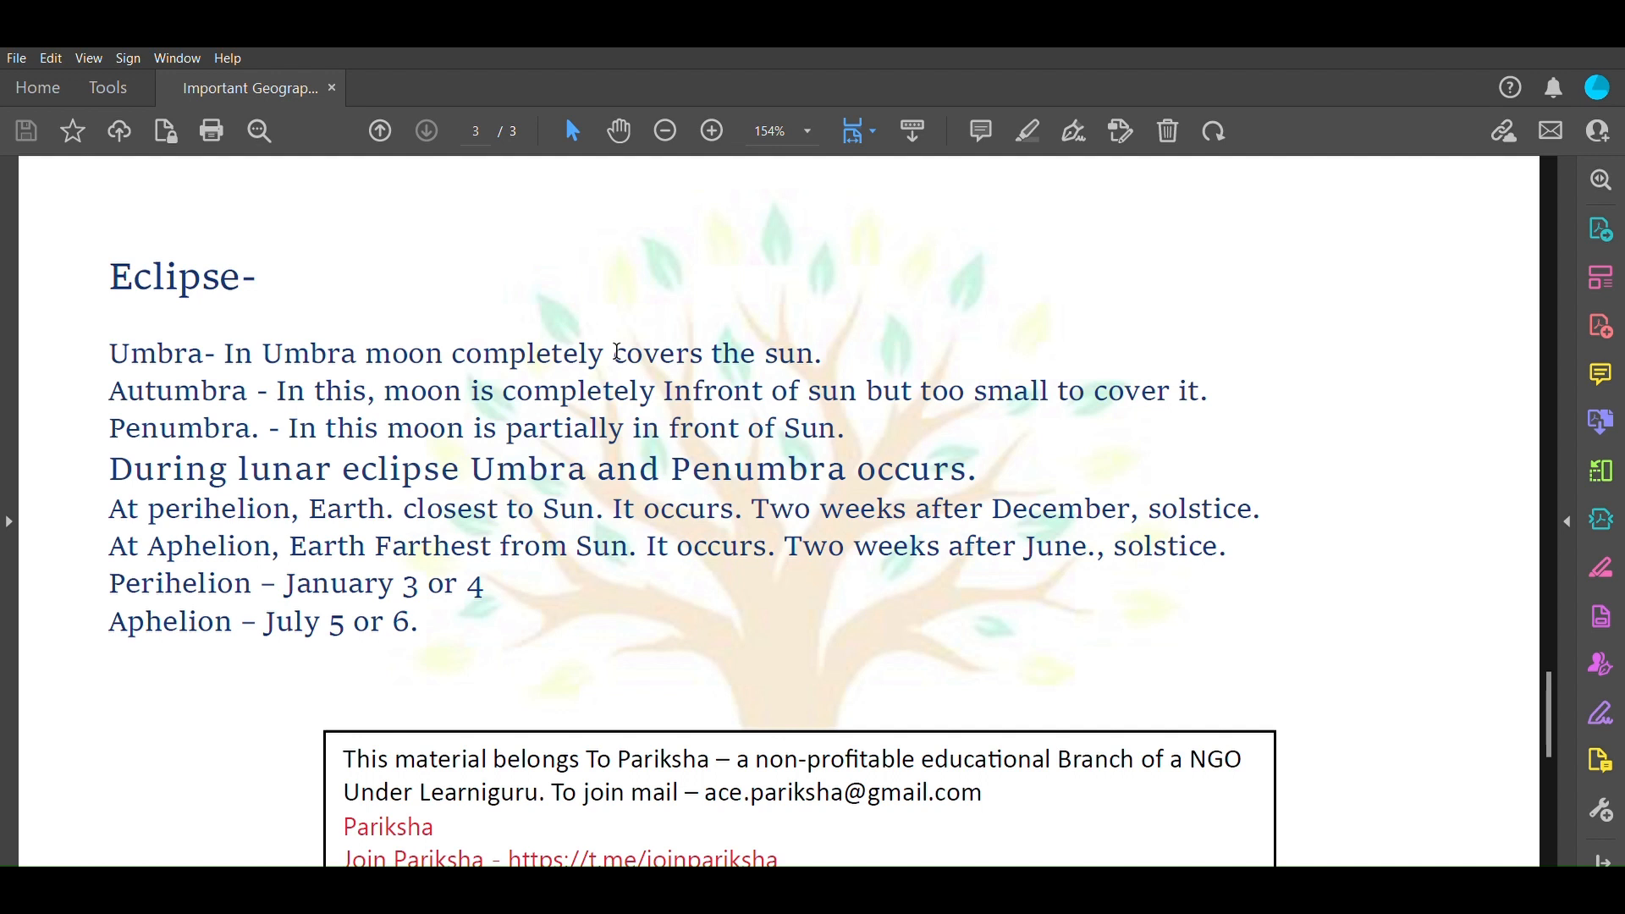
mouse_move(327, 388)
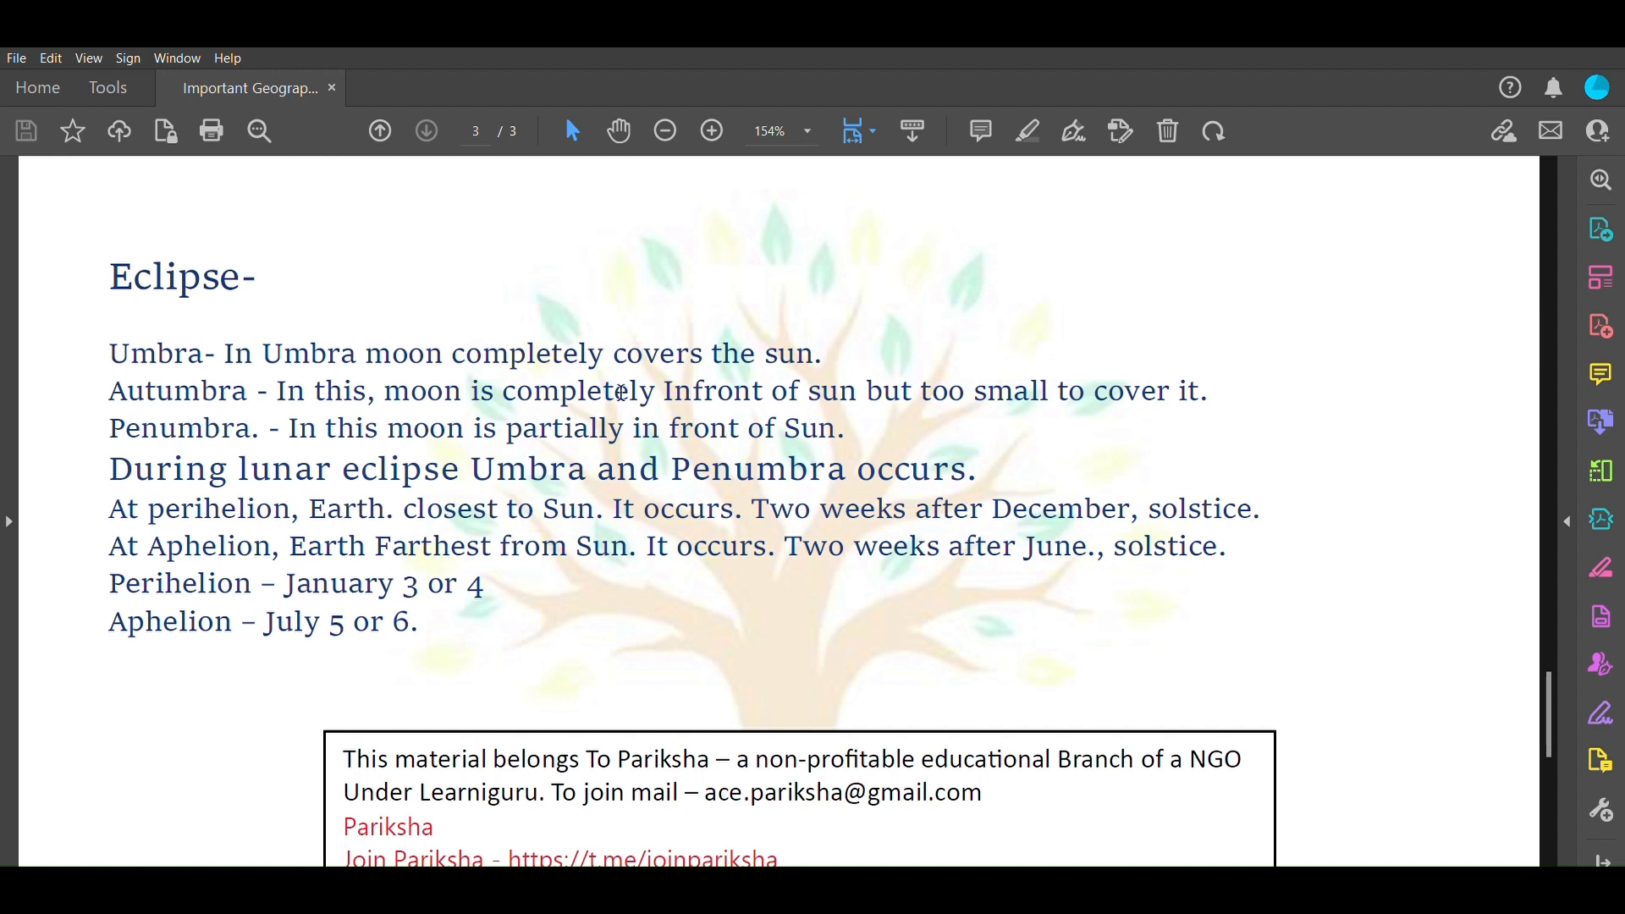
mouse_move(282, 392)
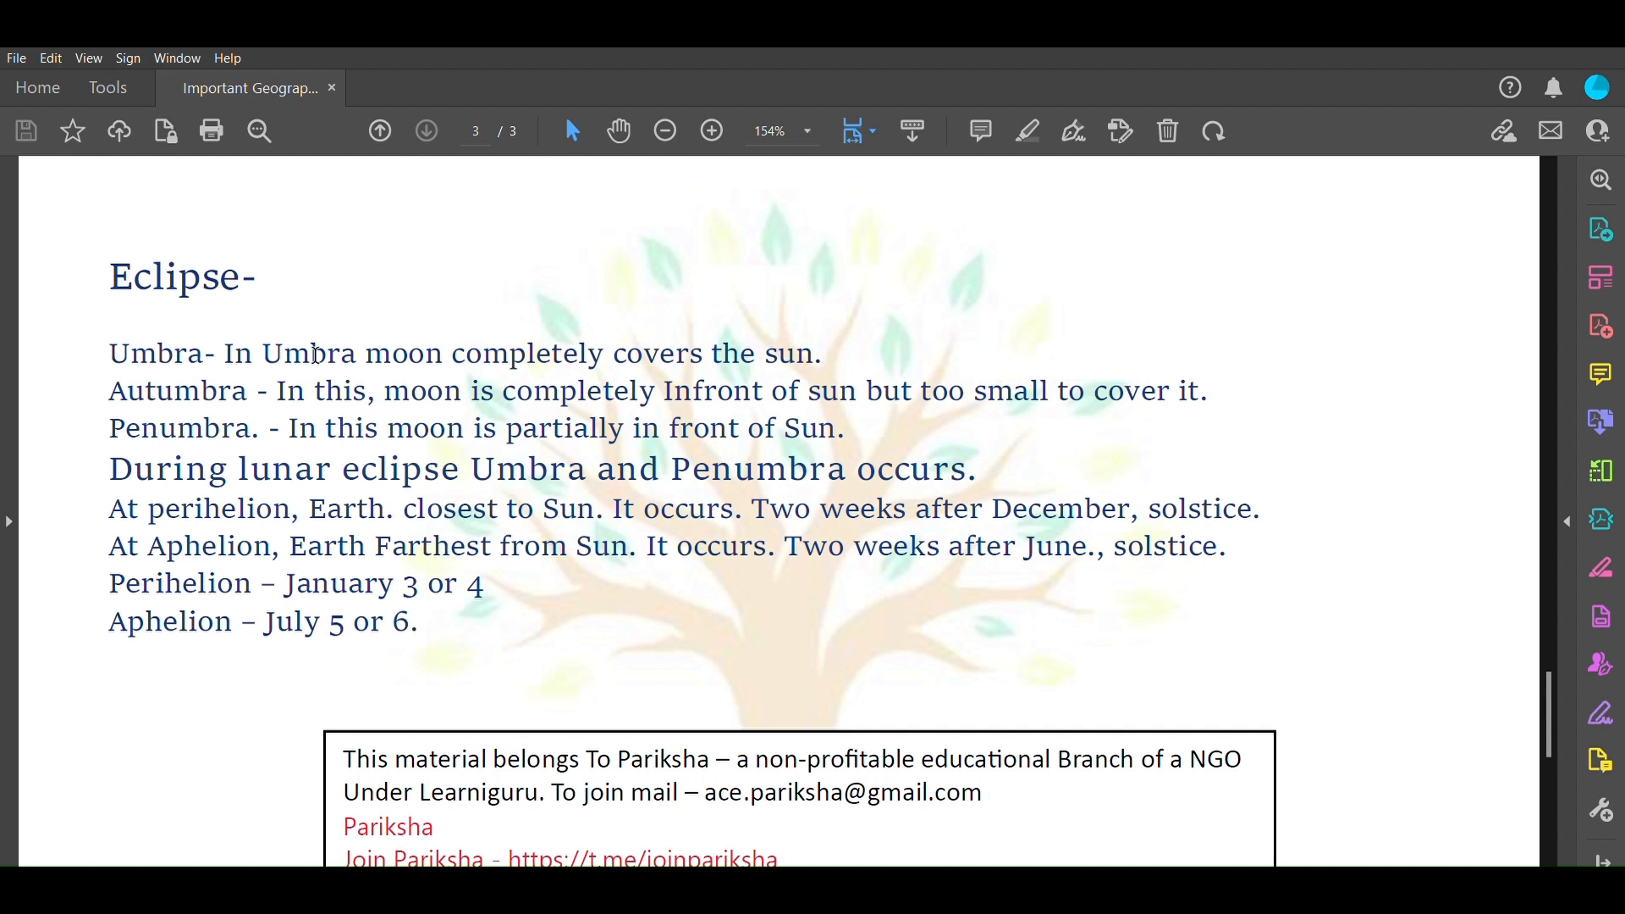
mouse_move(858, 394)
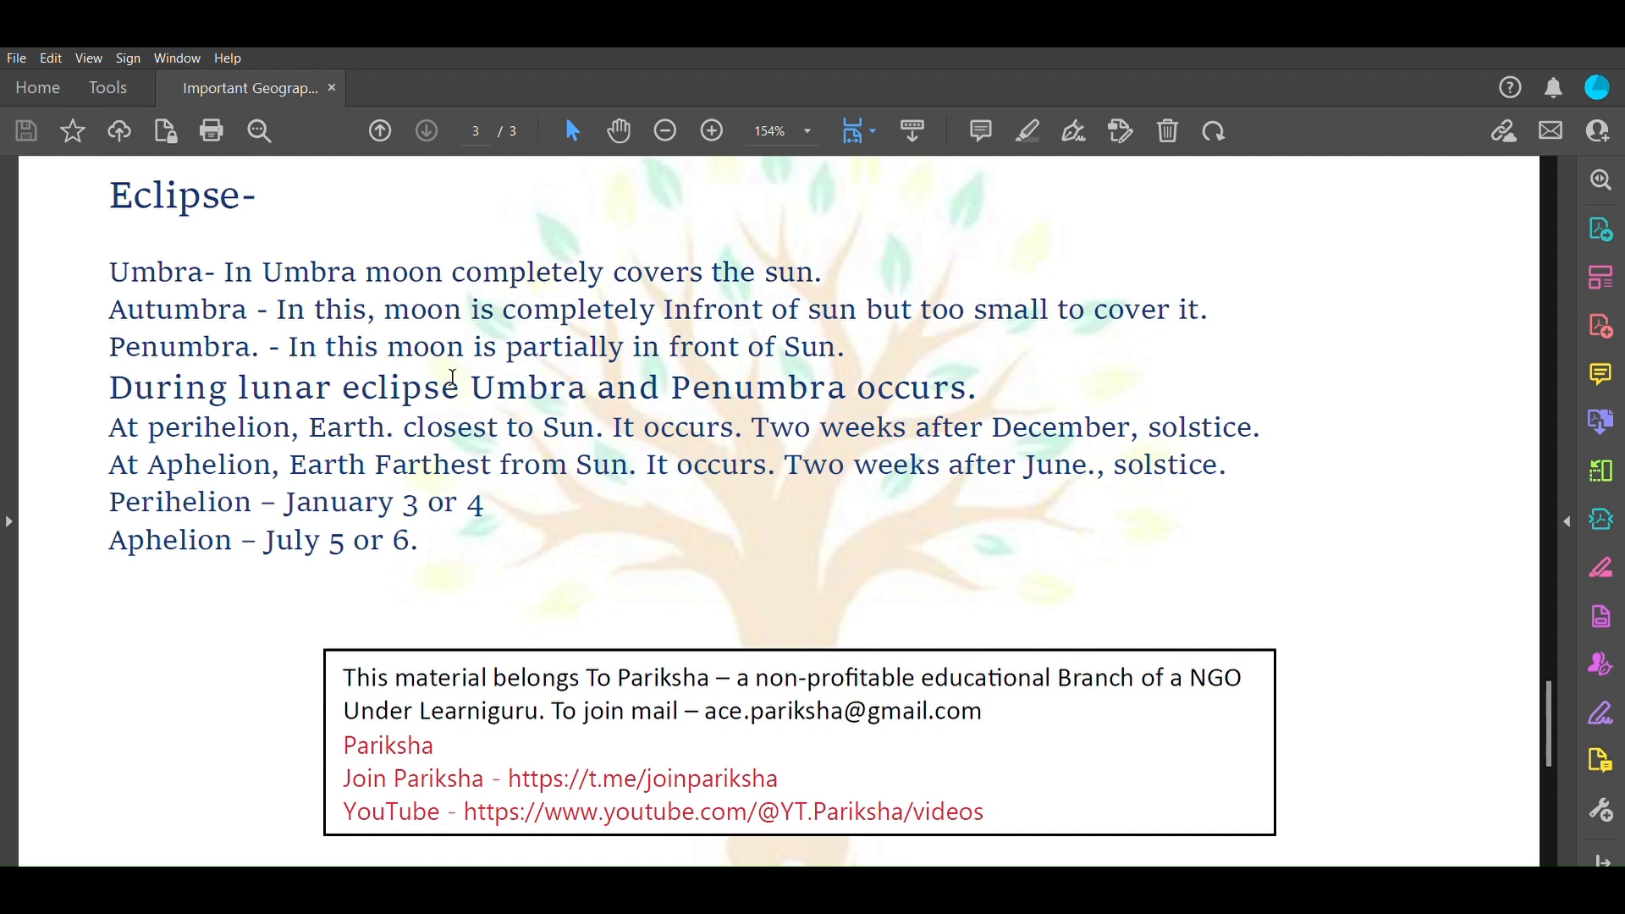
mouse_move(659, 373)
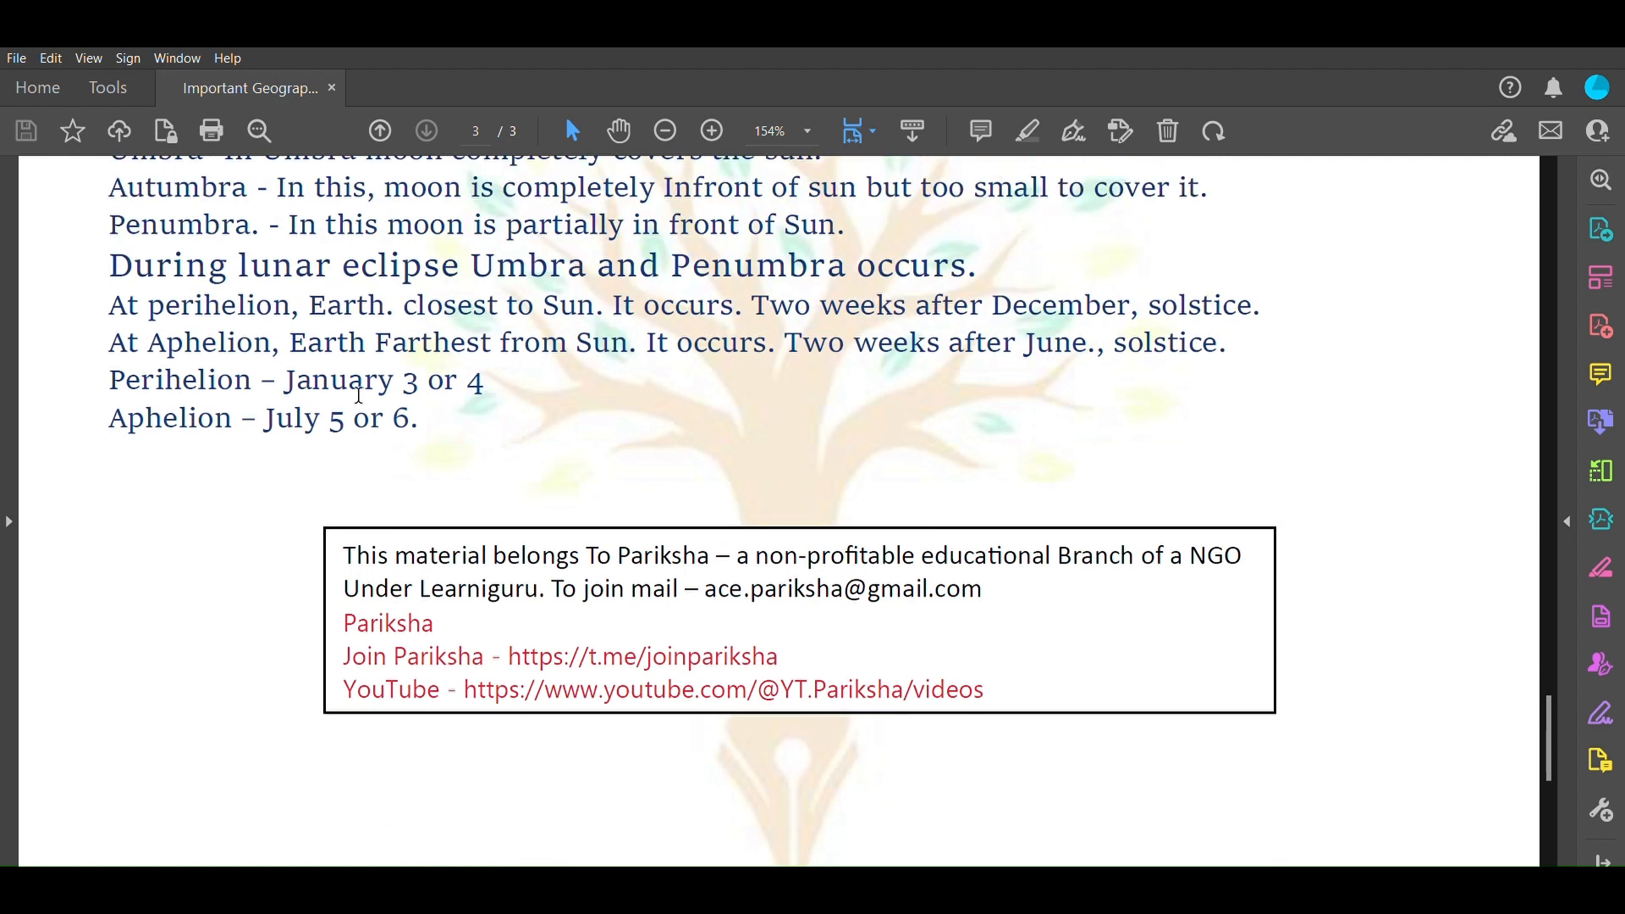
Select the lower part of page 3 and scroll down to the closing Pariksha logo
left_click_drag(109, 304, 404, 417)
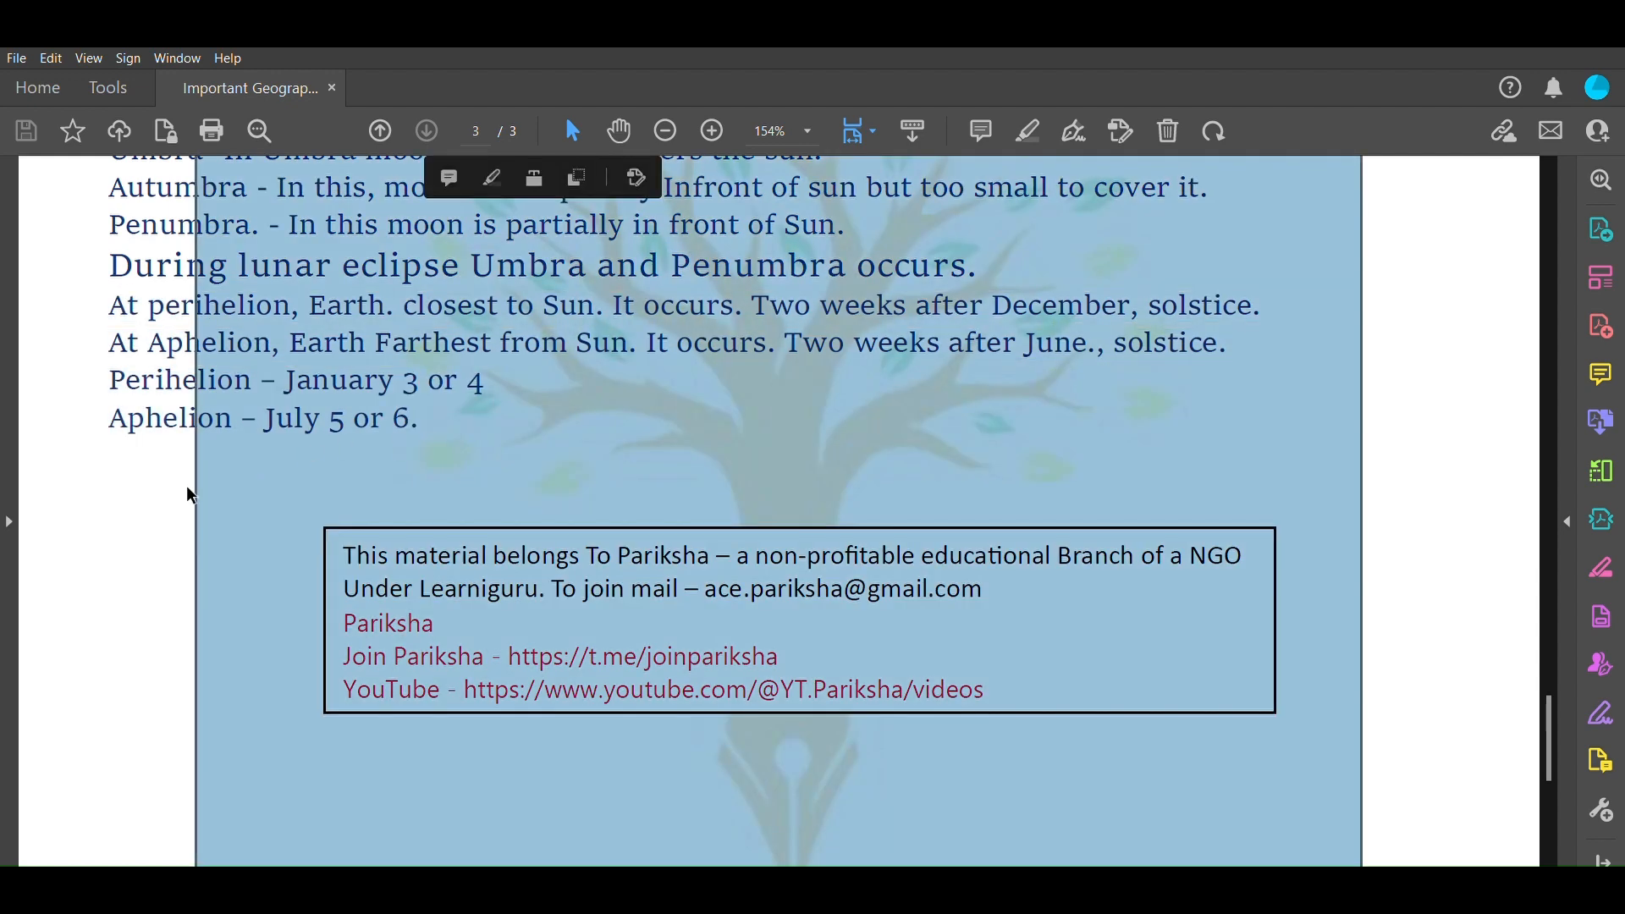
scroll("down", 3)
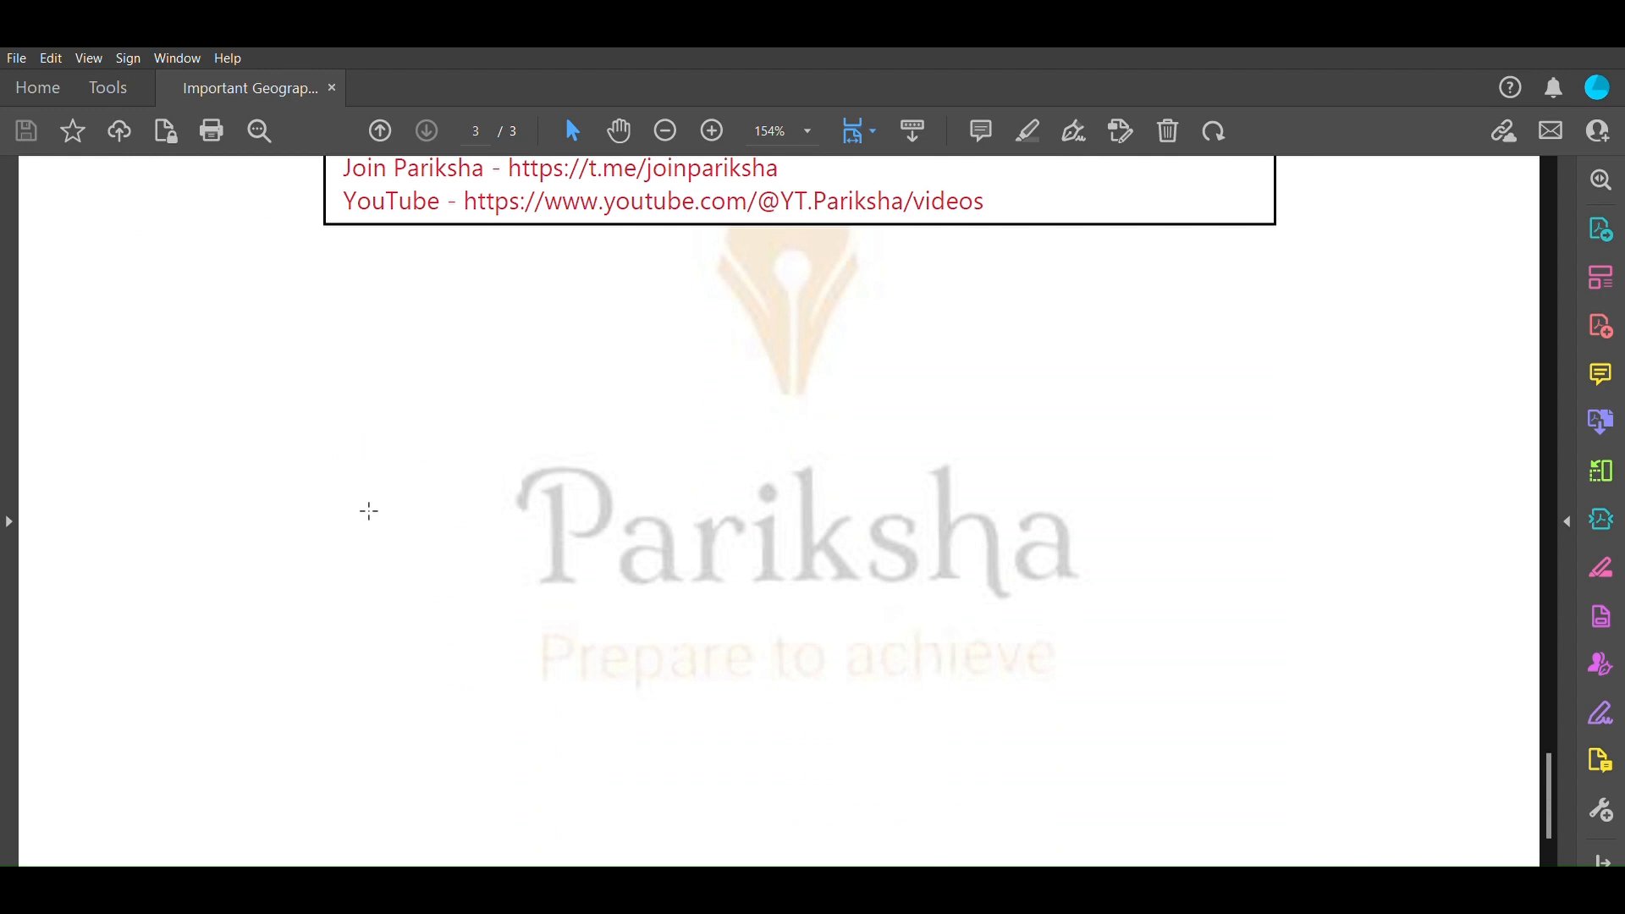